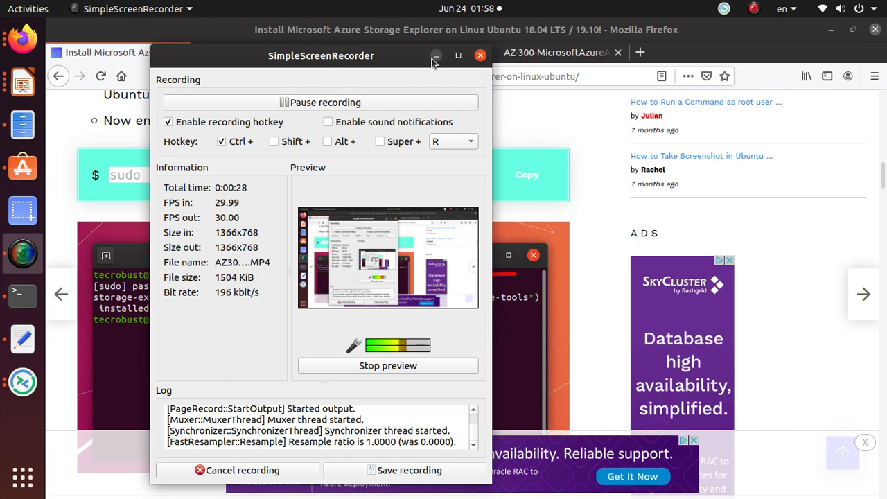
# Minimize the SimpleScreenRecorder window to reveal the tutorial's snap install command.
pyautogui.click(436, 56)
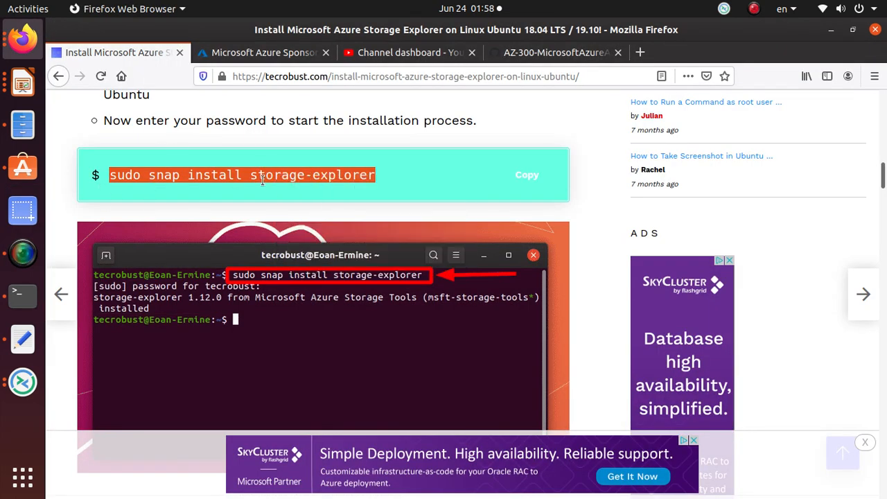
# Paste and run 'sudo snap install storage-explorer', entering the sudo password.
pyautogui.rightClick(315, 137)
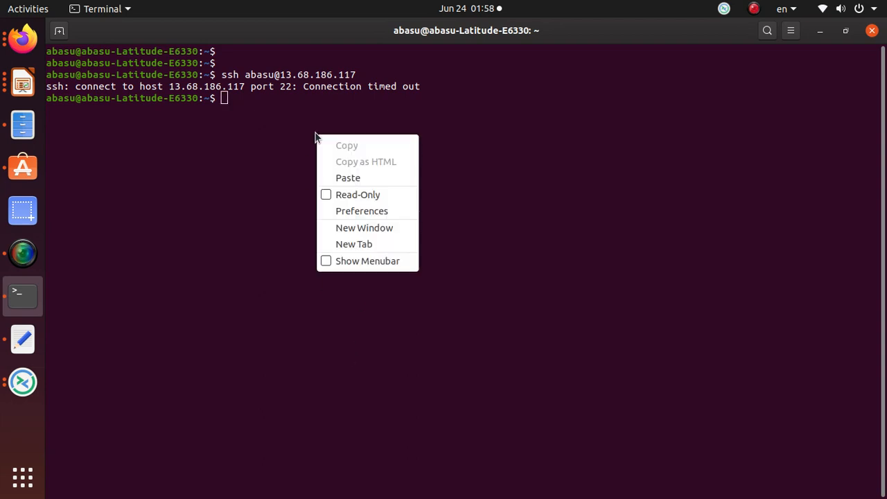
pyautogui.click(348, 177)
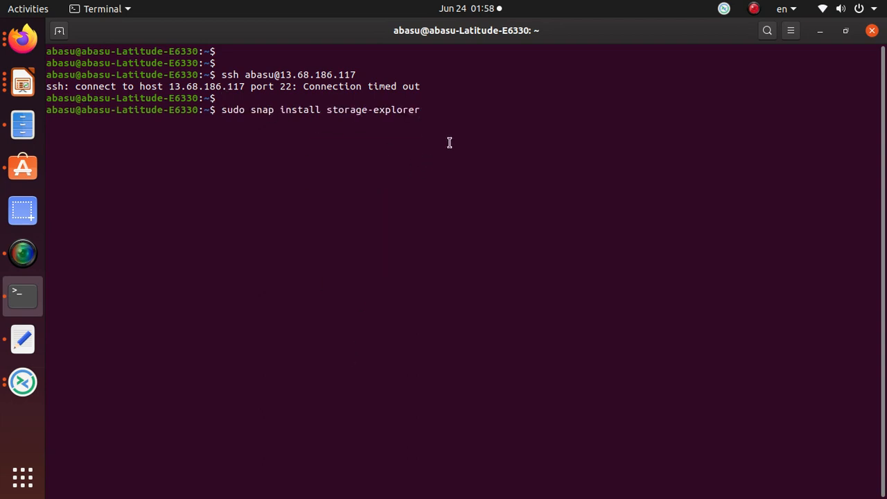
pyautogui.press('Return')
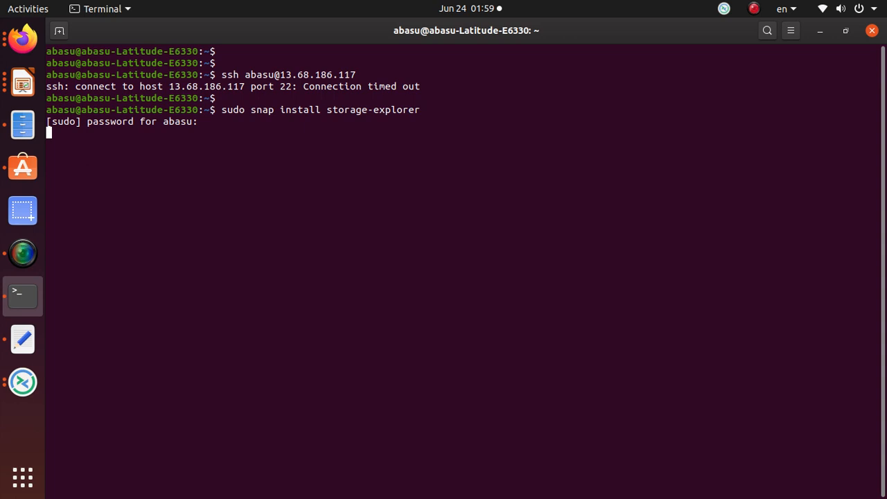
pyautogui.moveTo(279, 129)
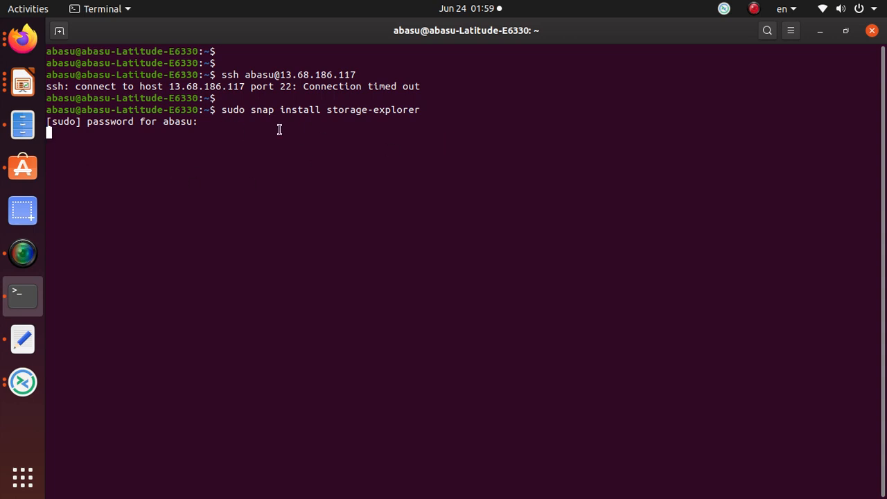
pyautogui.press('Return')
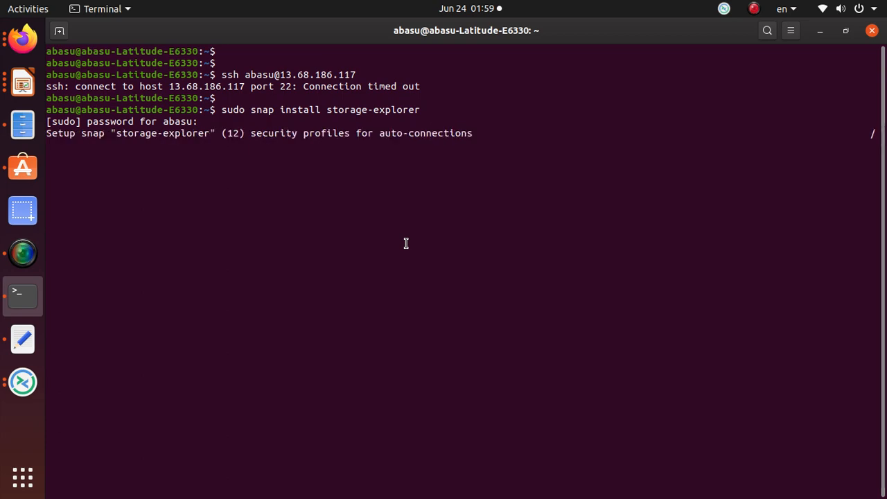
pyautogui.moveTo(23, 38)
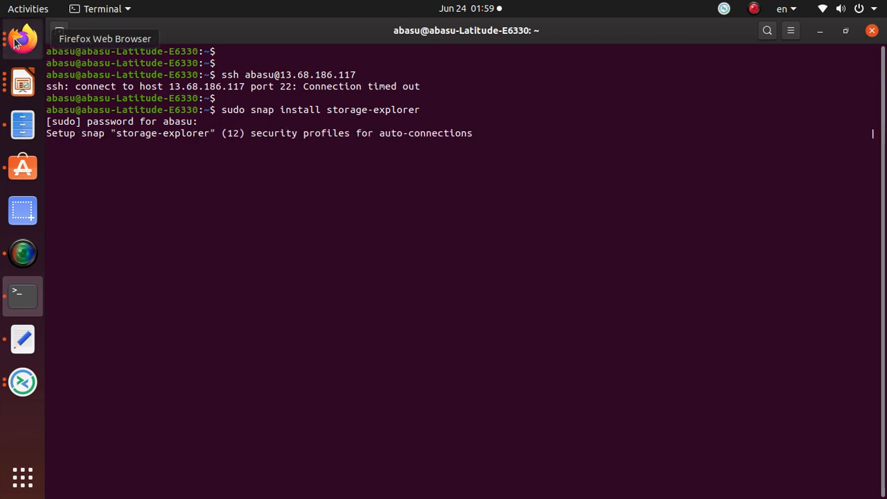
# Open portal.azure.com in a new Firefox tab and sign in with the chosen account.
pyautogui.click(23, 38)
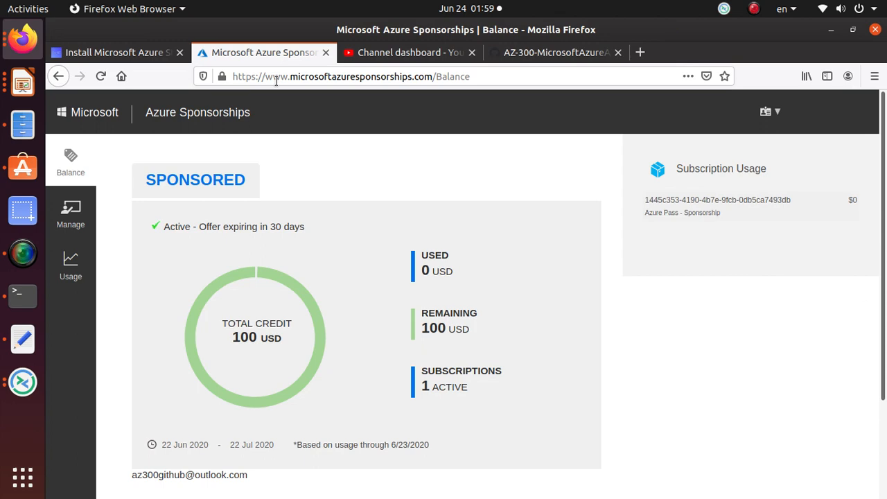
pyautogui.moveTo(581, 68)
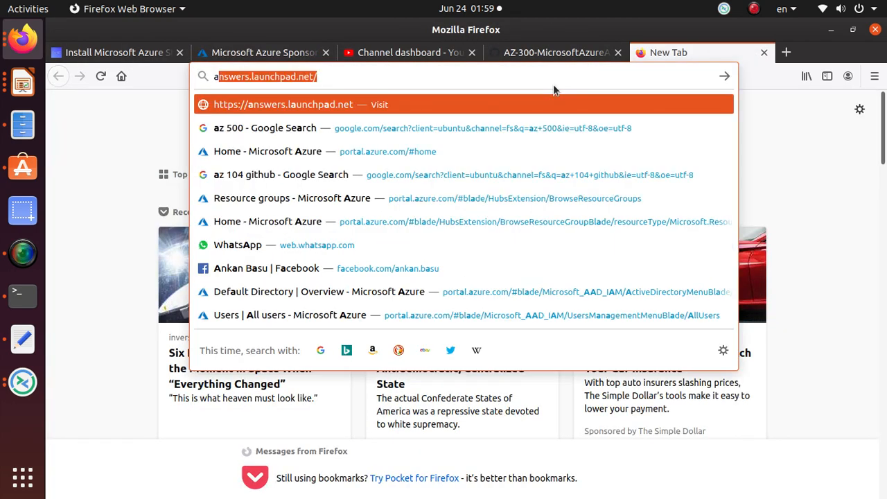
pyautogui.write('azure')
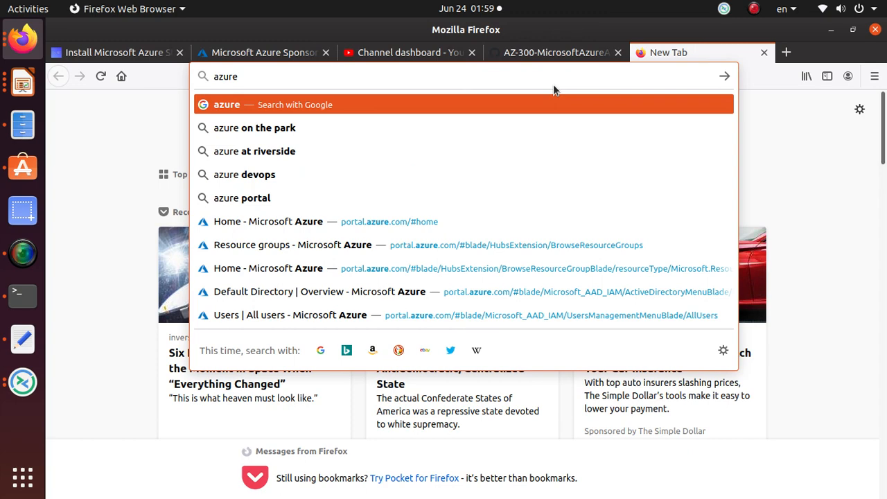
pyautogui.write('portal.azure.com/')
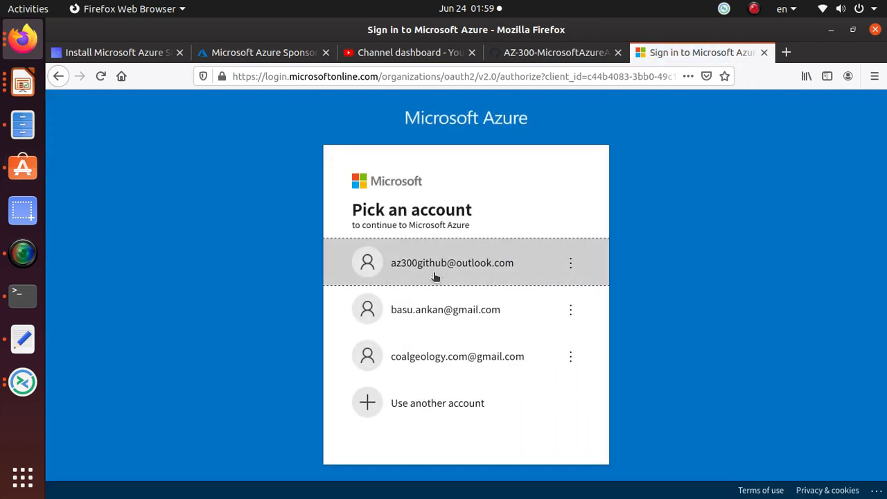
pyautogui.click(452, 262)
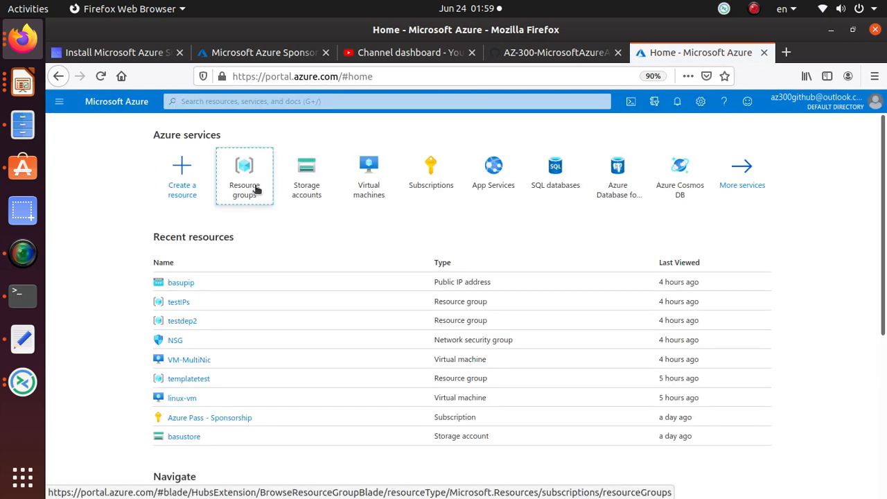
# Open the az300-labs resource group from the Resource groups list.
pyautogui.click(244, 174)
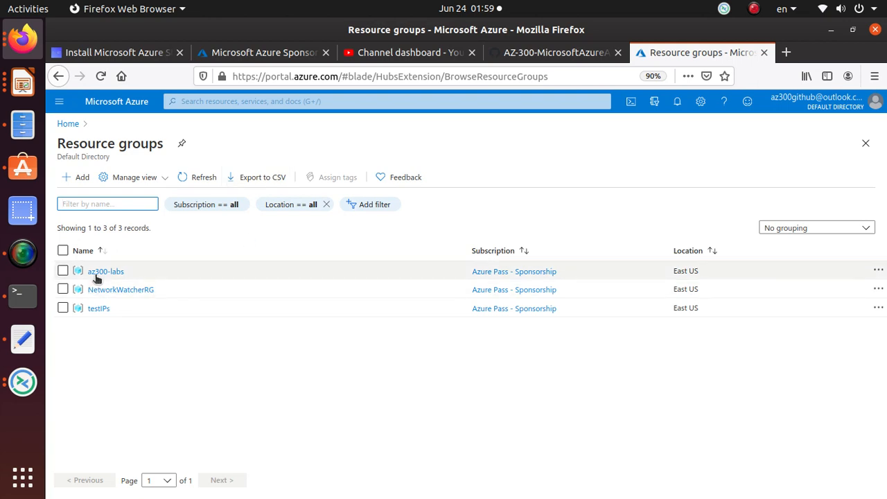
pyautogui.moveTo(98, 307)
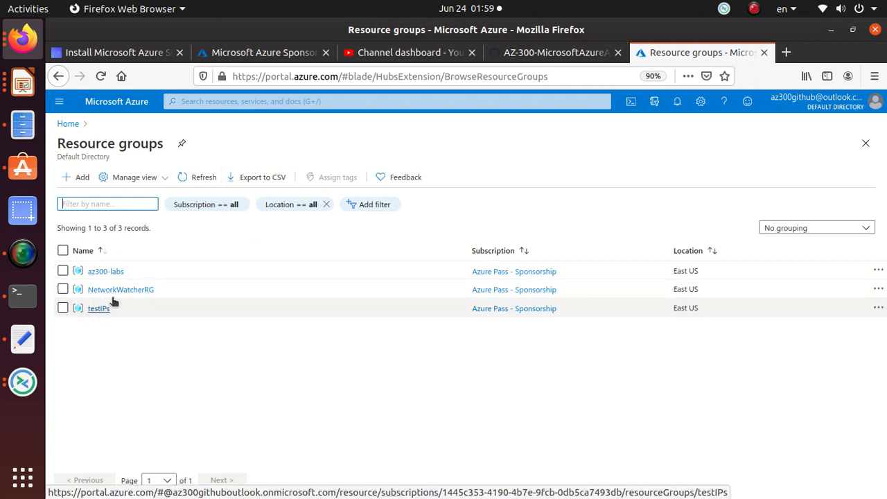
pyautogui.click(105, 271)
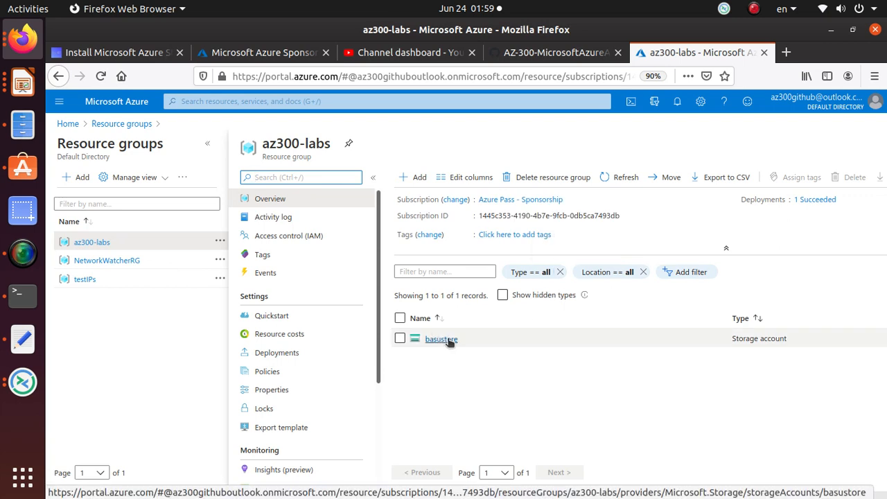
# Open basustore and browse its blob containers and file shares.
pyautogui.click(441, 339)
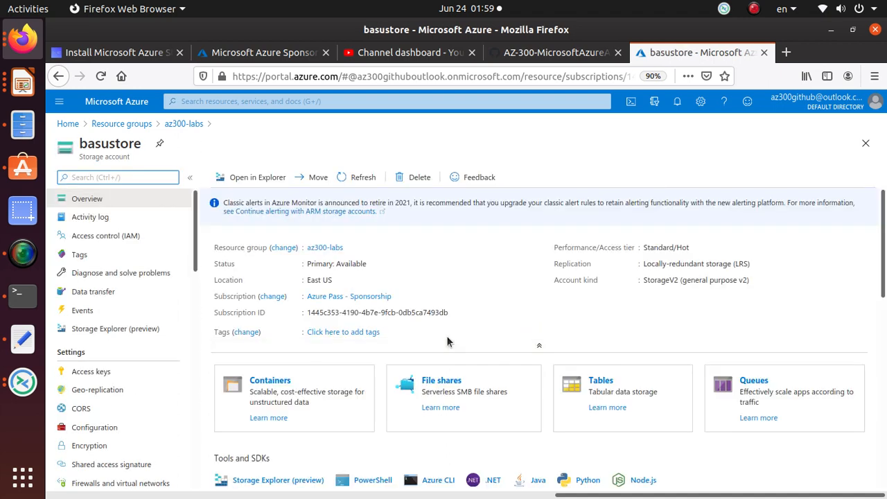
pyautogui.moveTo(267, 369)
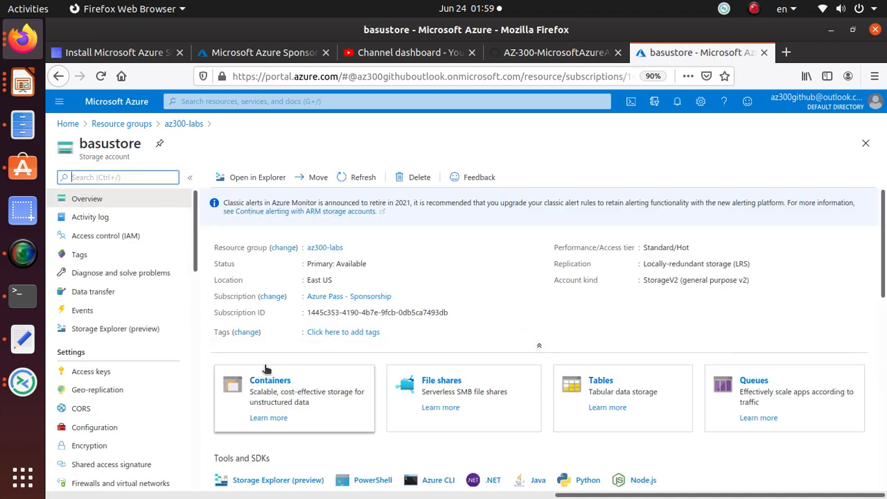
pyautogui.scroll(-3)
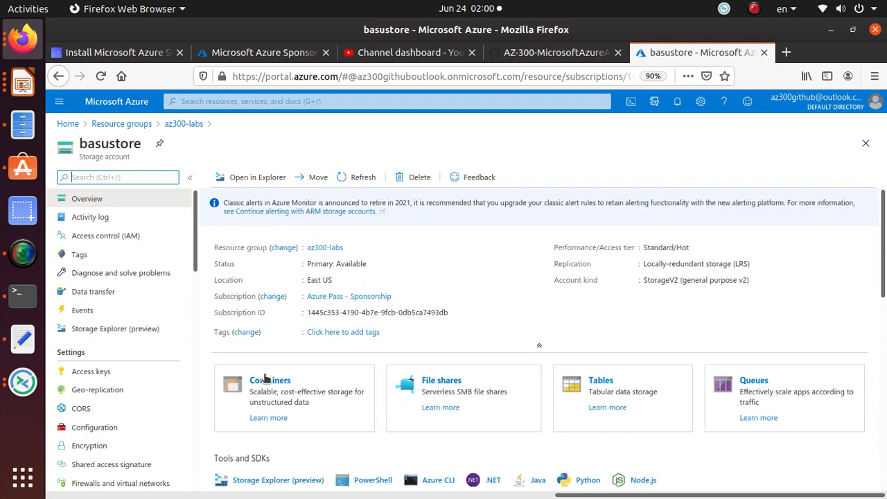
pyautogui.click(269, 380)
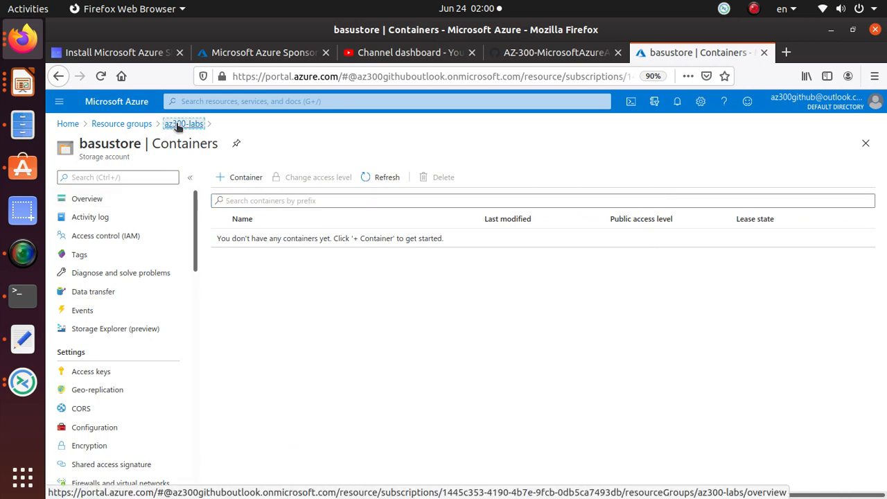
pyautogui.click(184, 123)
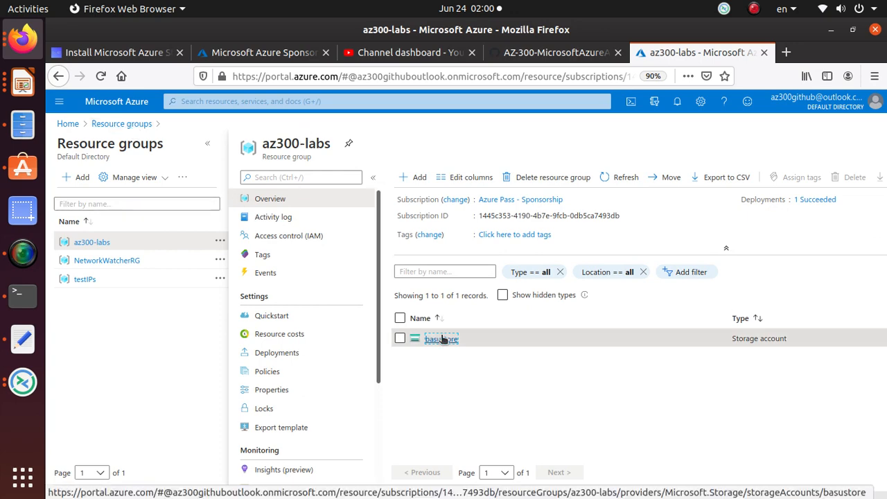
pyautogui.click(442, 338)
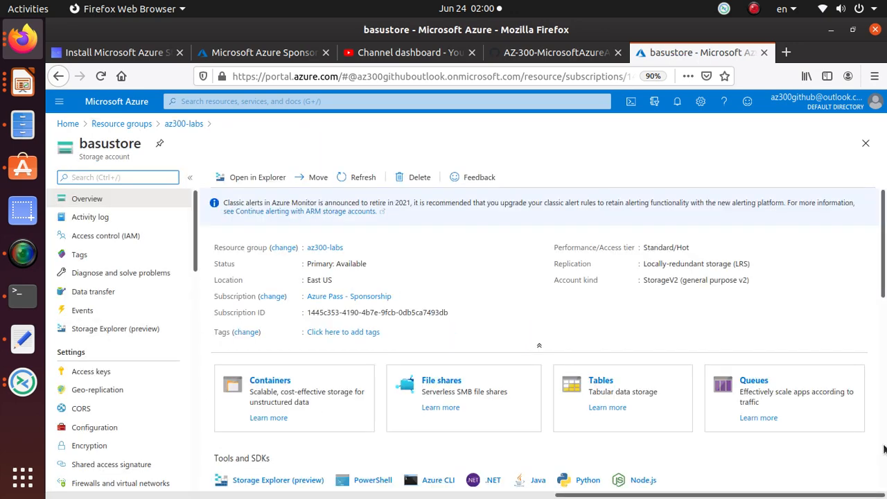
pyautogui.click(441, 380)
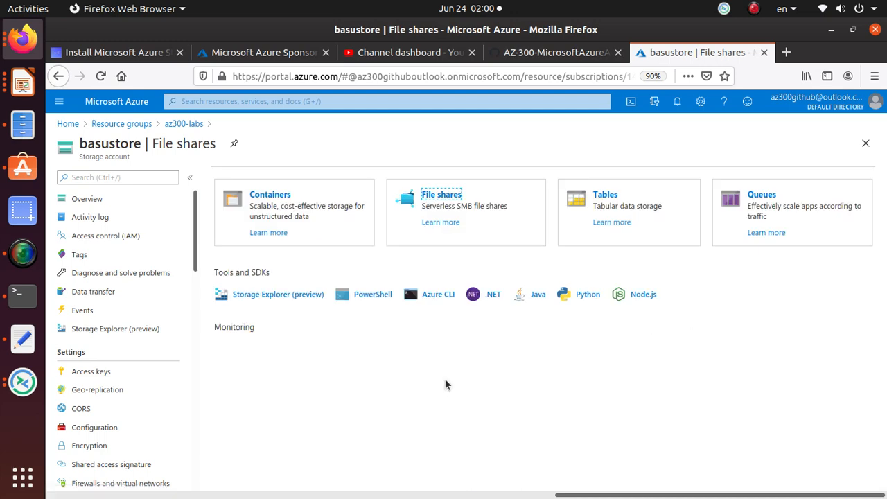
pyautogui.click(441, 201)
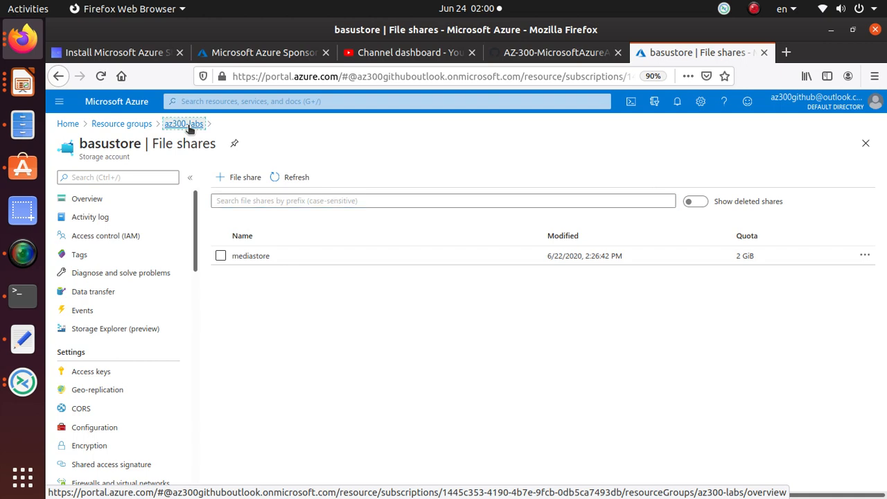
pyautogui.click(185, 124)
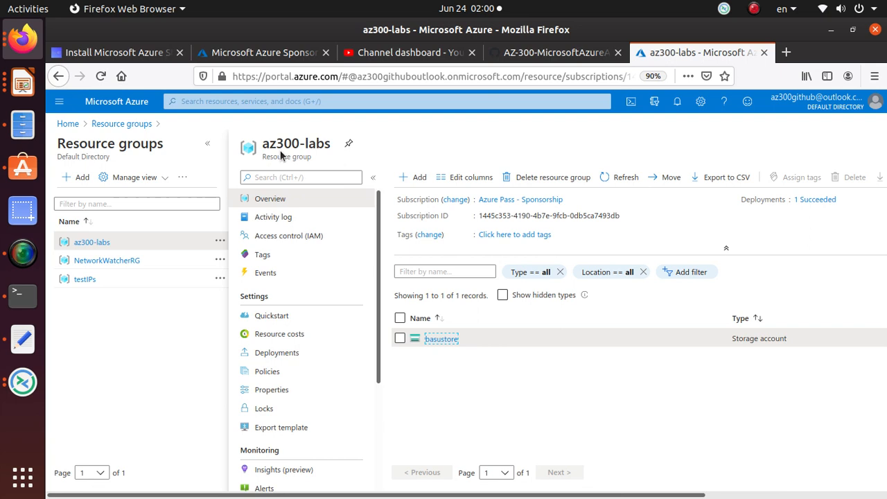
# Reopen the basustore overview and scroll through its essentials and monitoring charts.
pyautogui.click(441, 339)
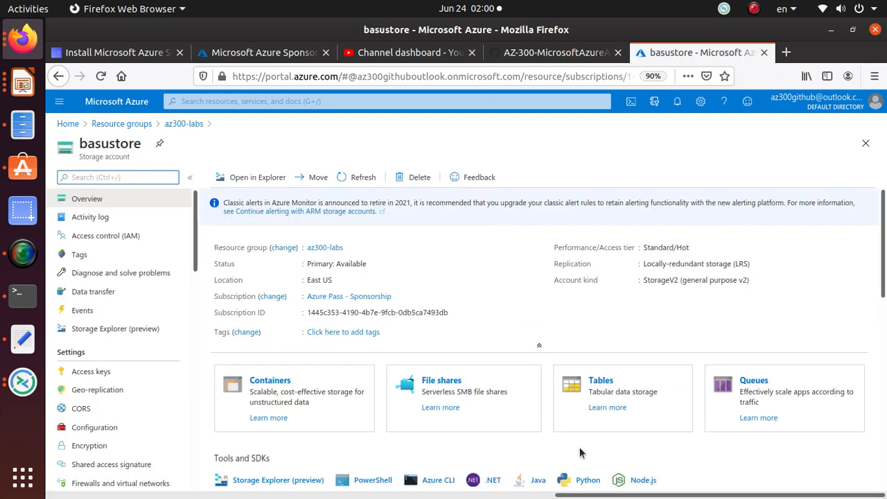
pyautogui.moveTo(804, 380)
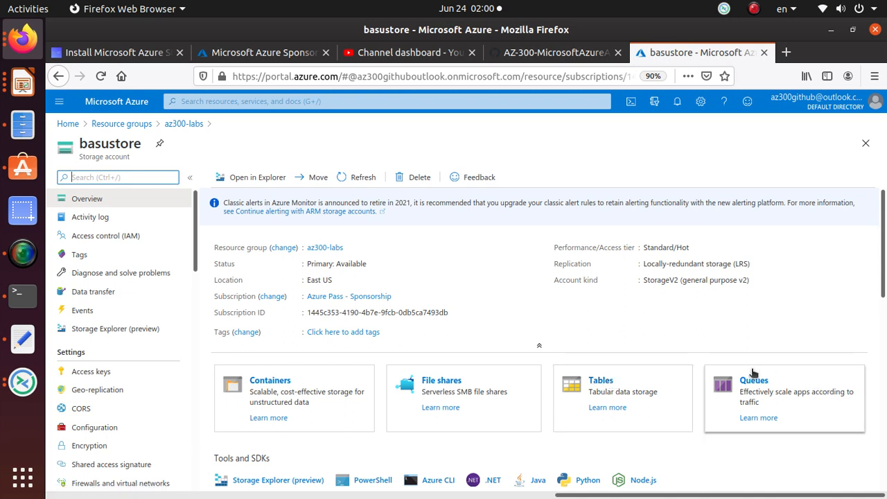
pyautogui.scroll(-3)
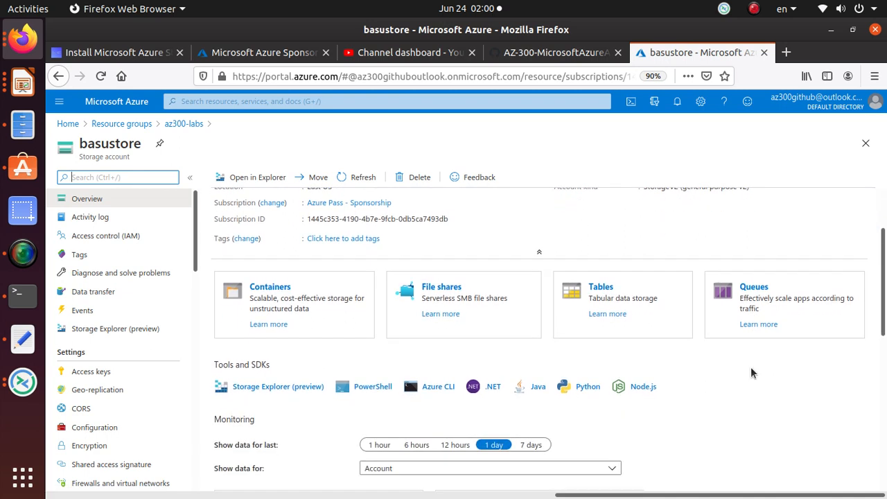
pyautogui.scroll(-3)
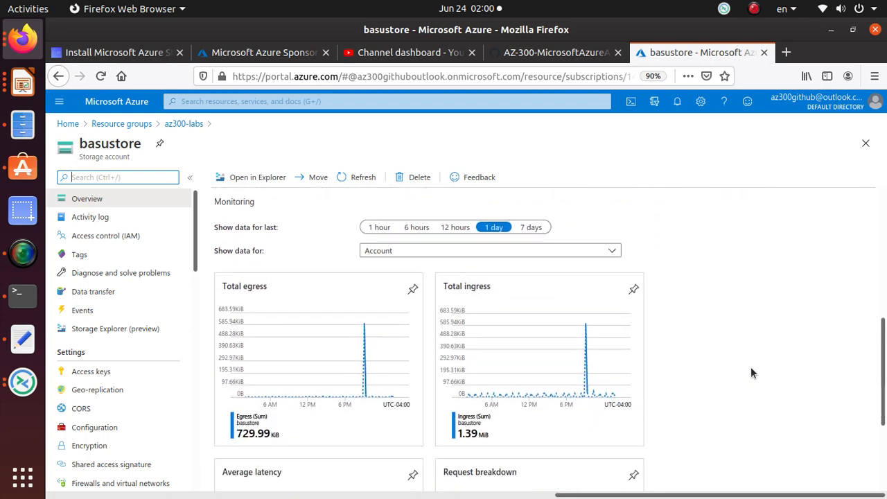
pyautogui.scroll(-3)
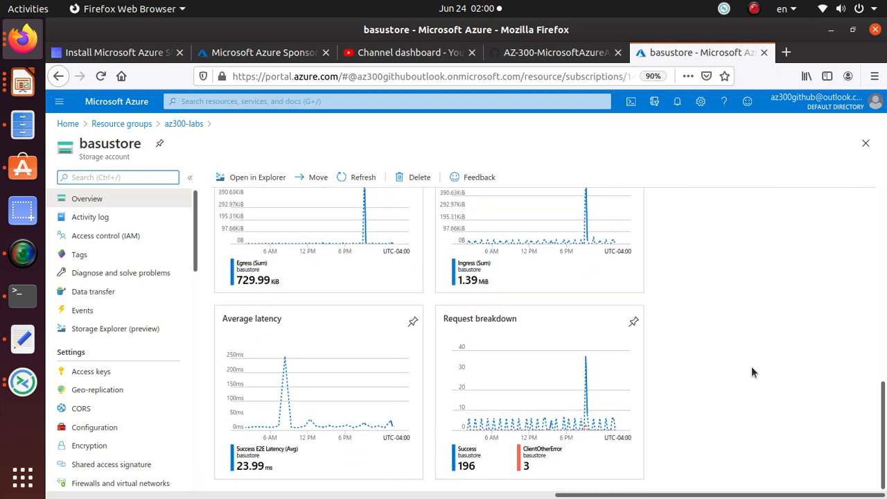
pyautogui.scroll(3)
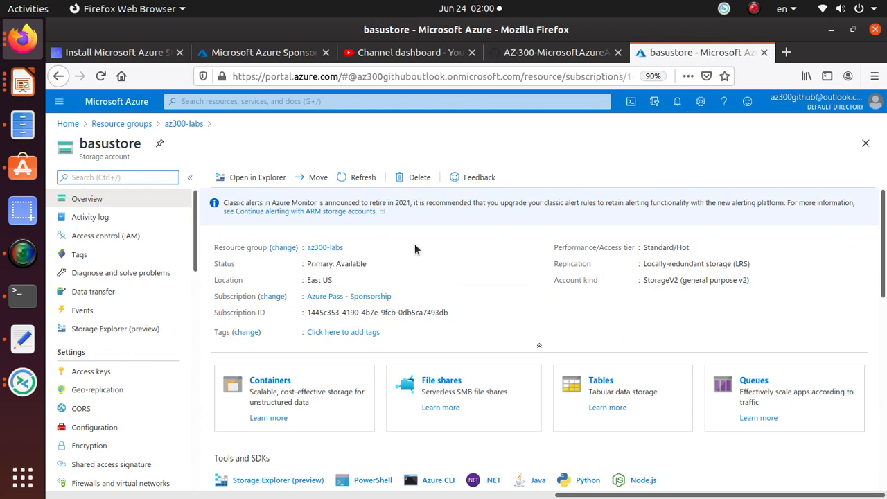
pyautogui.moveTo(91, 372)
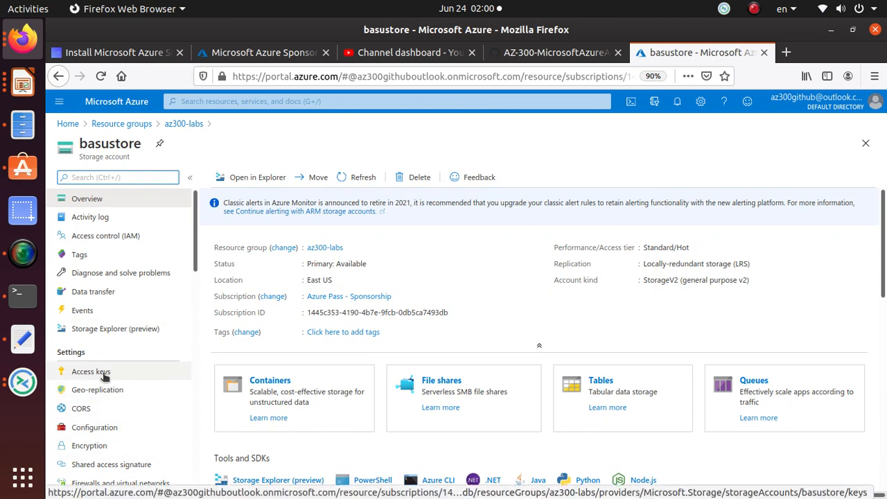
# Open basustore's Access keys page under Settings.
pyautogui.click(91, 371)
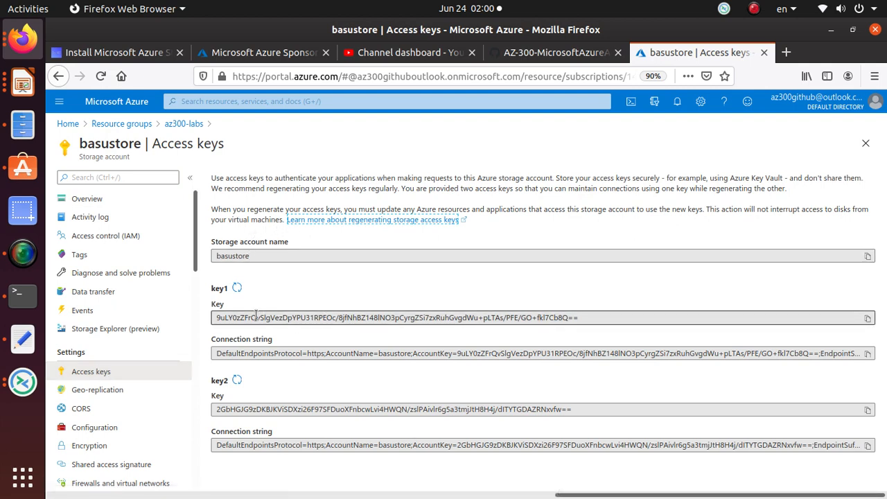
pyautogui.moveTo(262, 368)
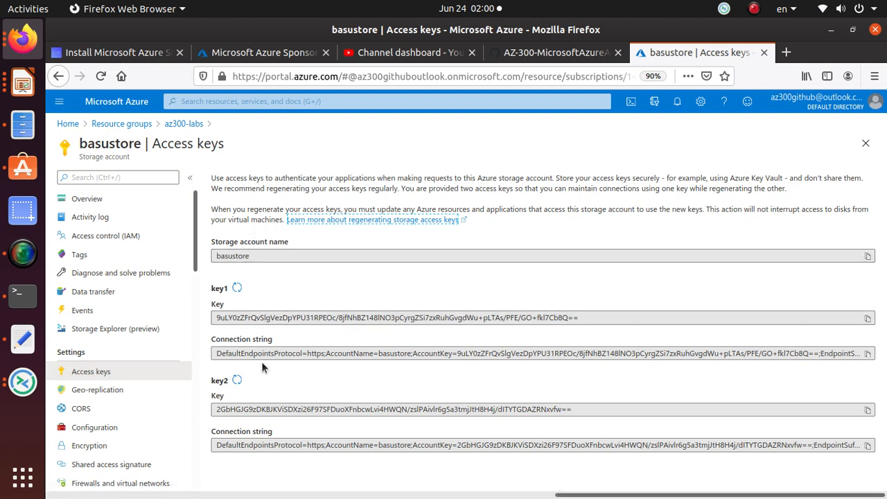
pyautogui.moveTo(303, 340)
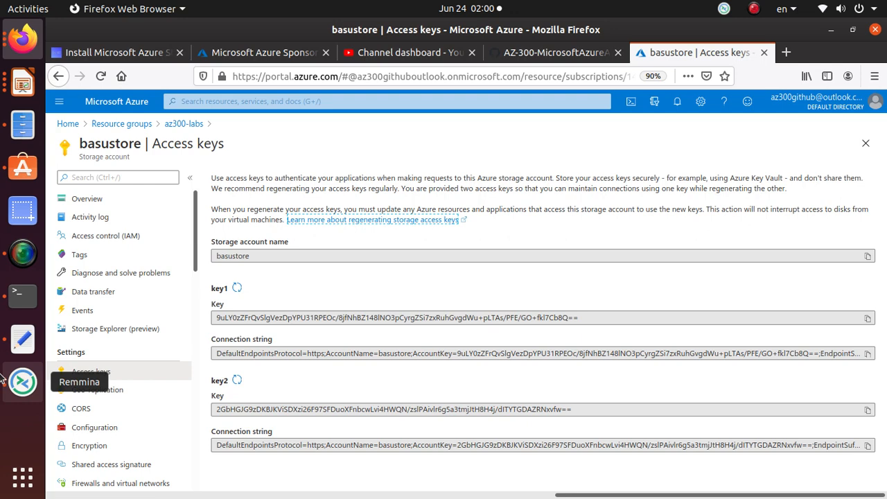
pyautogui.moveTo(22, 296)
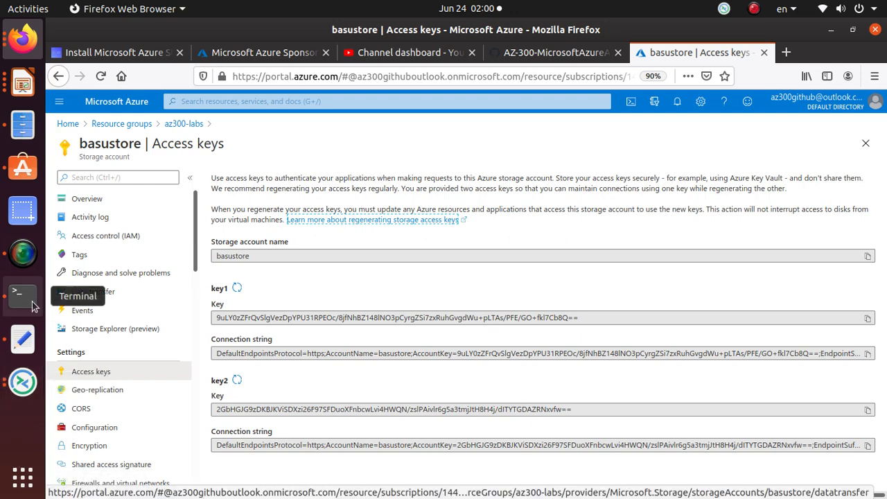
# Bring Terminal forward to confirm storage-explorer 1.13.1 installed successfully.
pyautogui.click(22, 295)
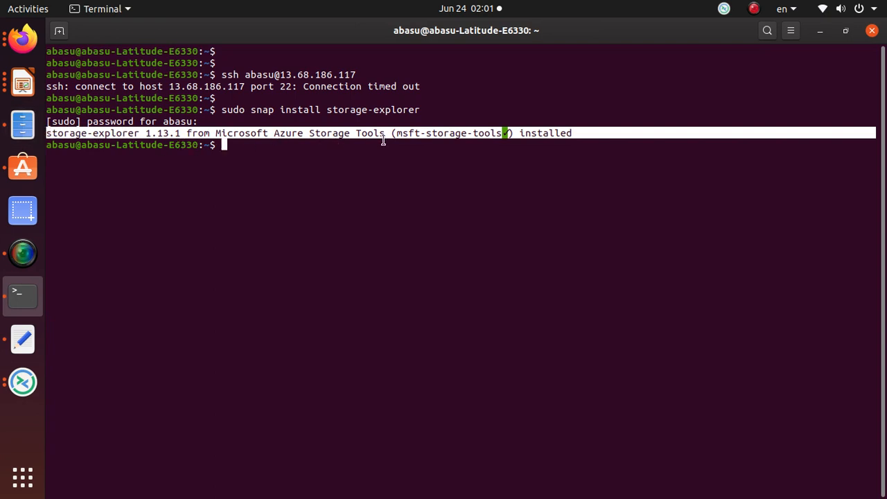
pyautogui.moveTo(325, 152)
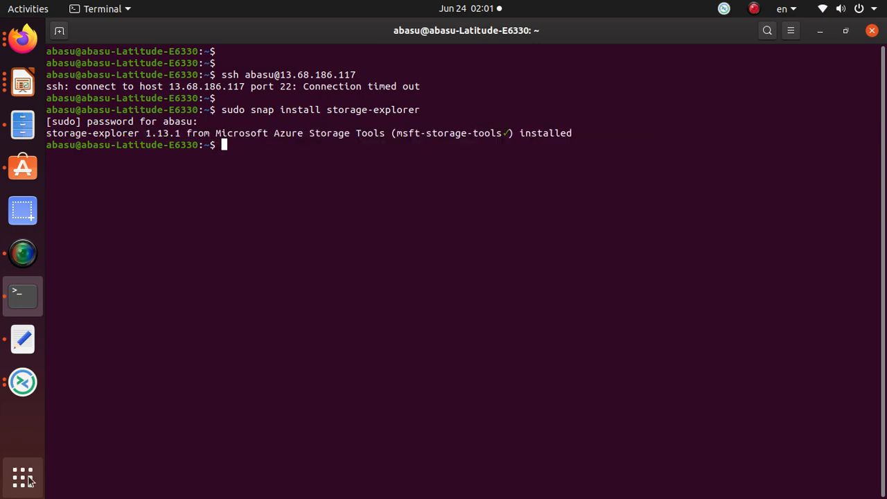
# Search the application overview for 'Azure' to launch Storage Explorer.
pyautogui.click(23, 477)
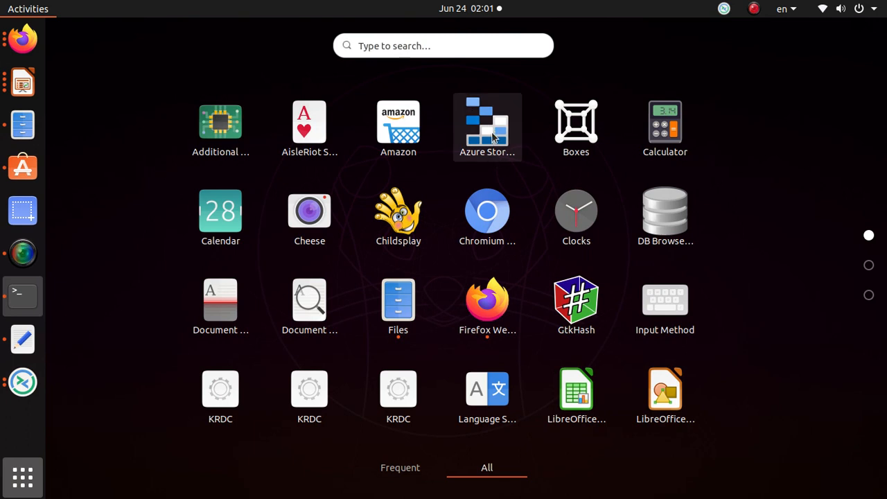
pyautogui.moveTo(481, 52)
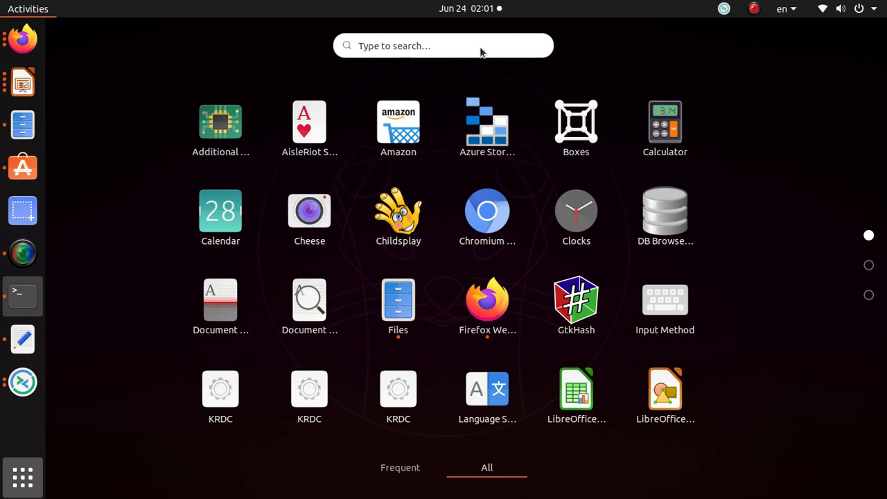
pyautogui.click(443, 46)
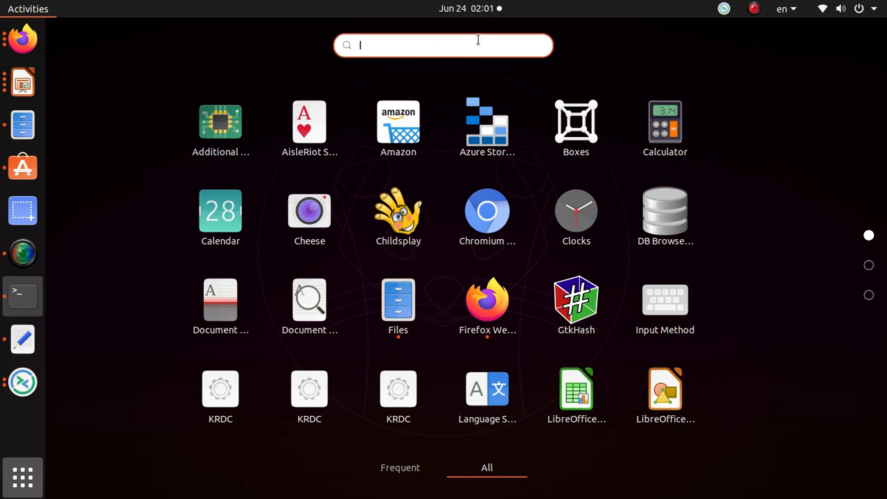
pyautogui.write('Azure')
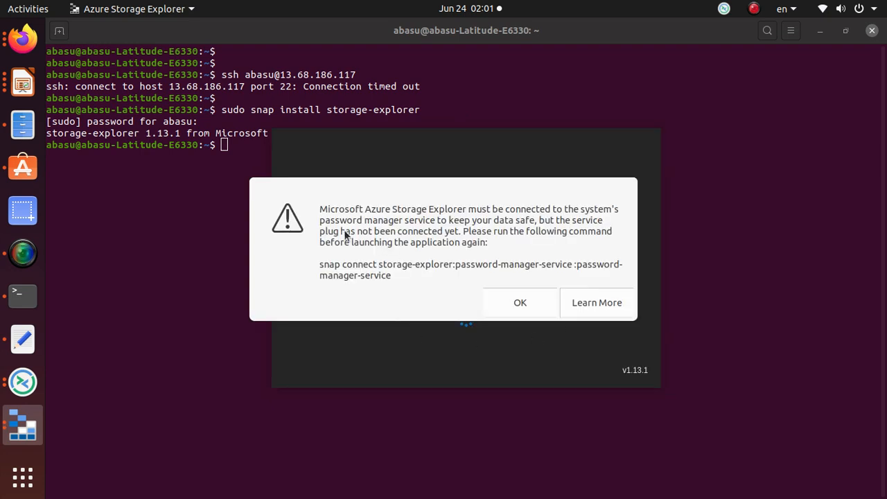
pyautogui.moveTo(309, 239)
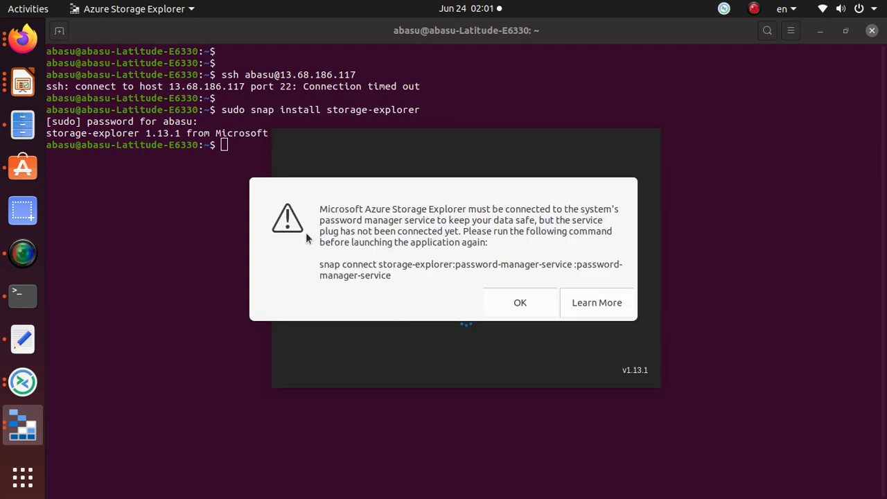
# Dismiss the password-manager warning, relaunch Storage Explorer, and dismiss the warning again.
pyautogui.click(520, 302)
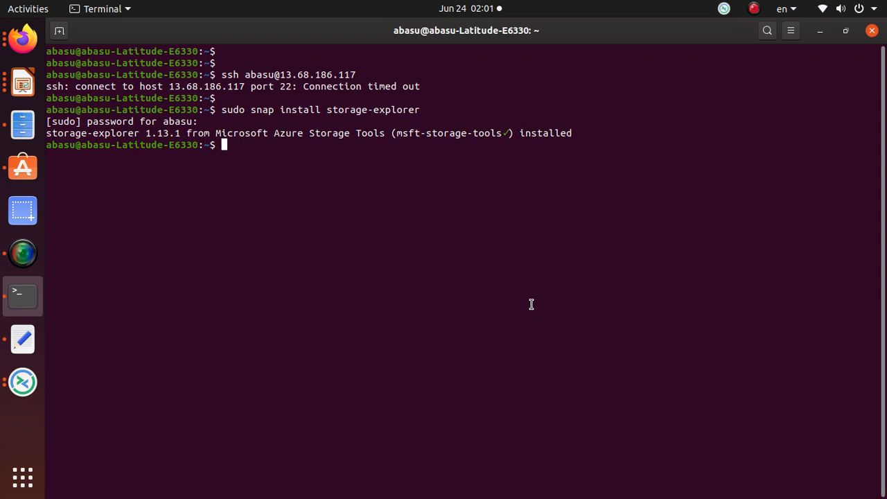
pyautogui.moveTo(64, 363)
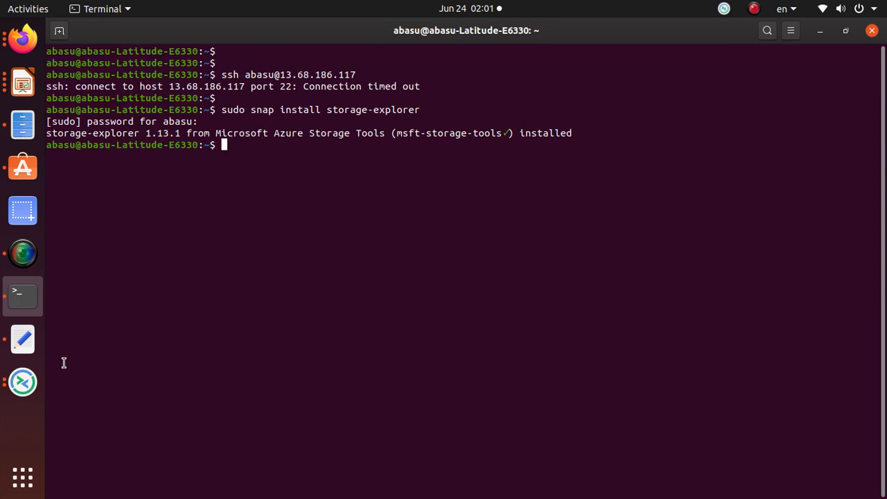
pyautogui.click(28, 8)
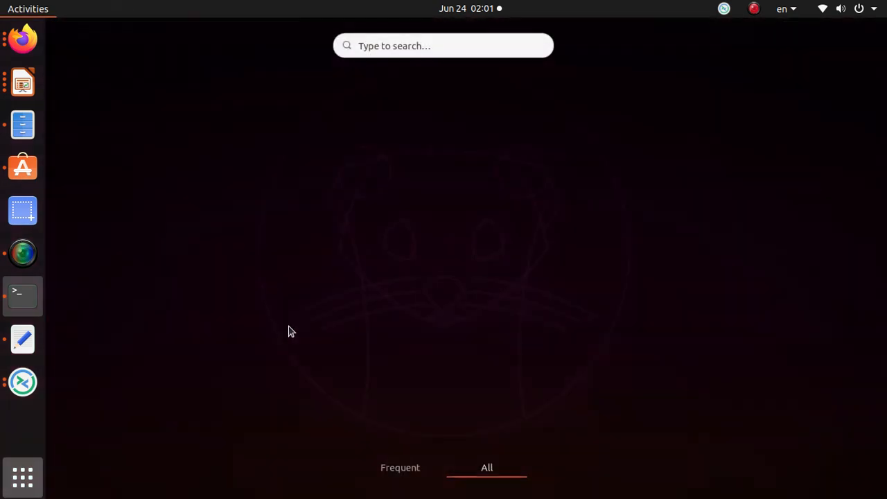
pyautogui.click(22, 295)
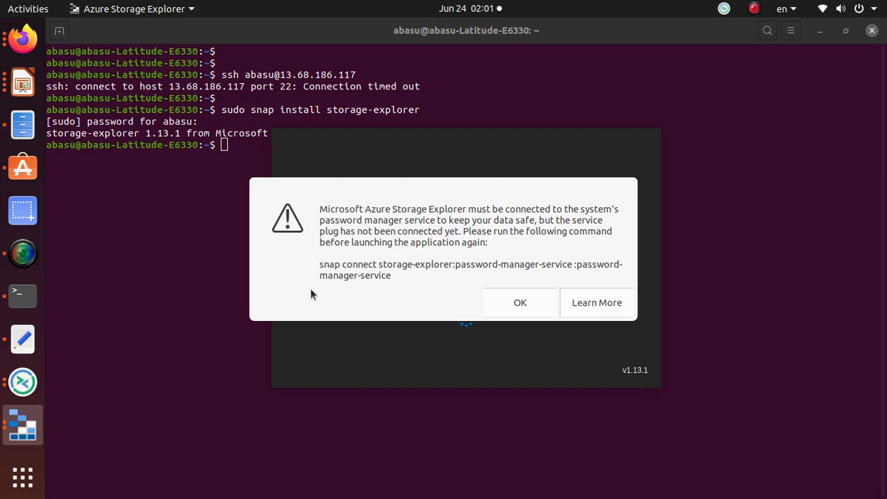
pyautogui.moveTo(386, 270)
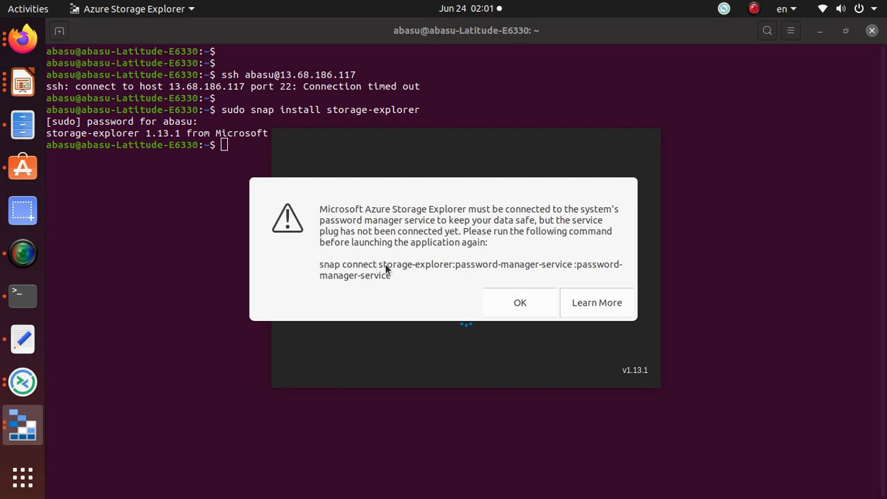
pyautogui.moveTo(588, 249)
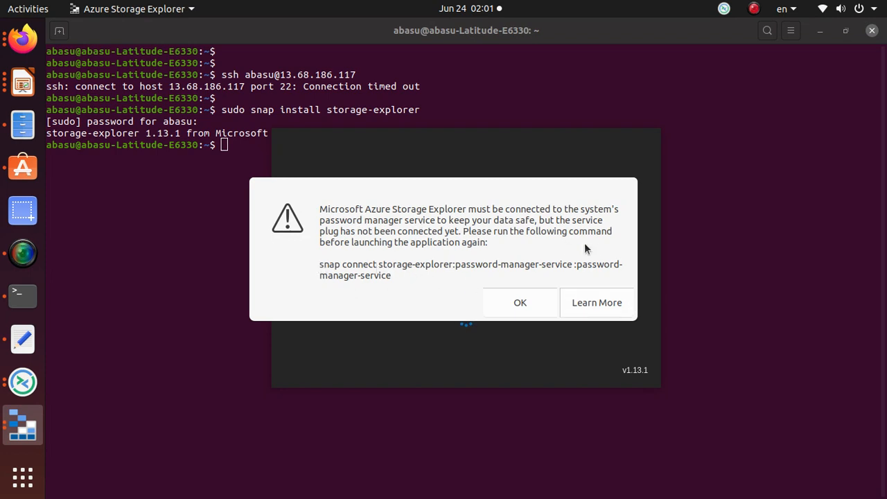
pyautogui.moveTo(347, 279)
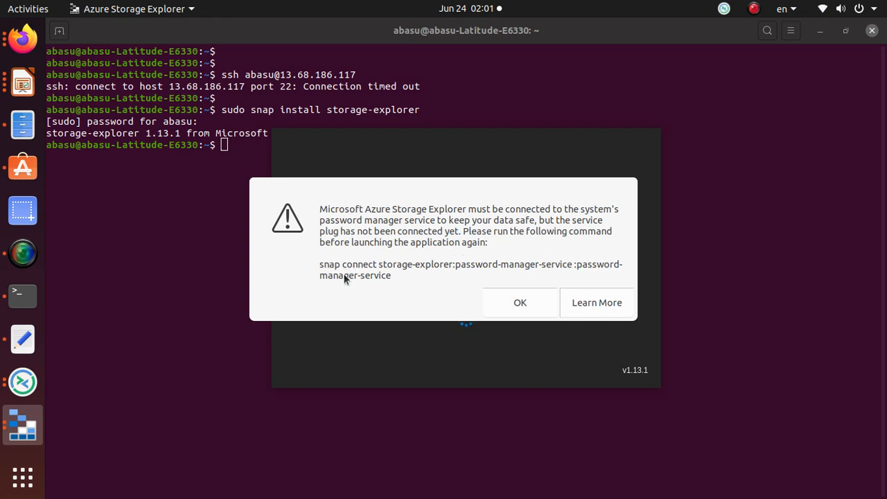
pyautogui.moveTo(446, 279)
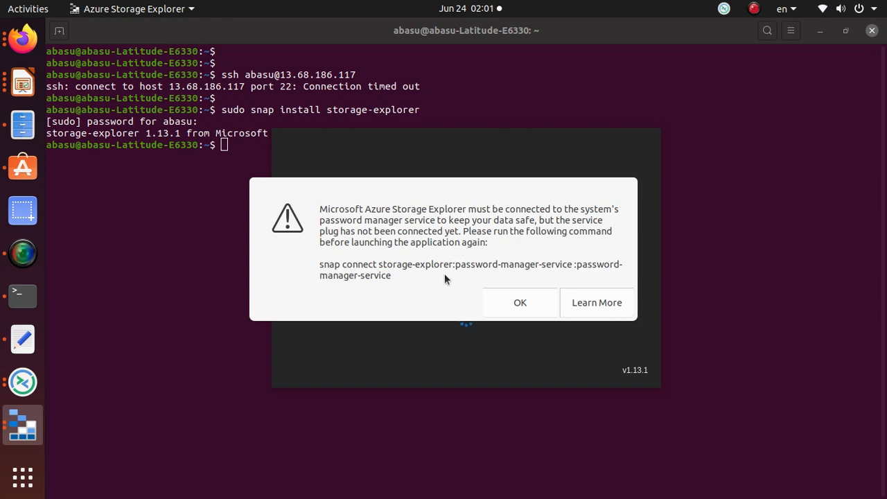
pyautogui.moveTo(399, 290)
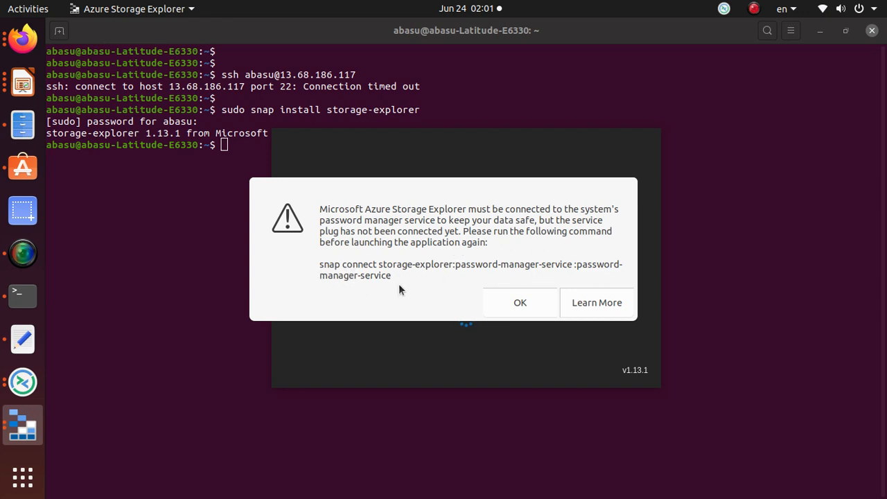
pyautogui.moveTo(477, 149)
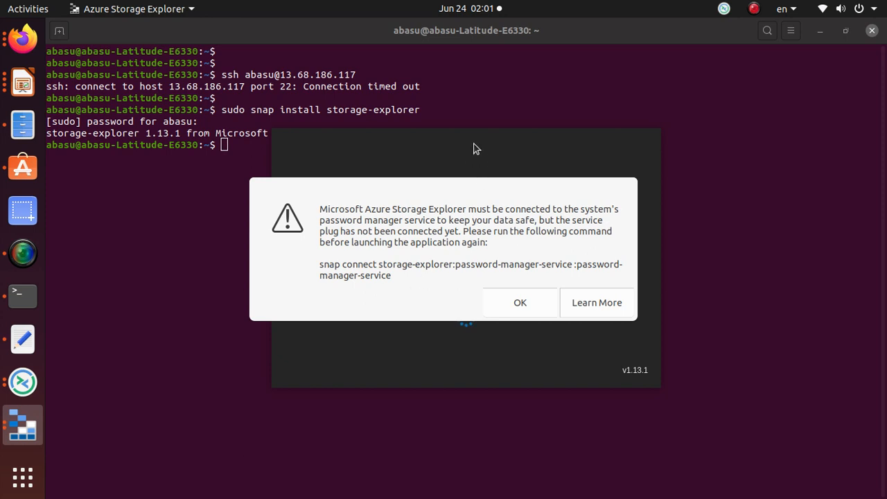
pyautogui.click(519, 302)
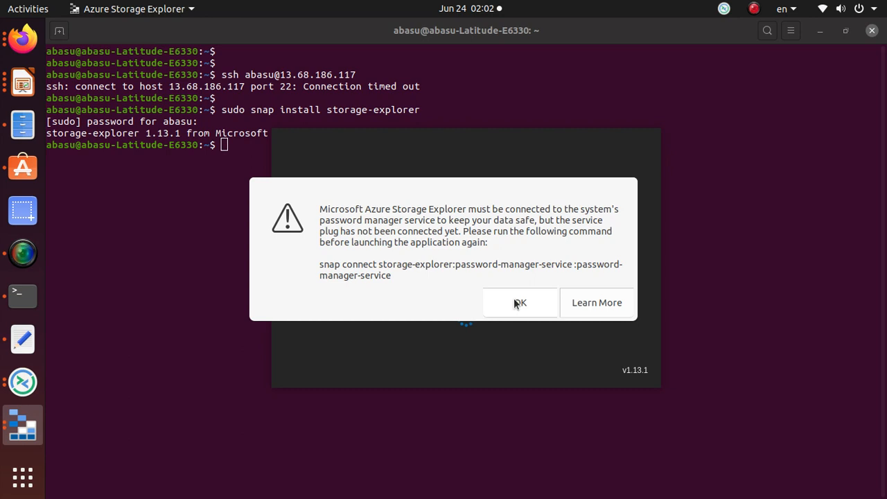
pyautogui.click(520, 302)
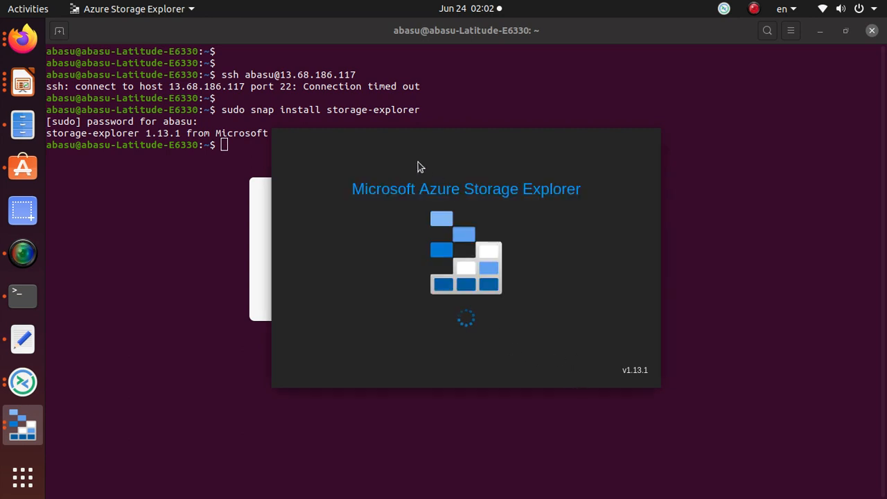
pyautogui.moveTo(424, 174)
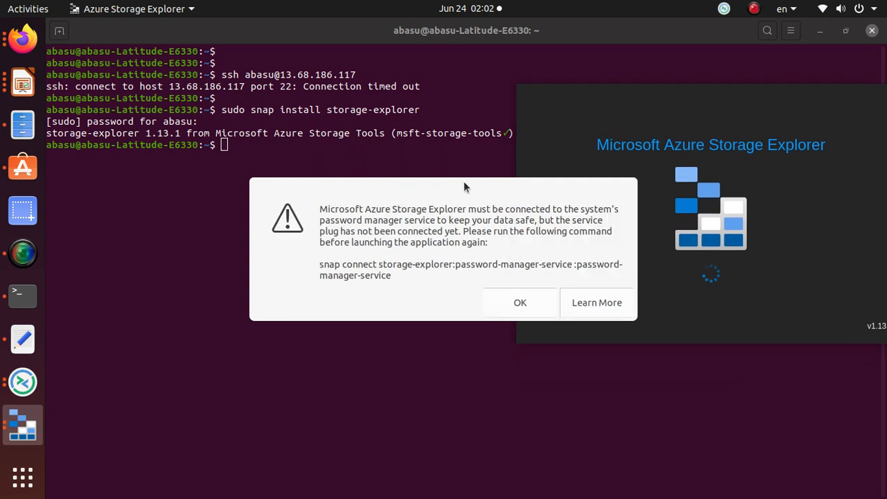
pyautogui.moveTo(47, 435)
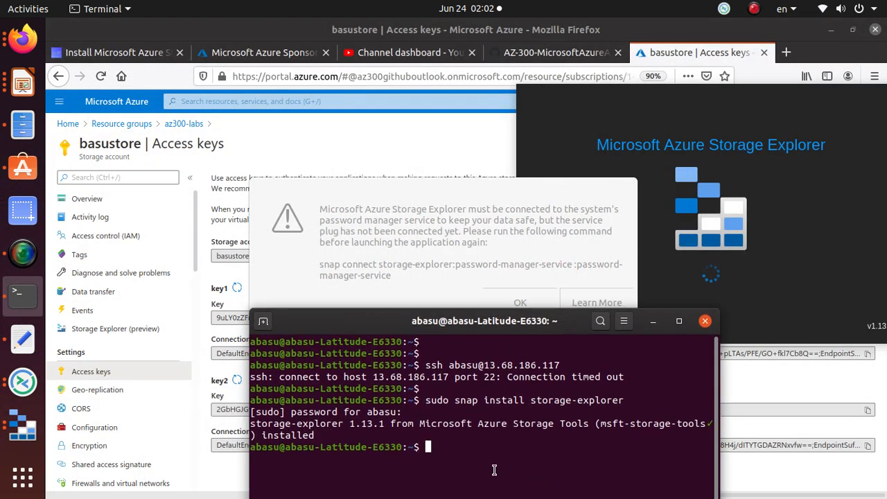
# Run snap connect for storage-explorer:password-manager-service, authenticate, and relaunch Storage Explorer.
pyautogui.write('snap')
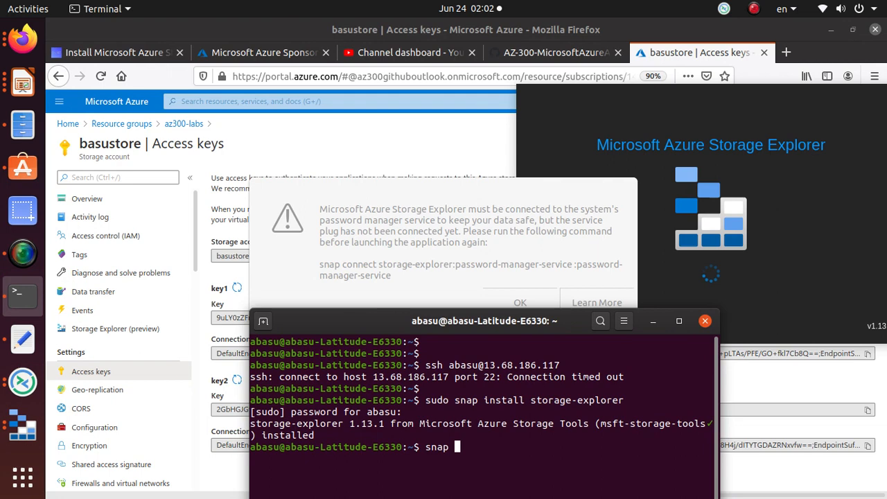
pyautogui.write('connect')
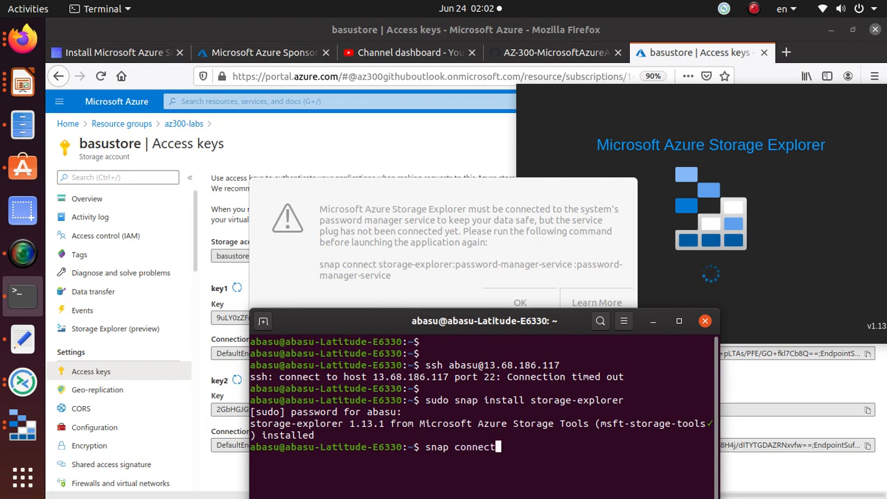
pyautogui.write('storage-explorer:')
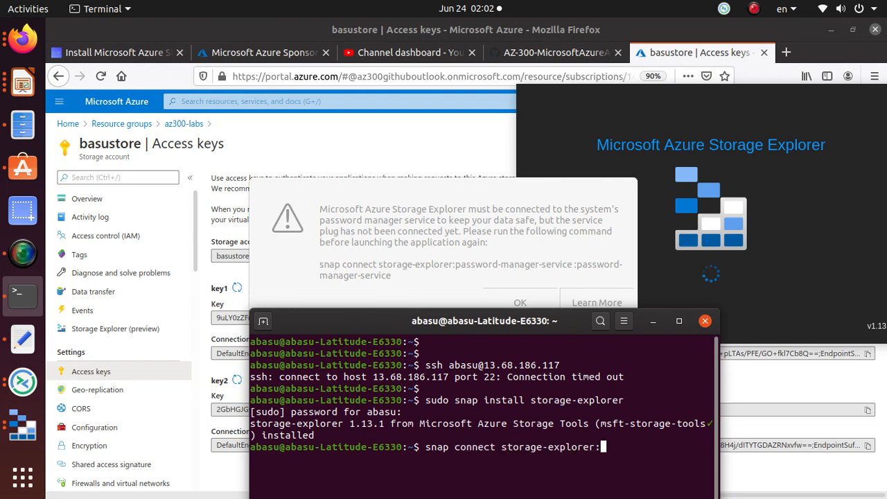
pyautogui.write('password-manager-service')
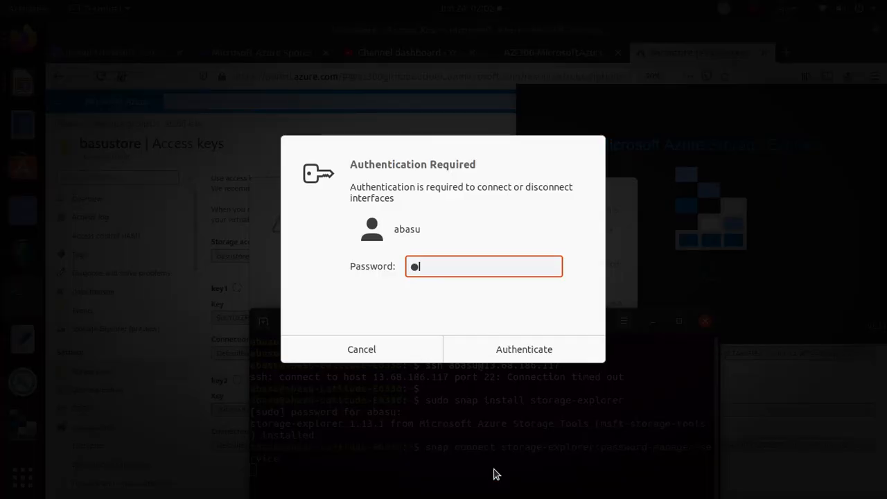
pyautogui.write('password')
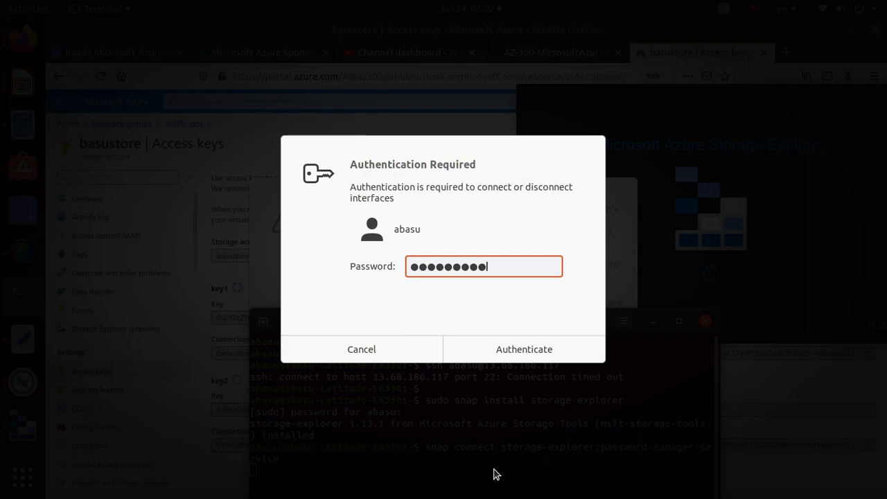
pyautogui.click(524, 348)
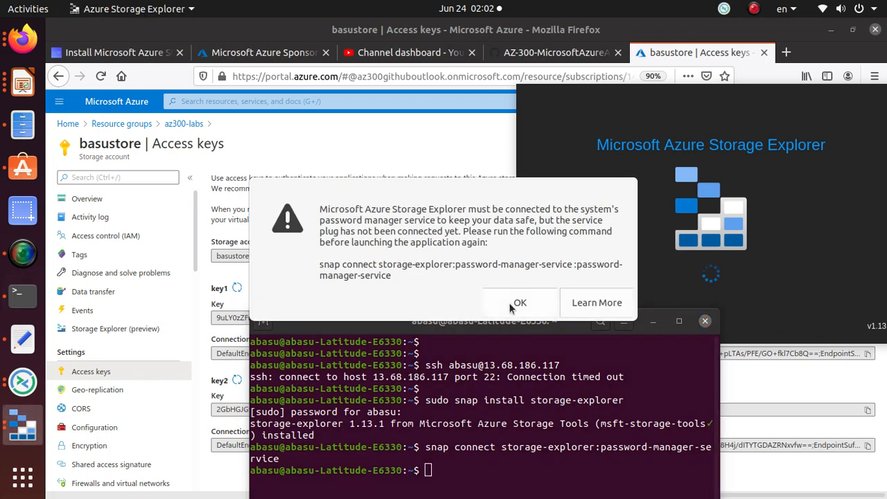
pyautogui.click(520, 303)
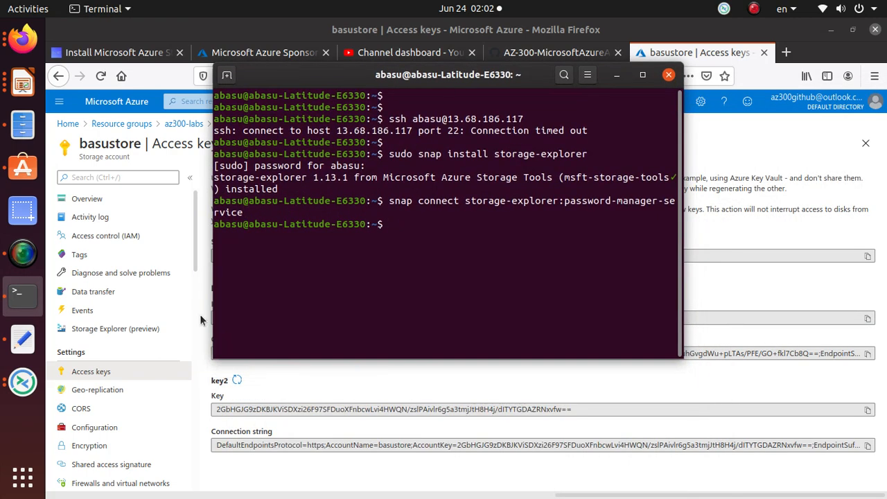
pyautogui.click(28, 8)
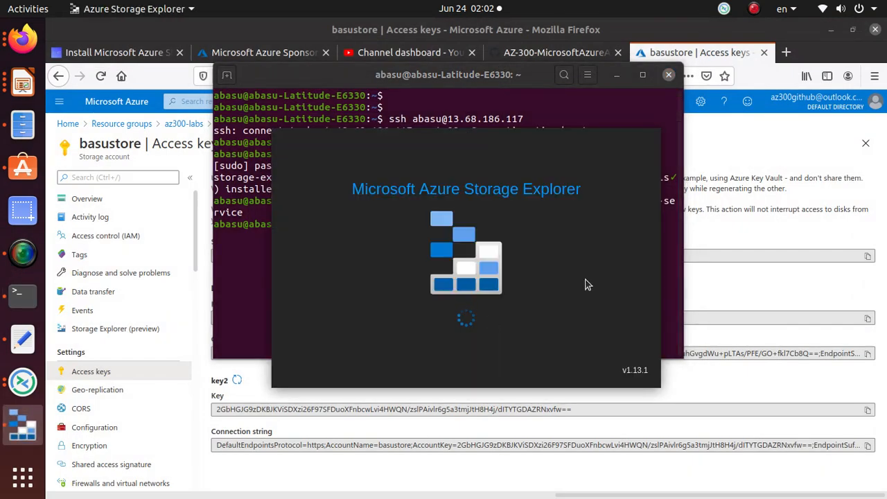
pyautogui.moveTo(543, 237)
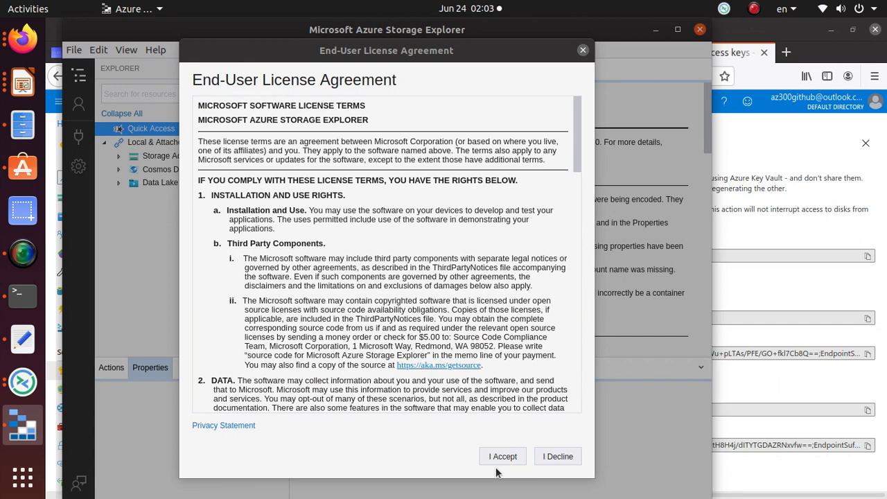
# Accept the Storage Explorer End-User License Agreement after relaunching the app.
pyautogui.click(502, 456)
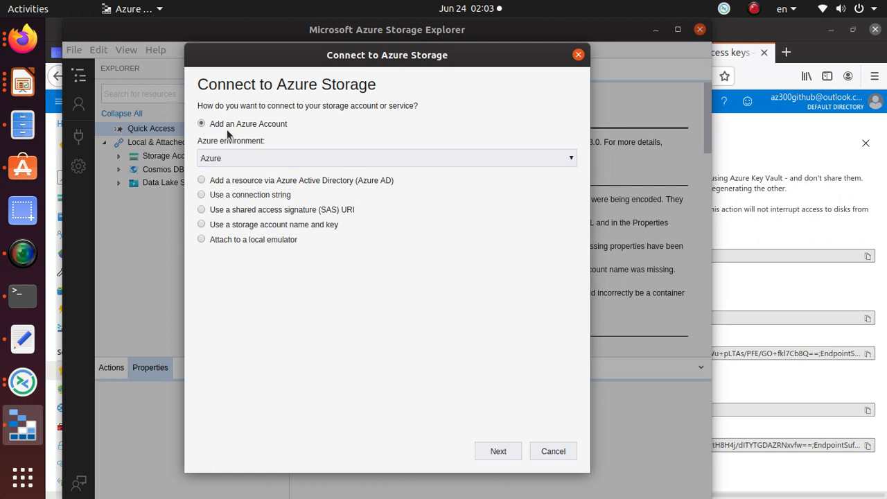
pyautogui.moveTo(342, 329)
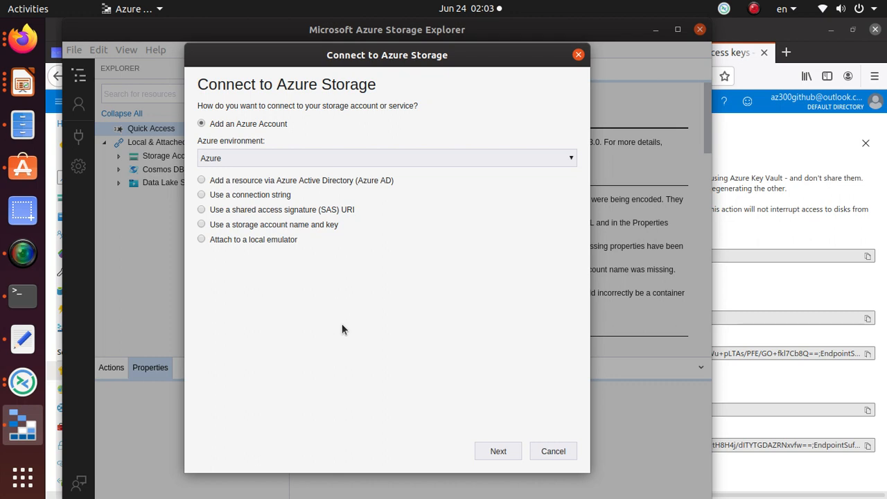
pyautogui.moveTo(284, 131)
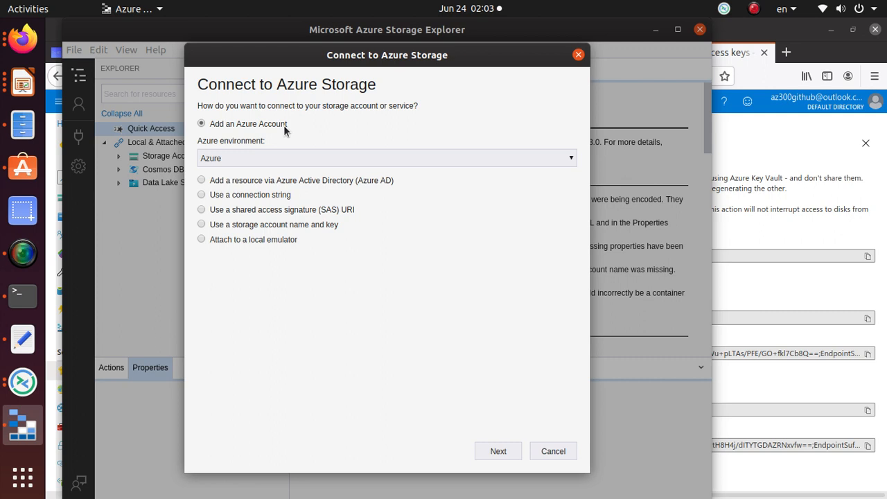
pyautogui.moveTo(215, 132)
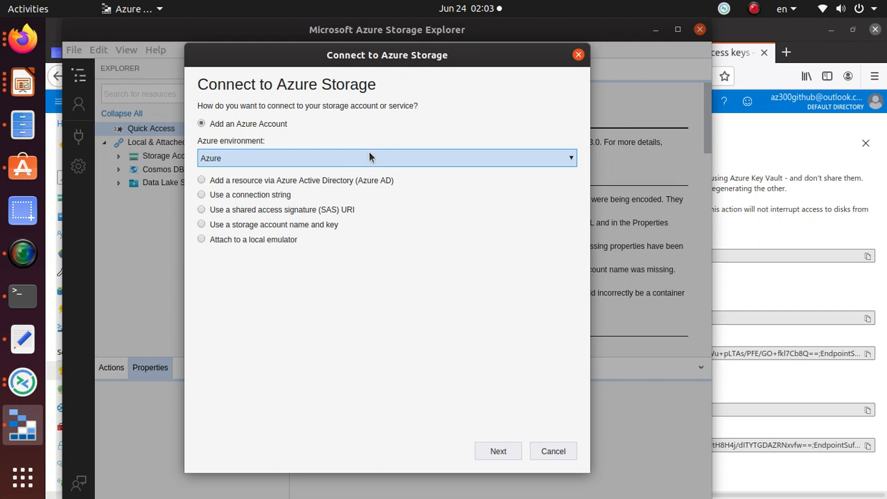
pyautogui.moveTo(229, 205)
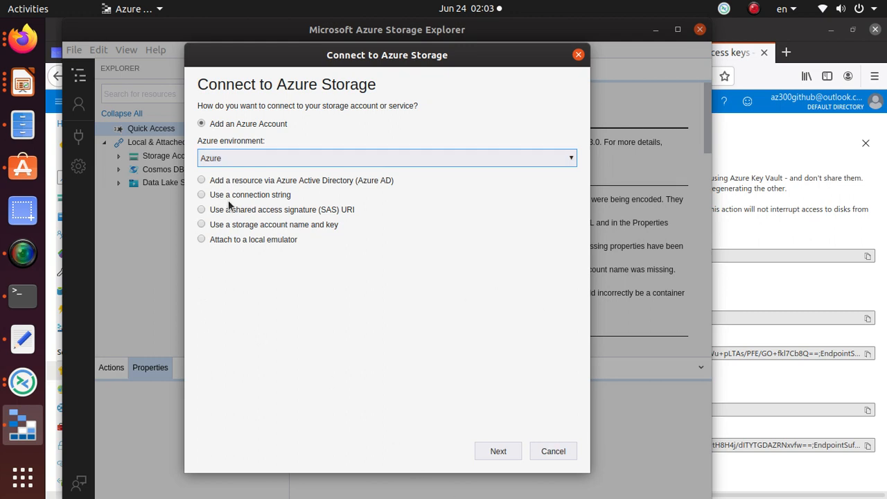
# Pick connection string first, then switch to the shared access signature (SAS) URI option.
pyautogui.click(202, 194)
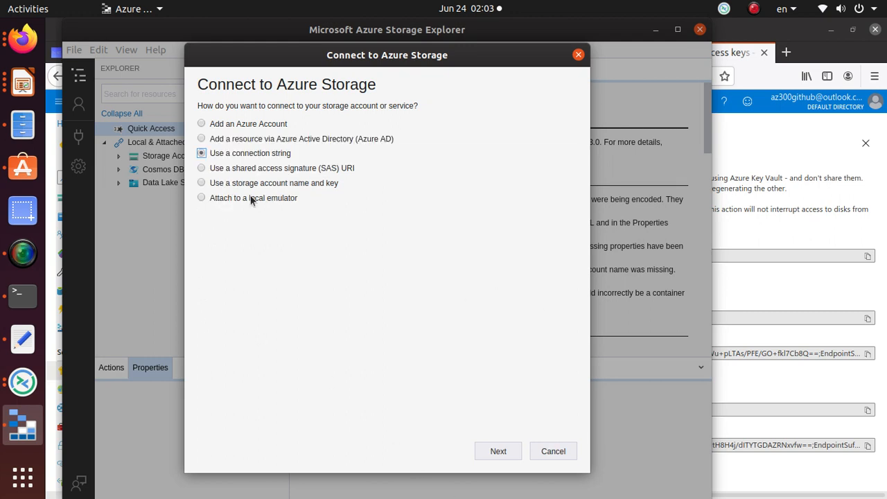
pyautogui.moveTo(296, 172)
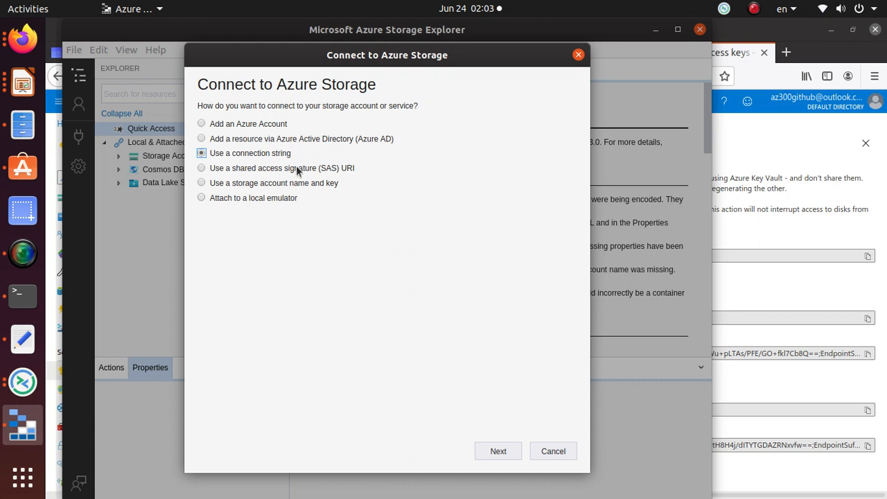
pyautogui.click(202, 167)
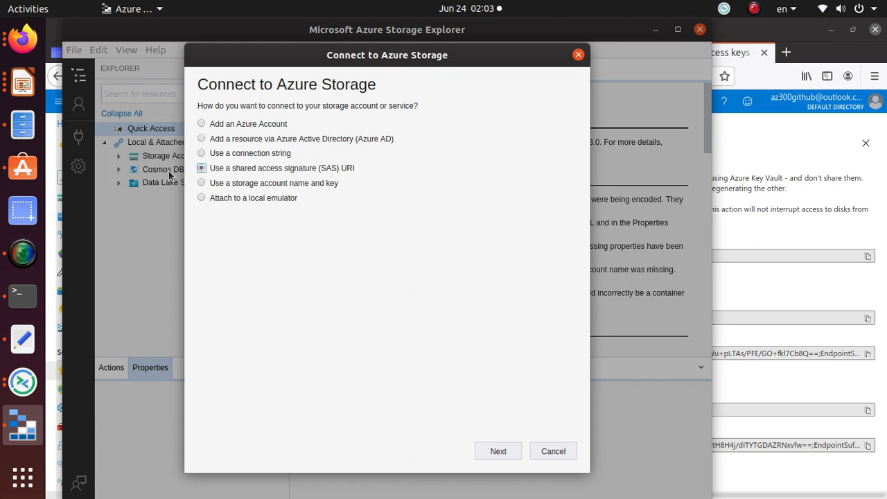
pyautogui.moveTo(746, 167)
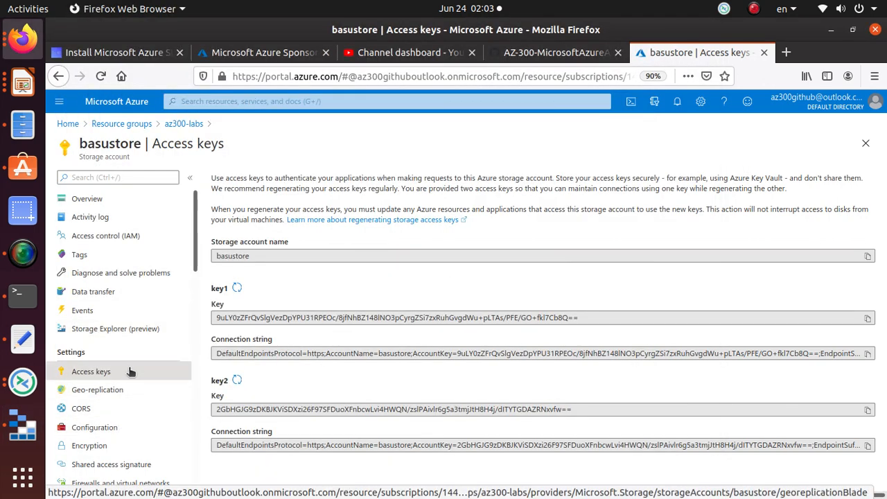
# Open basustore's Shared access signature settings and review the form, entering 25.
pyautogui.scroll(-3)
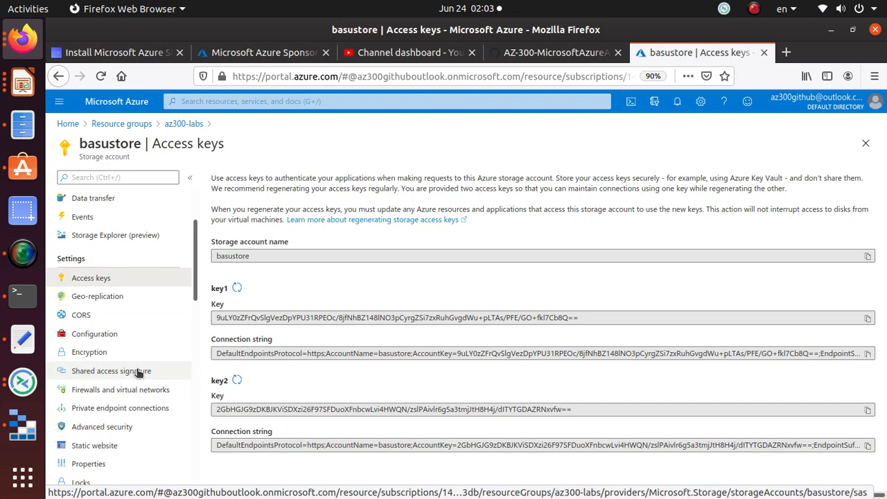
pyautogui.click(111, 370)
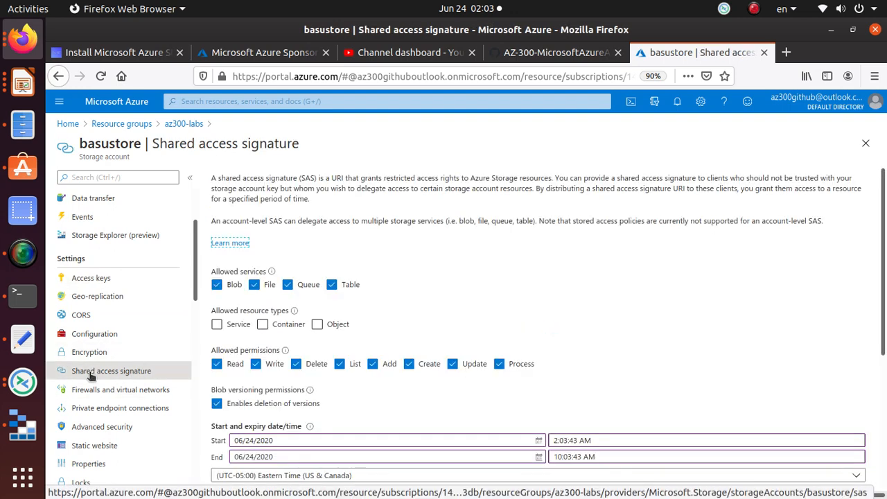
pyautogui.scroll(-3)
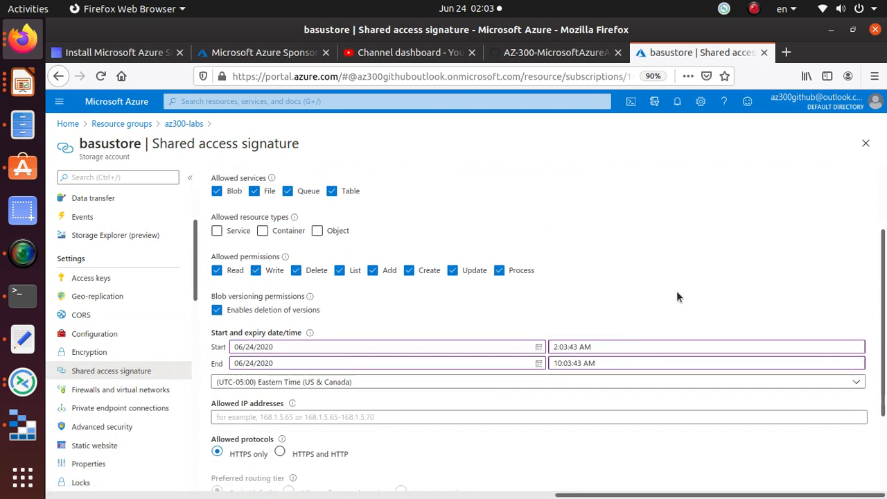
pyautogui.scroll(3)
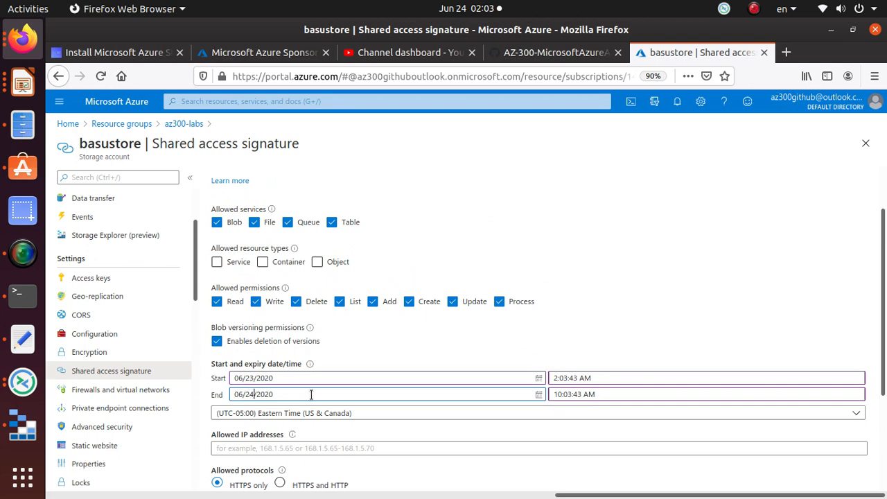
pyautogui.write('25')
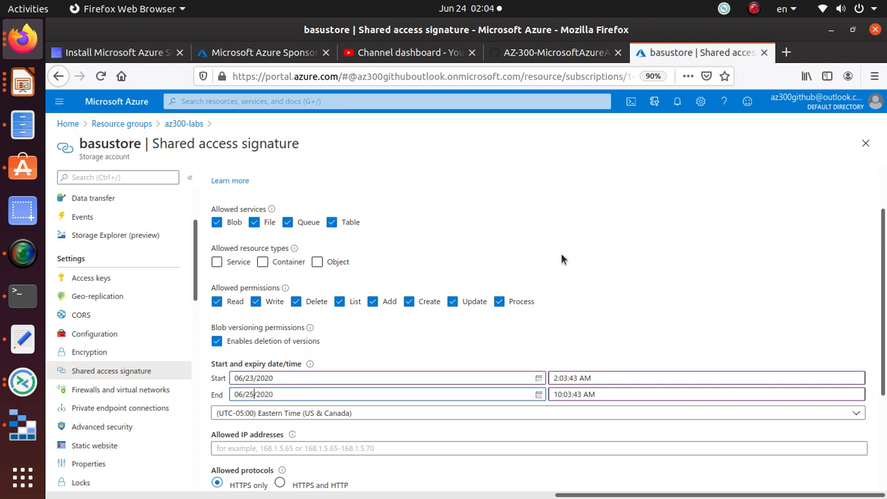
pyautogui.scroll(-3)
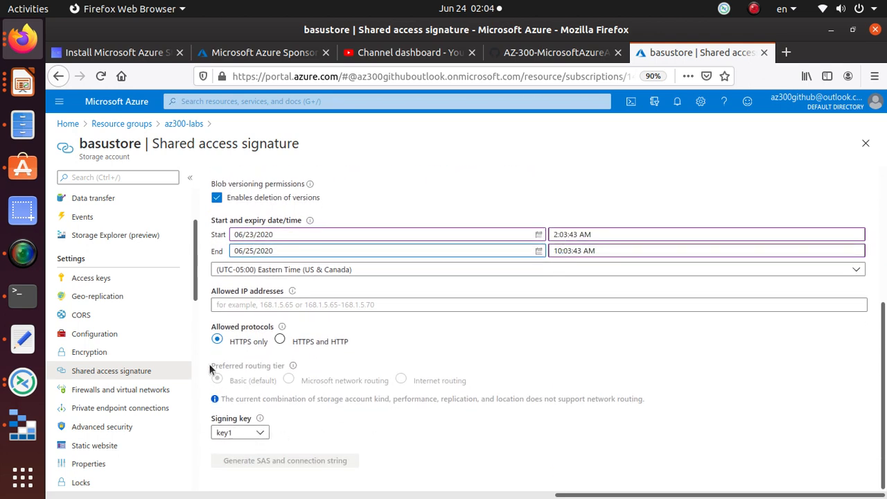
pyautogui.scroll(3)
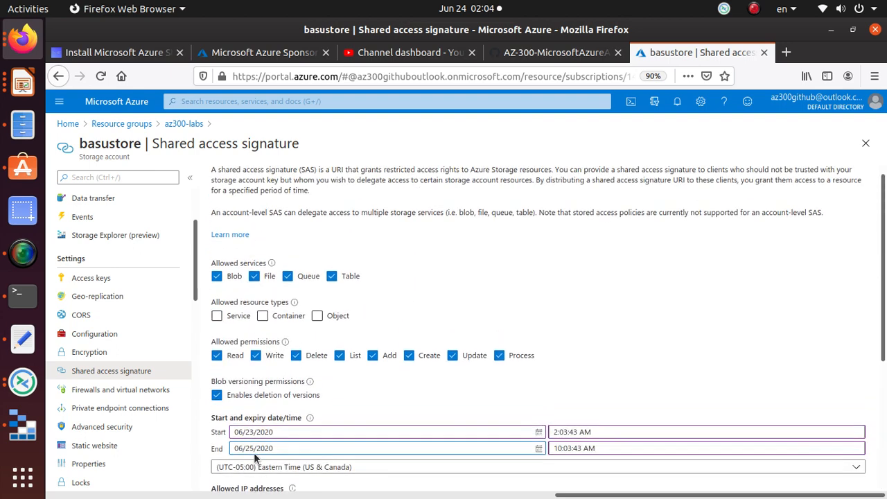
pyautogui.scroll(-3)
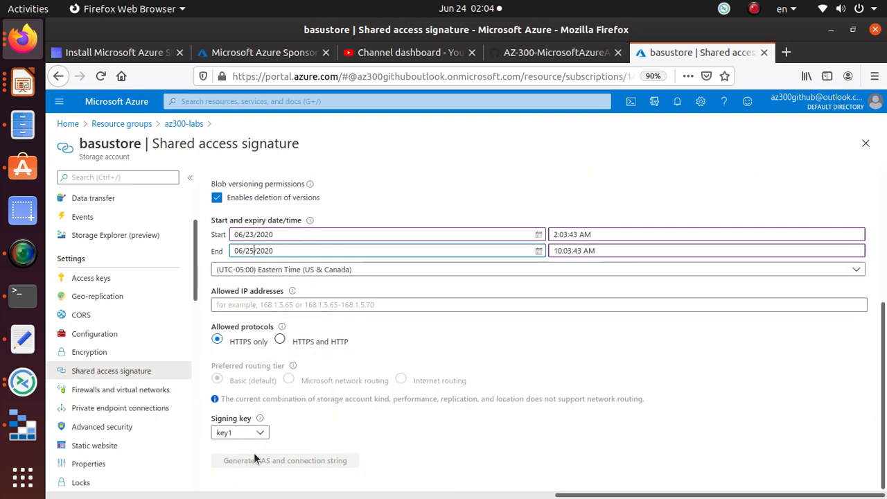
pyautogui.scroll(3)
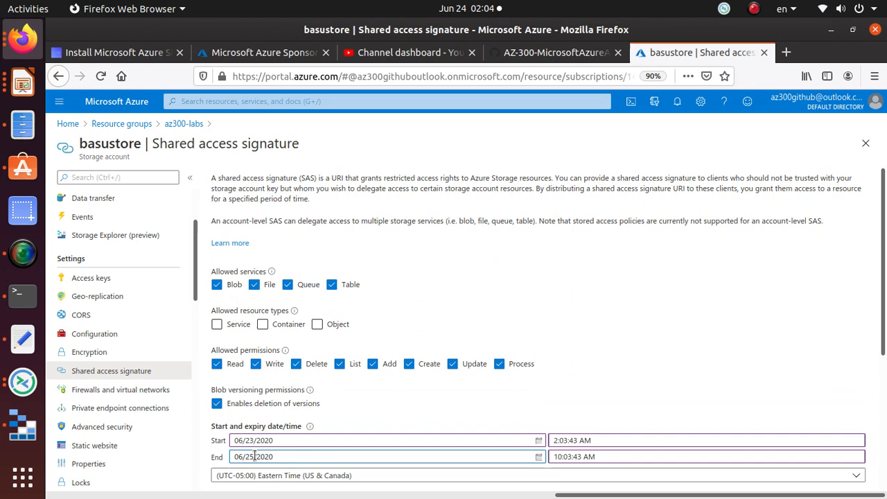
pyautogui.scroll(-3)
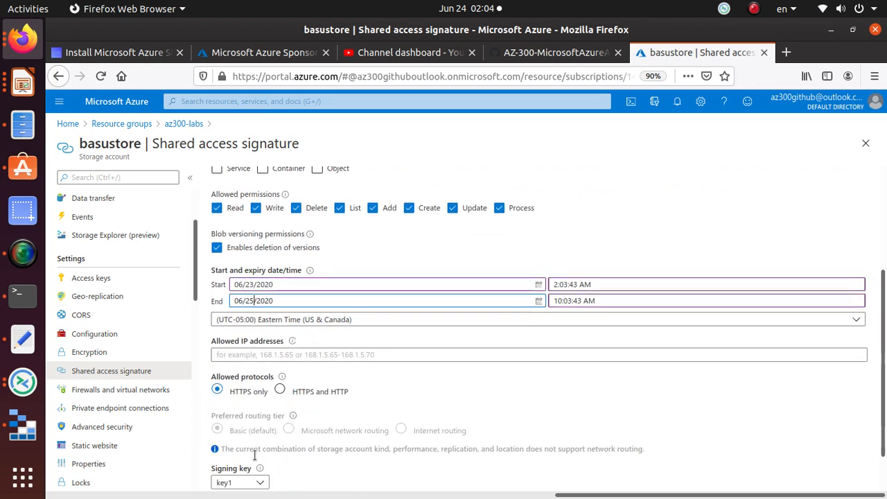
pyautogui.scroll(-3)
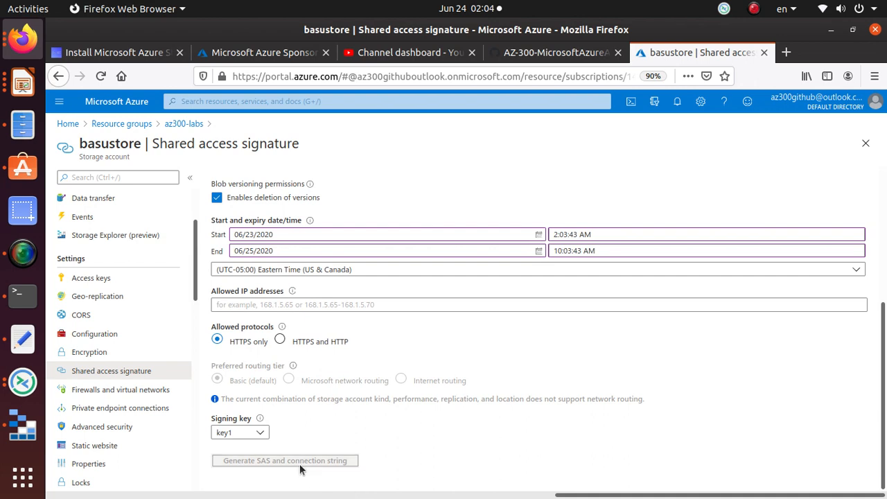
pyautogui.moveTo(279, 317)
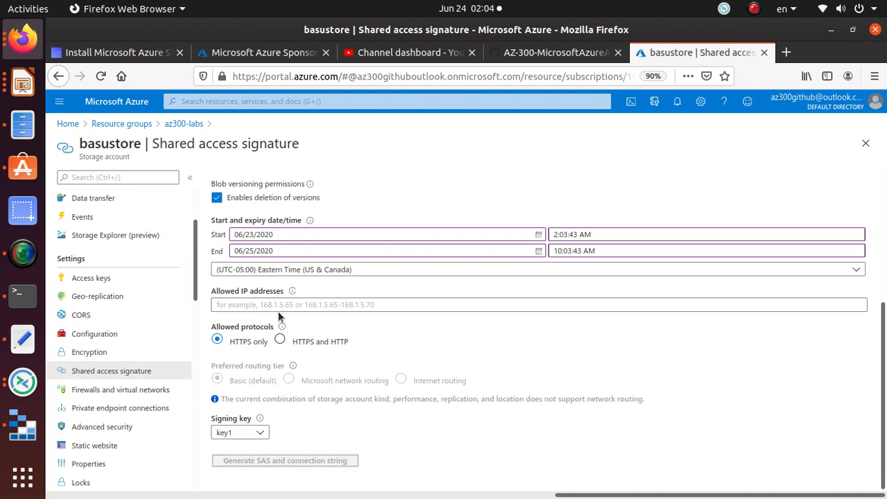
# Adjust resource types, confirm signing key key2, focus Allowed IP addresses, and switch to Terminal.
pyautogui.scroll(3)
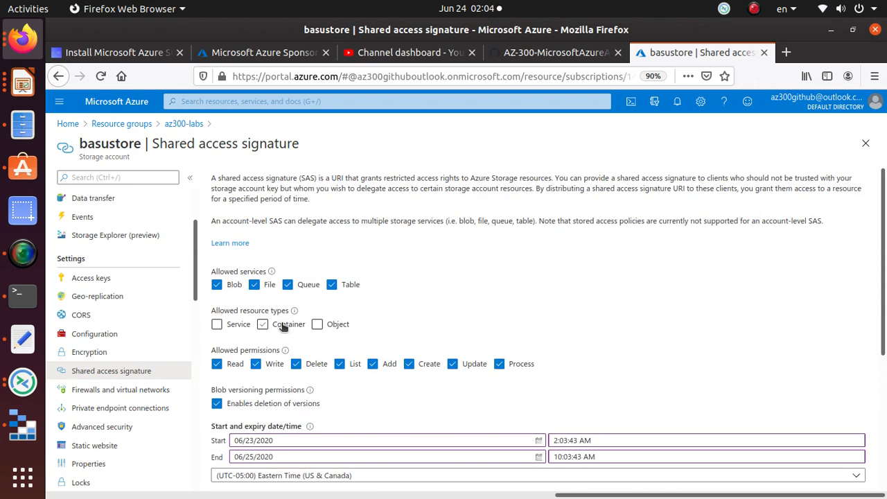
pyautogui.click(263, 324)
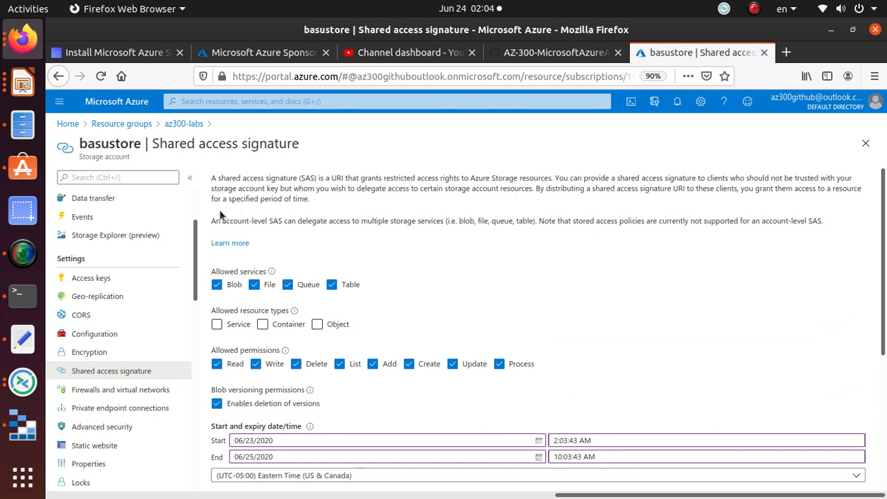
pyautogui.scroll(-3)
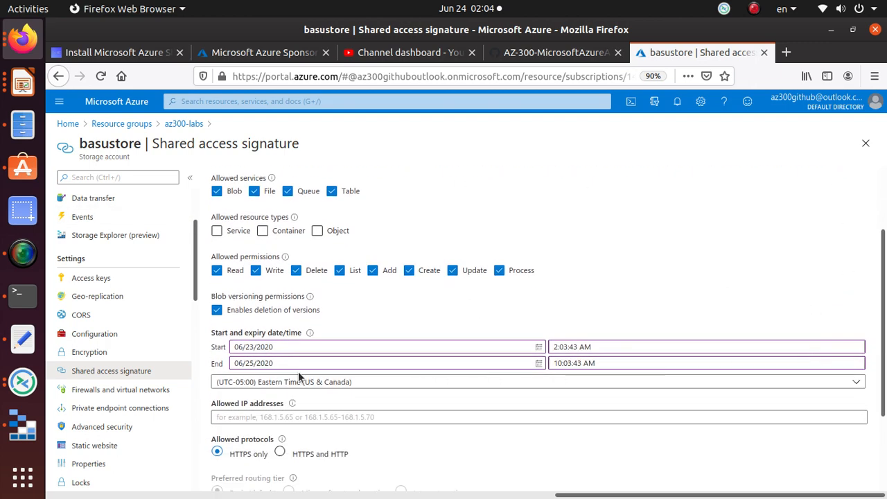
pyautogui.click(274, 363)
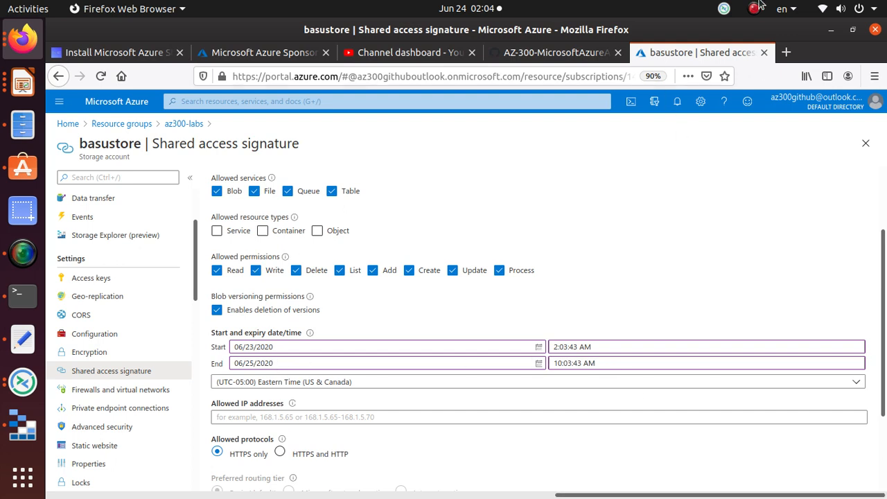
pyautogui.moveTo(464, 339)
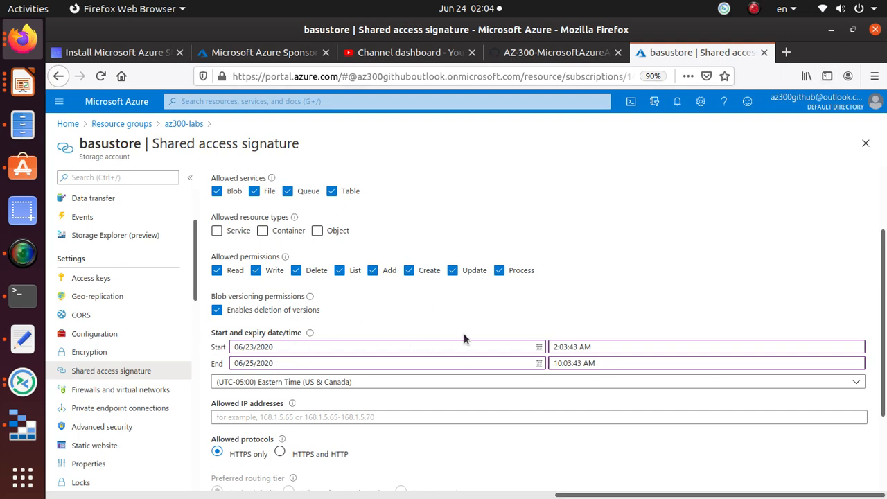
pyautogui.scroll(-3)
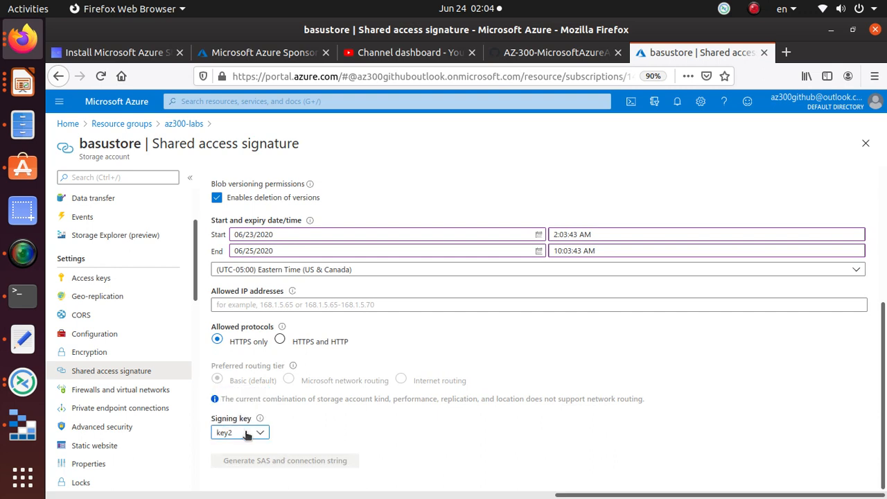
pyautogui.moveTo(513, 359)
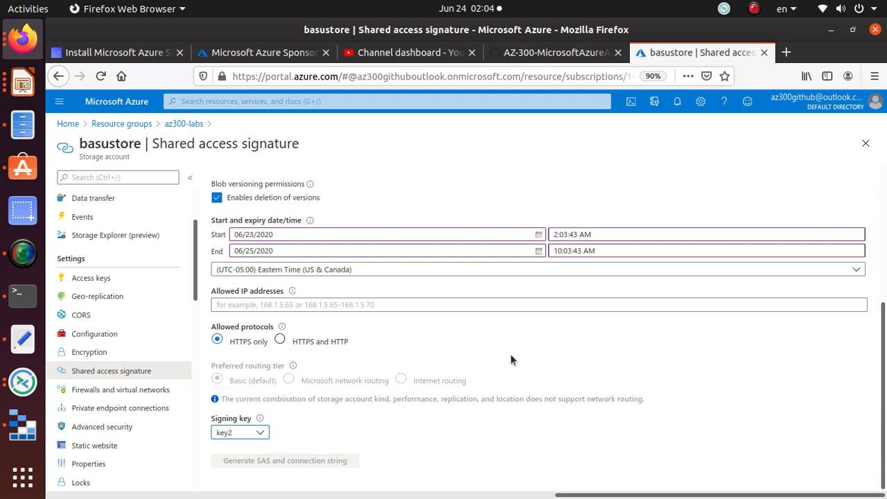
pyautogui.moveTo(232, 317)
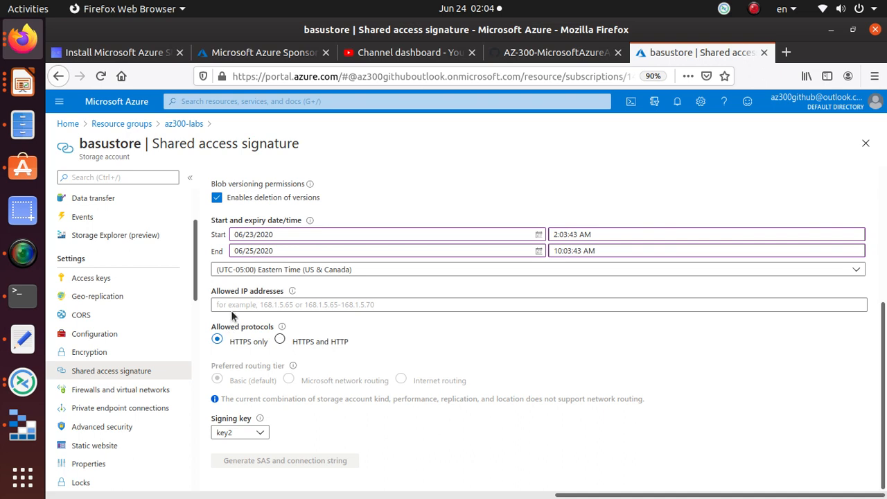
pyautogui.click(544, 304)
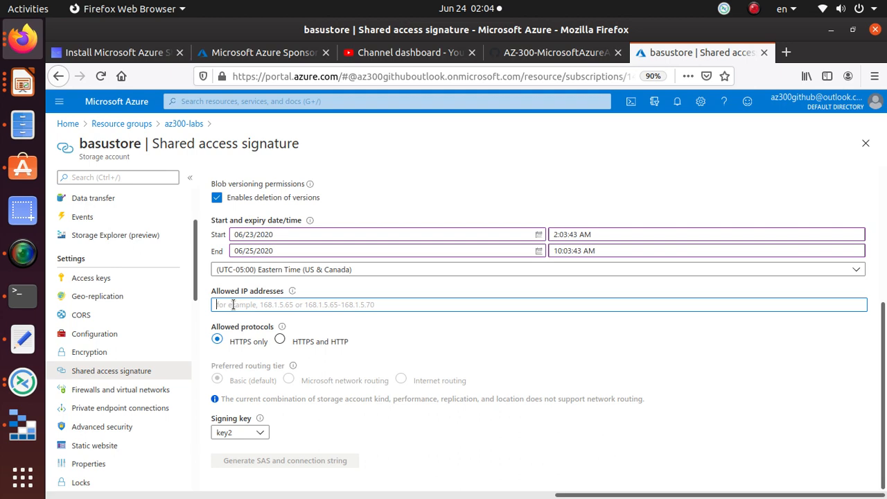
pyautogui.click(23, 296)
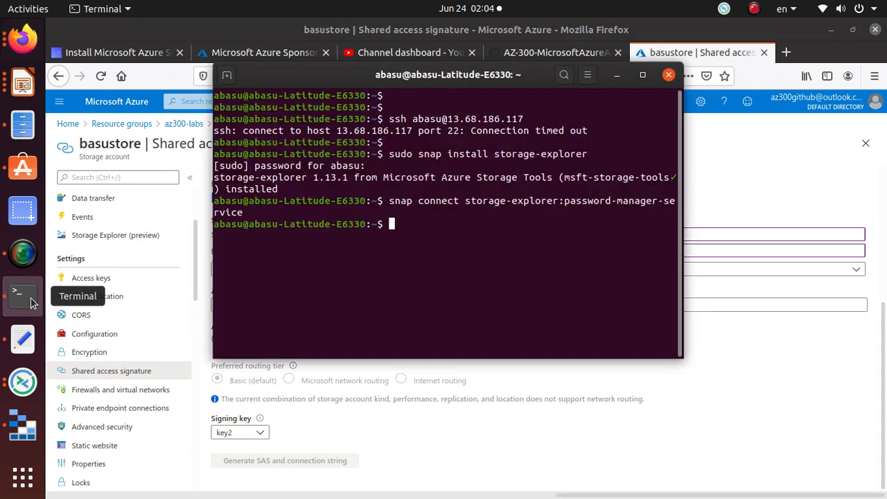
pyautogui.moveTo(411, 258)
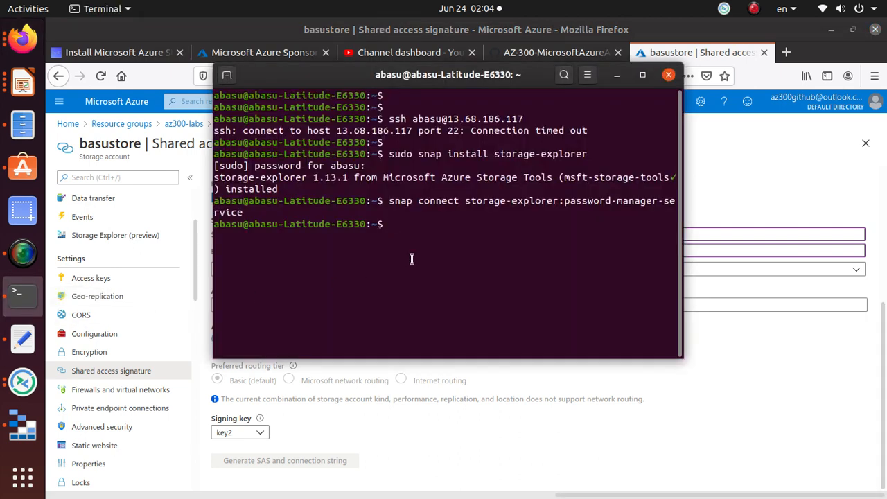
# Run ifconfig and scroll to wlp2s0's IPv4 address 192.168.1.131.
pyautogui.write('ifconfig')
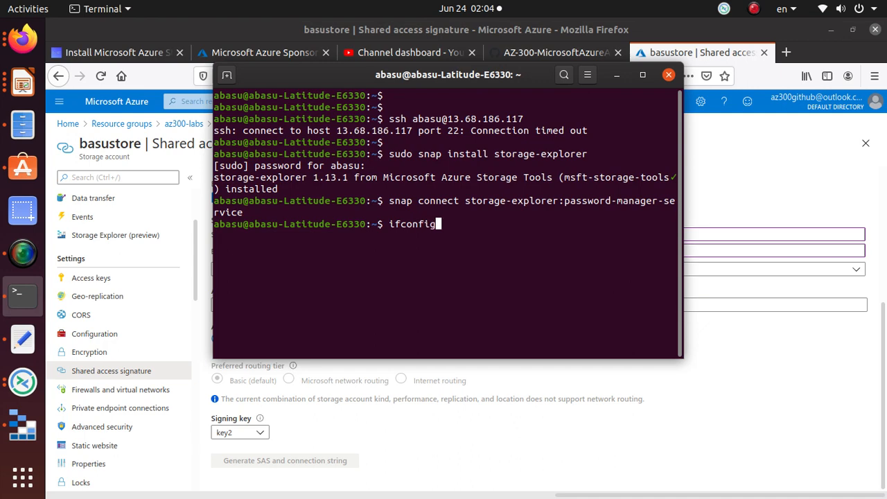
pyautogui.press('Return')
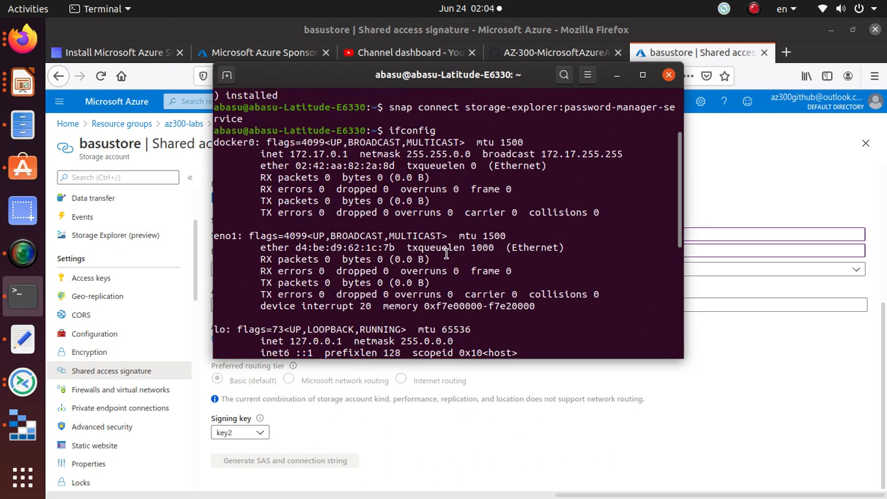
pyautogui.scroll(-3)
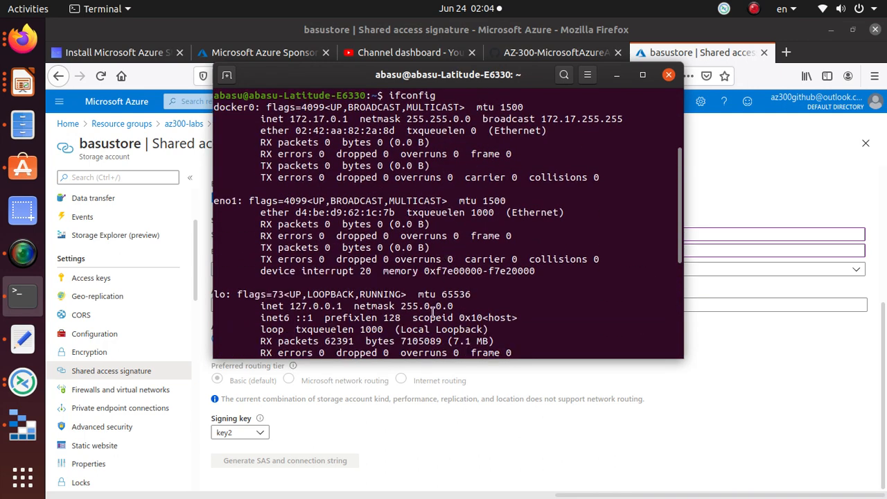
pyautogui.moveTo(367, 200)
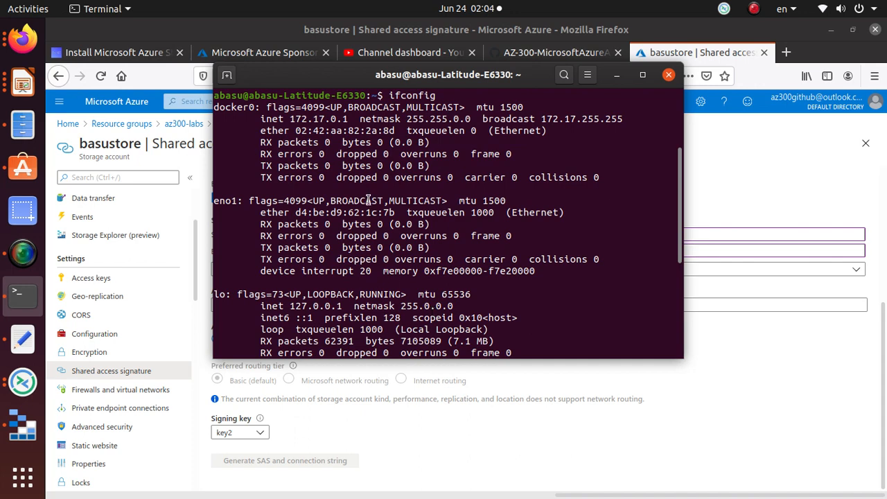
pyautogui.moveTo(369, 270)
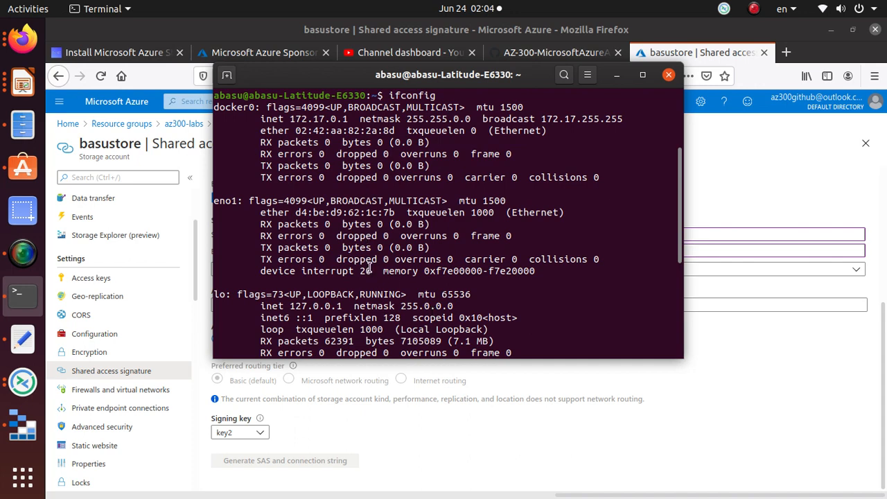
pyautogui.scroll(-3)
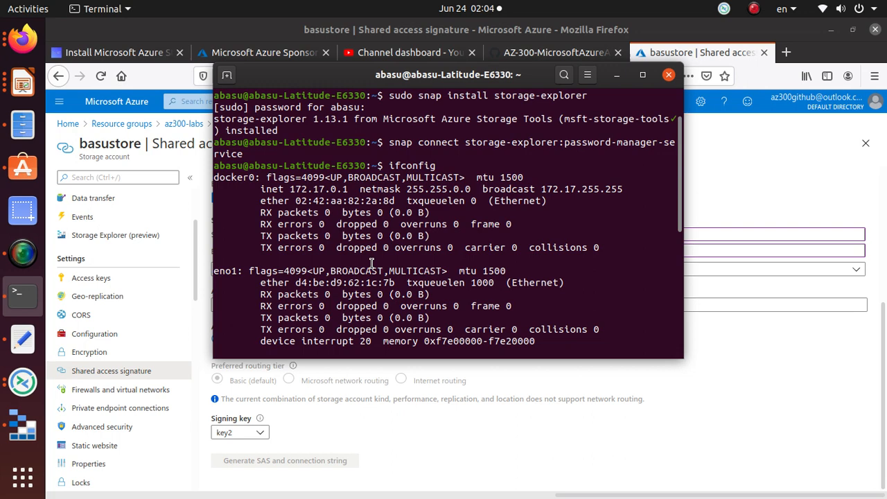
pyautogui.moveTo(659, 209)
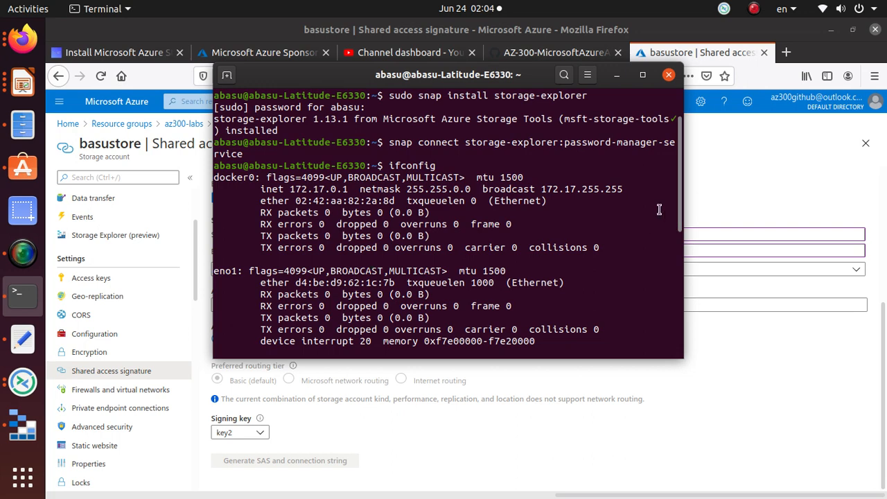
pyautogui.scroll(-3)
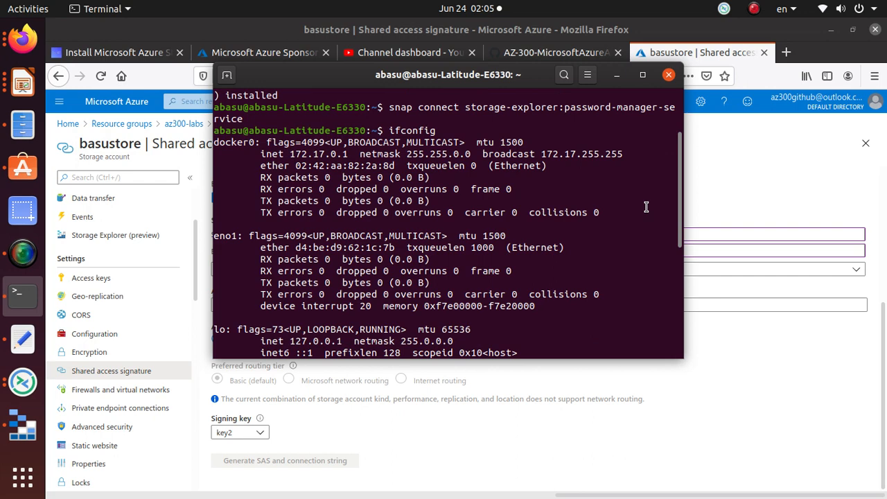
pyautogui.scroll(-3)
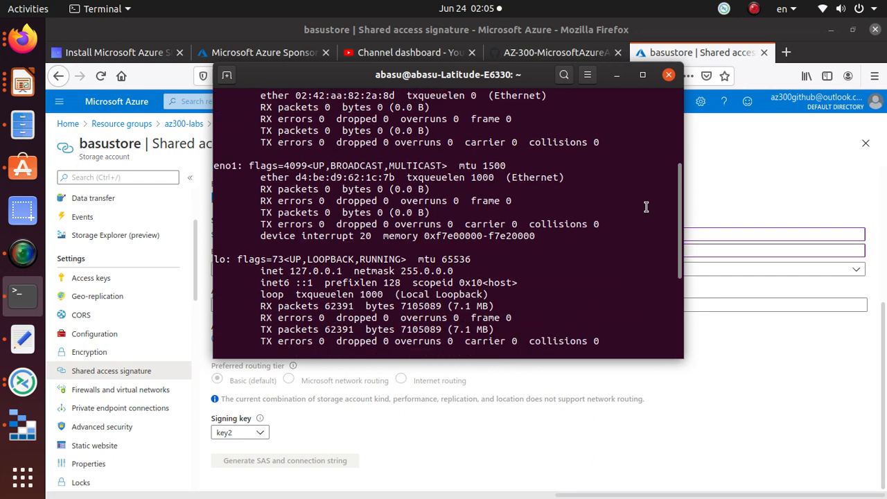
pyautogui.scroll(-3)
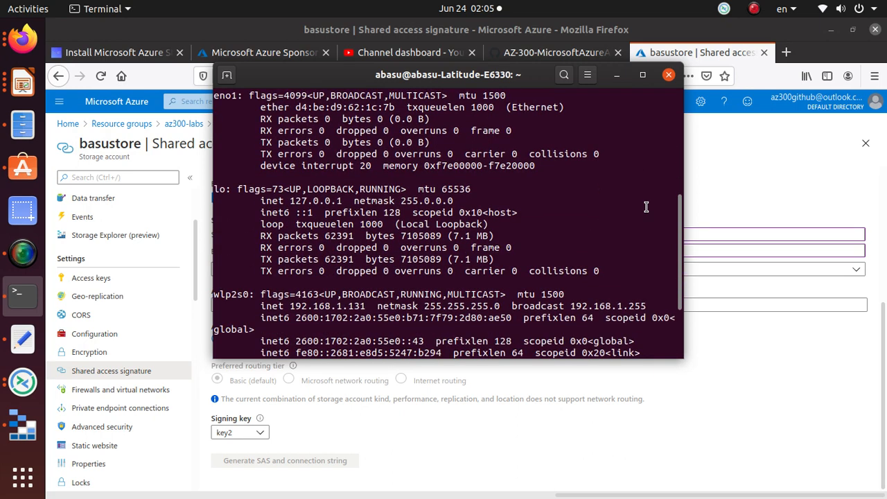
pyautogui.moveTo(567, 273)
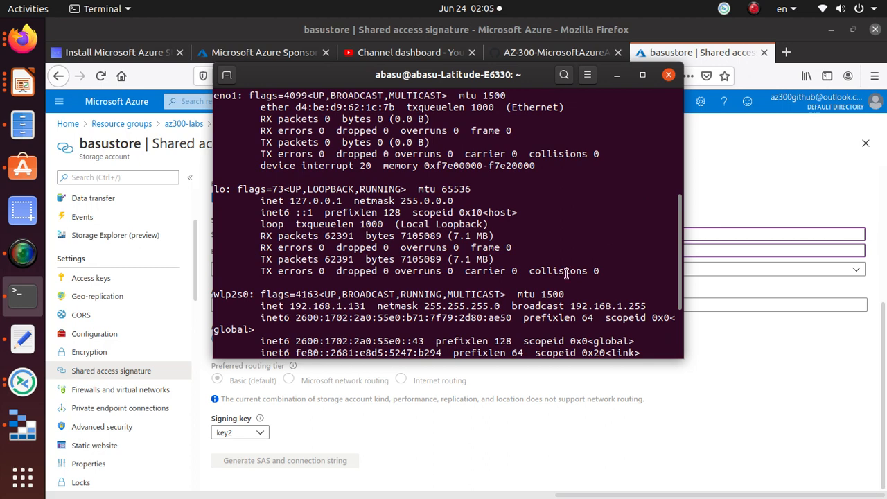
pyautogui.moveTo(386, 319)
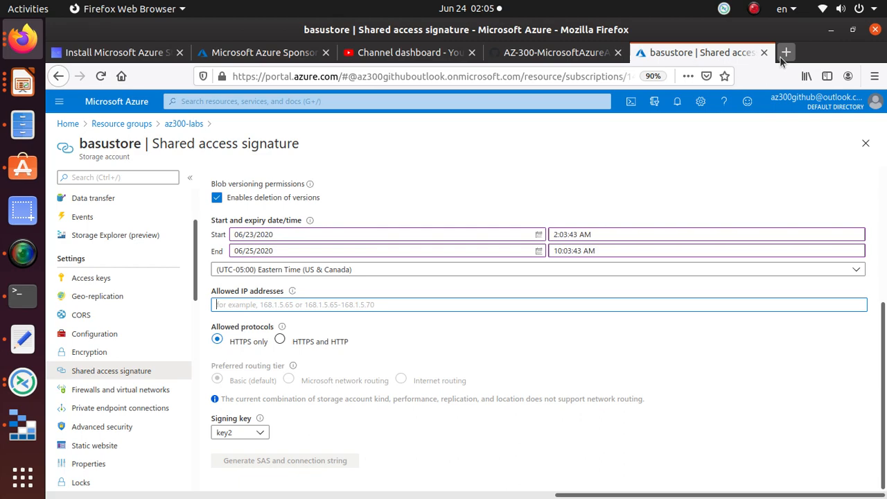
# Search whatismyip in a new tab, copy public IPv4 99.1.242.211, and return to basustore.
pyautogui.click(786, 52)
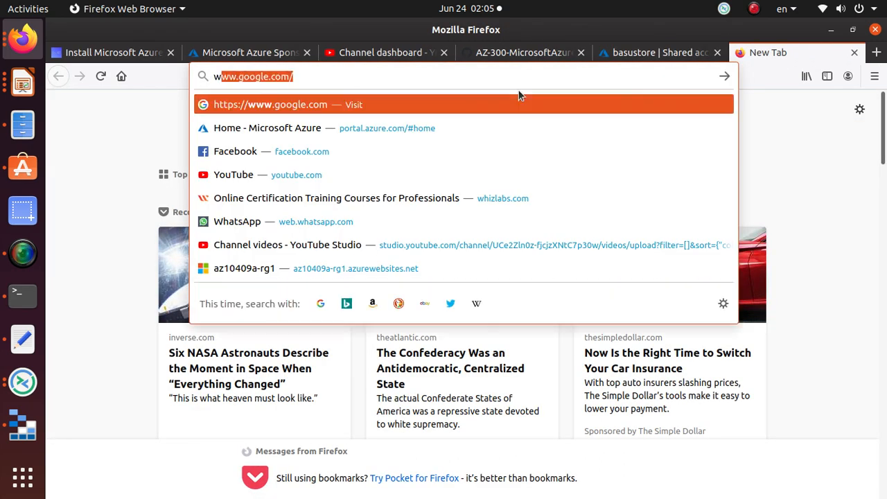
pyautogui.write('whatismyip&ie=utf-8&oe=utf-8')
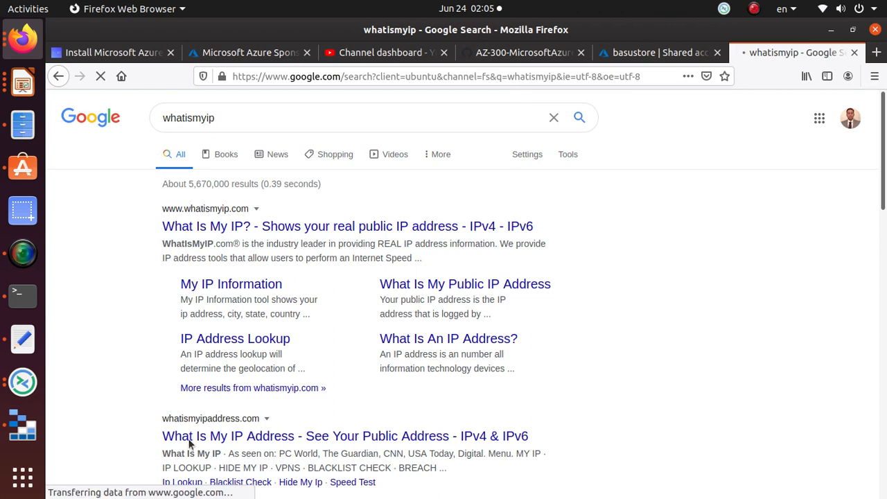
pyautogui.click(345, 436)
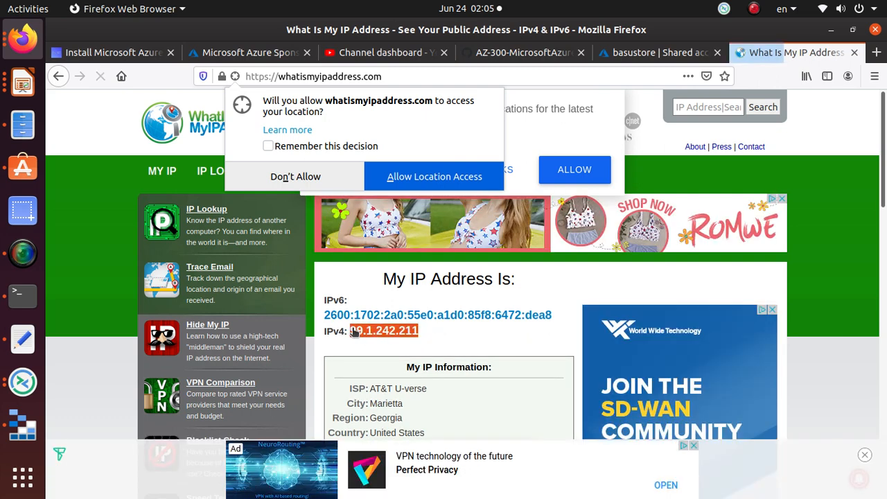
pyautogui.rightClick(384, 331)
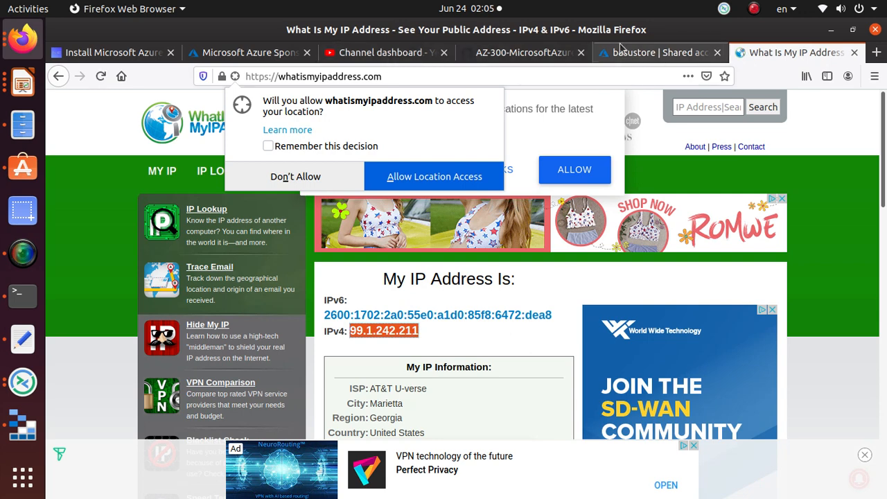
pyautogui.click(655, 52)
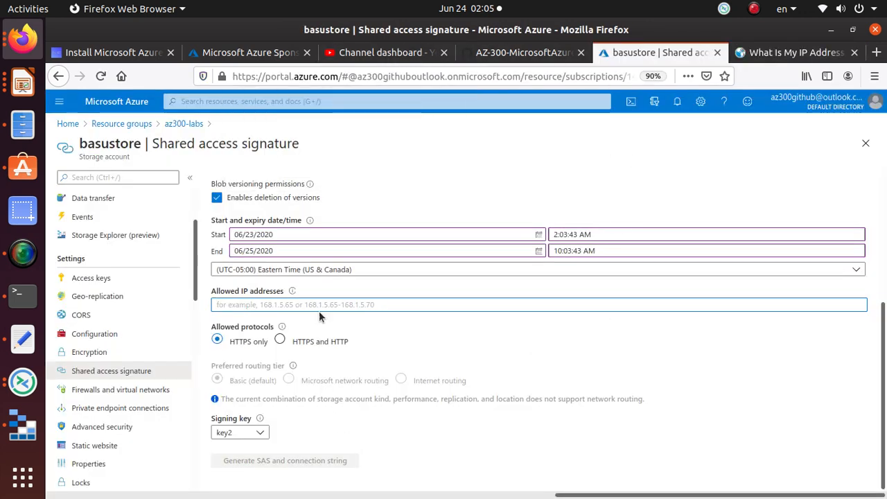
pyautogui.write('99.1.242.211')
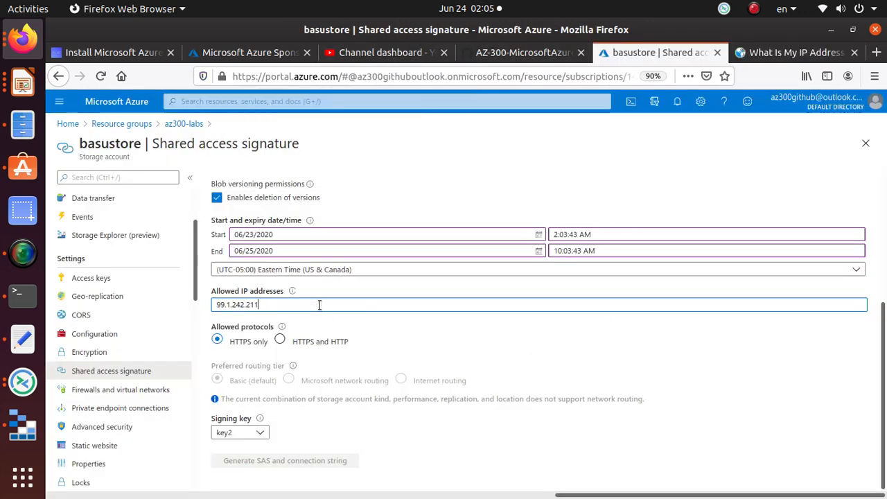
pyautogui.scroll(3)
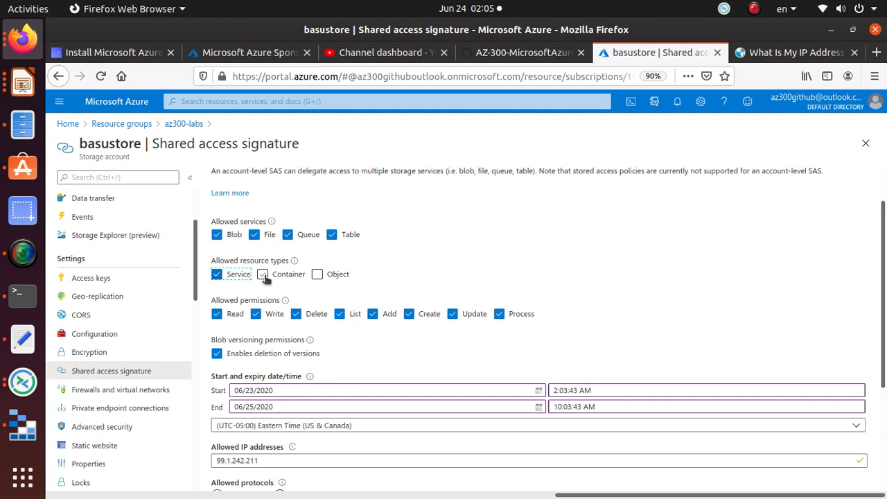
pyautogui.scroll(-3)
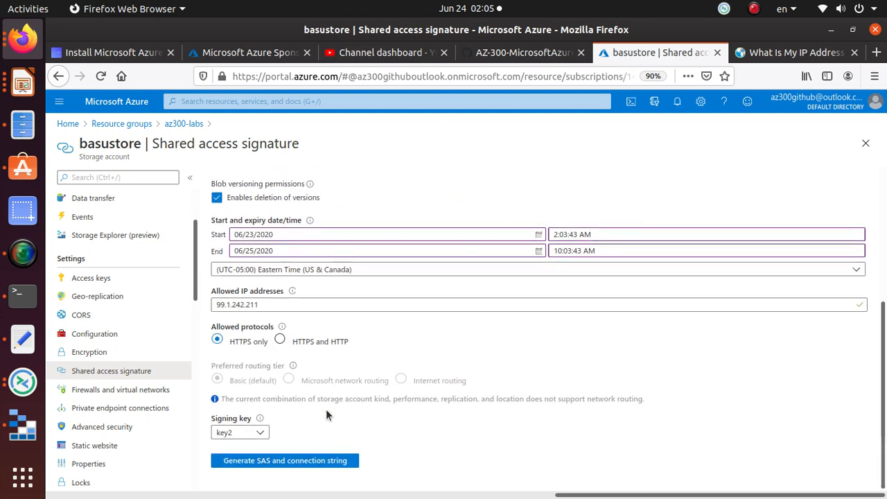
pyautogui.scroll(3)
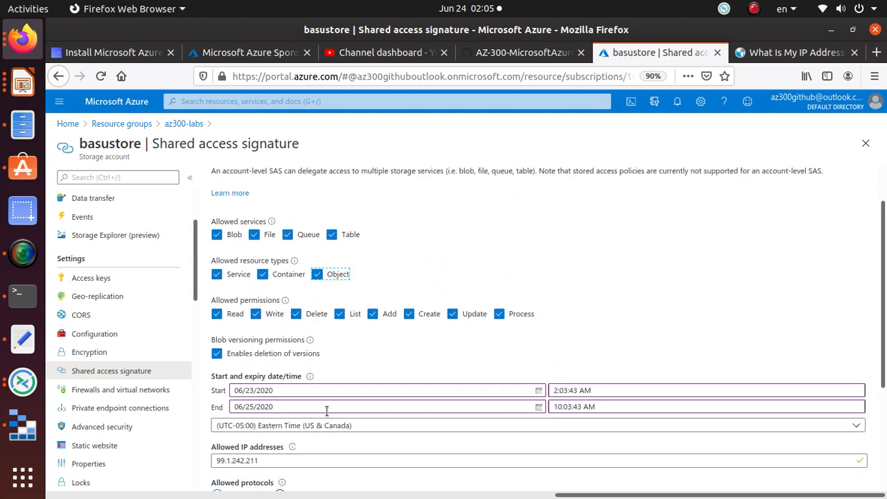
pyautogui.scroll(3)
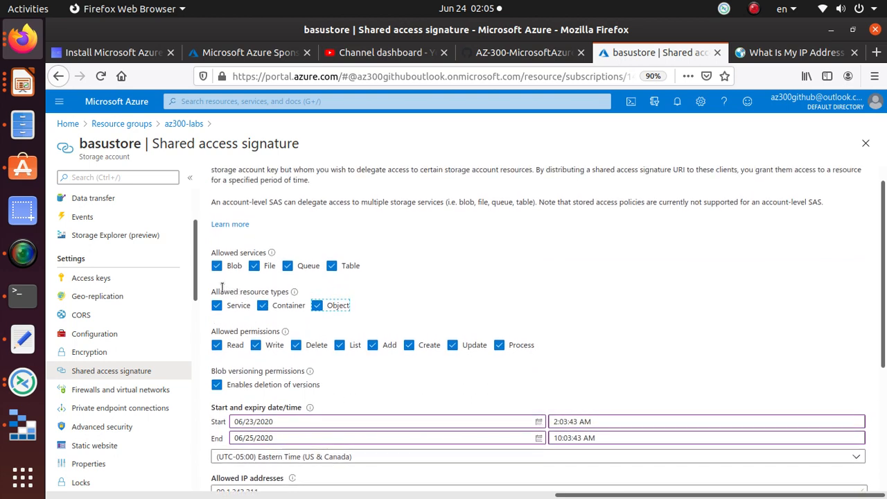
pyautogui.moveTo(313, 289)
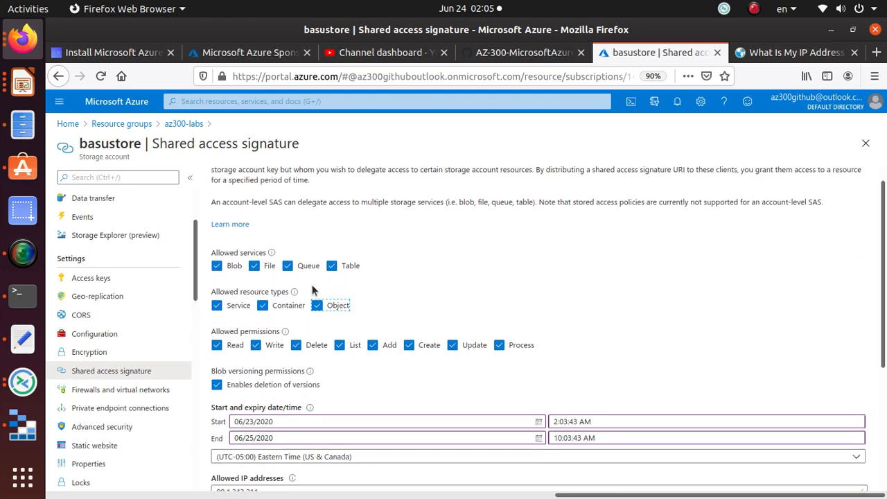
pyautogui.scroll(-3)
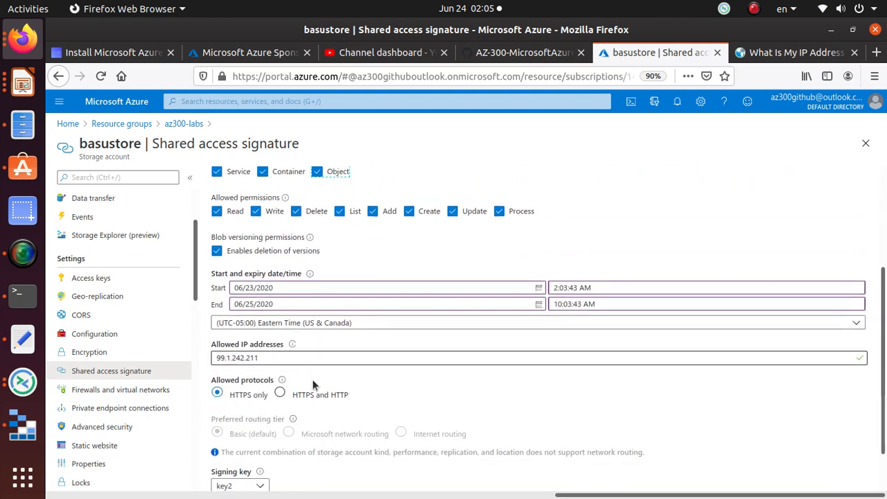
pyautogui.click(239, 485)
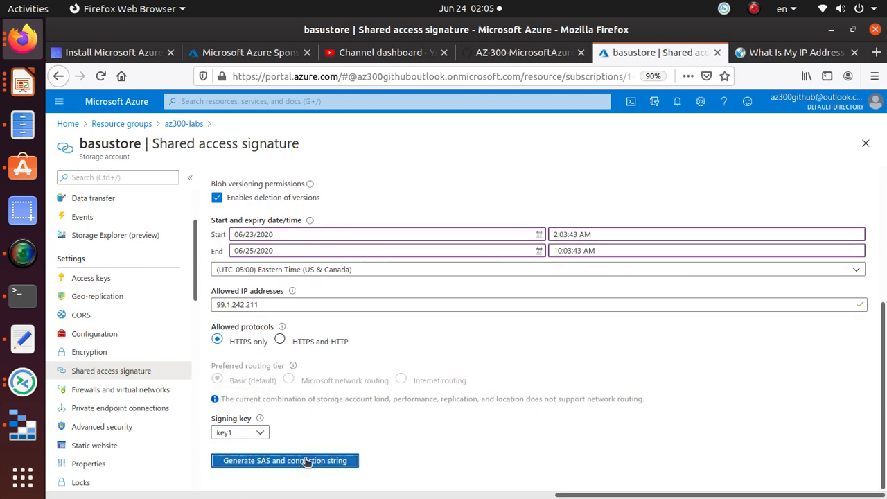
# Generate basustore's SAS token and connection string and scroll through the resulting URLs.
pyautogui.click(285, 460)
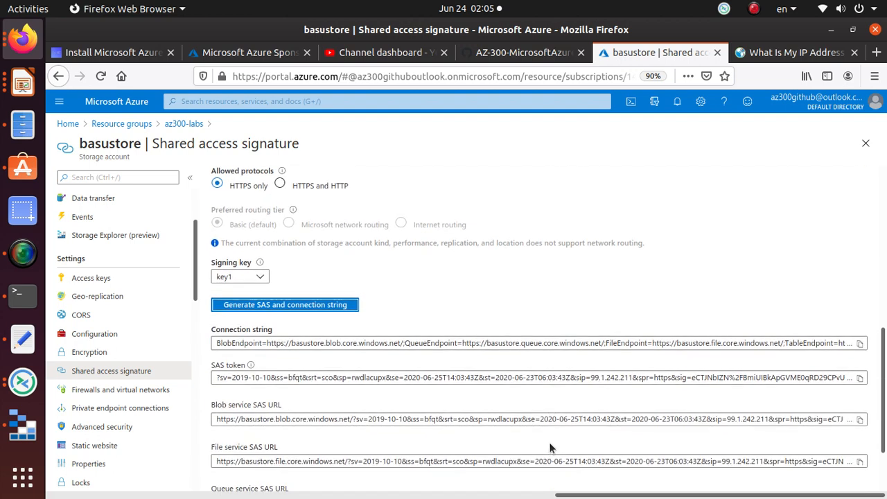
pyautogui.scroll(-3)
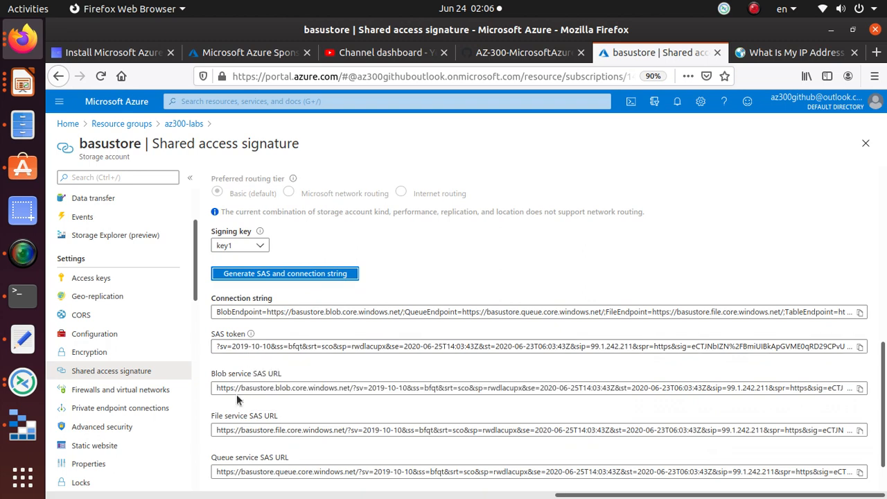
pyautogui.moveTo(282, 431)
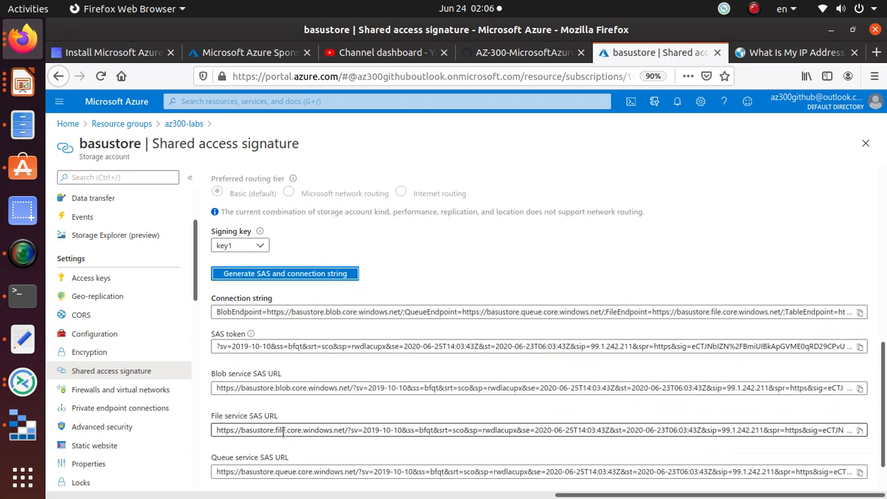
pyautogui.scroll(-3)
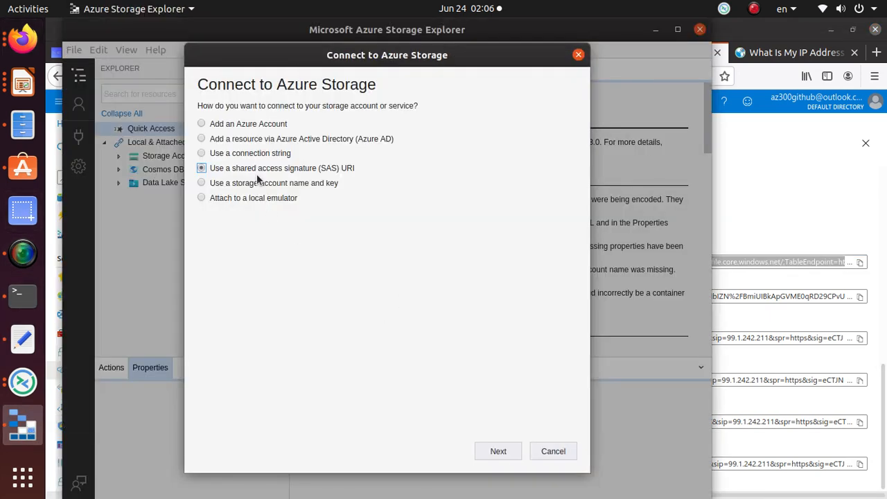
# Continue to the SAS URI attach form and paste the generated basustore connection string.
pyautogui.click(497, 451)
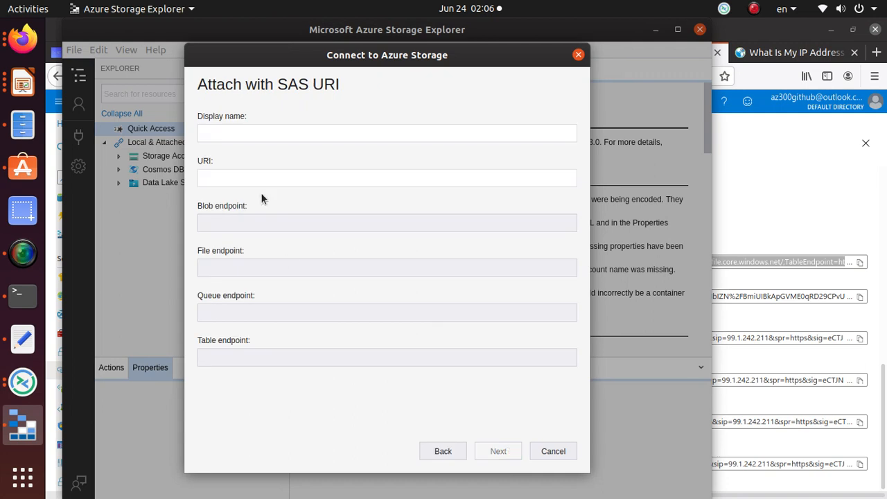
pyautogui.click(386, 177)
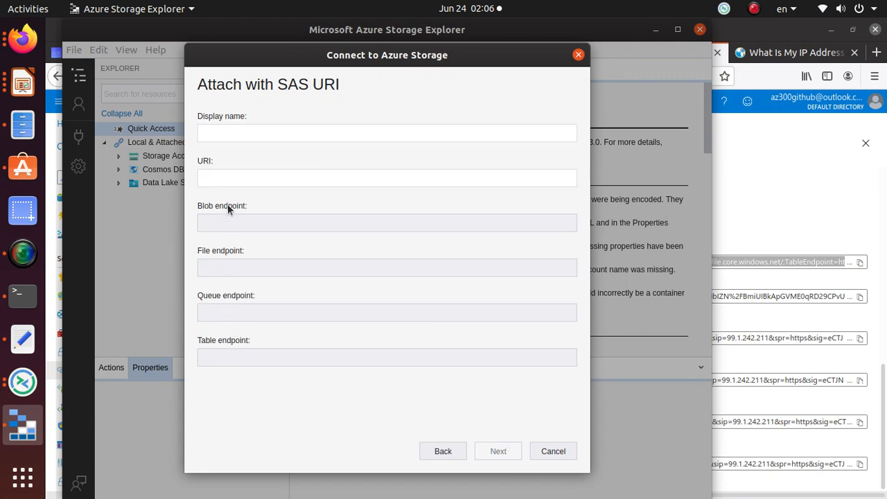
pyautogui.click(387, 134)
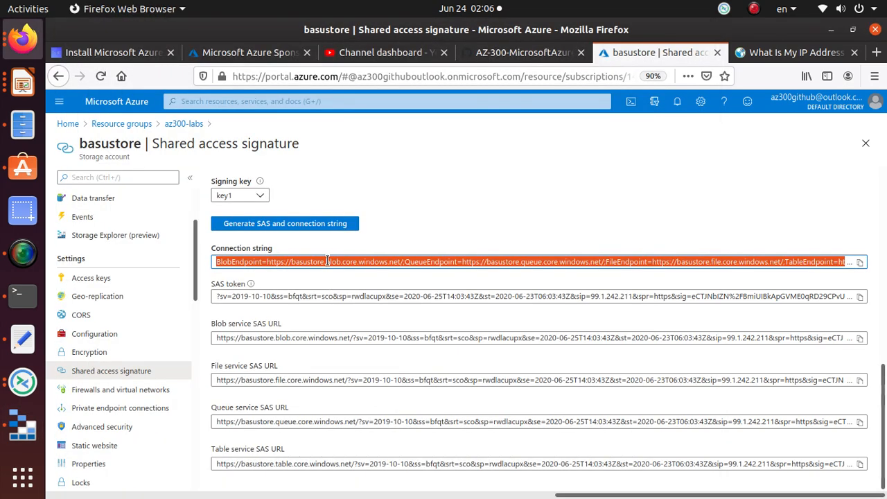
pyautogui.scroll(3)
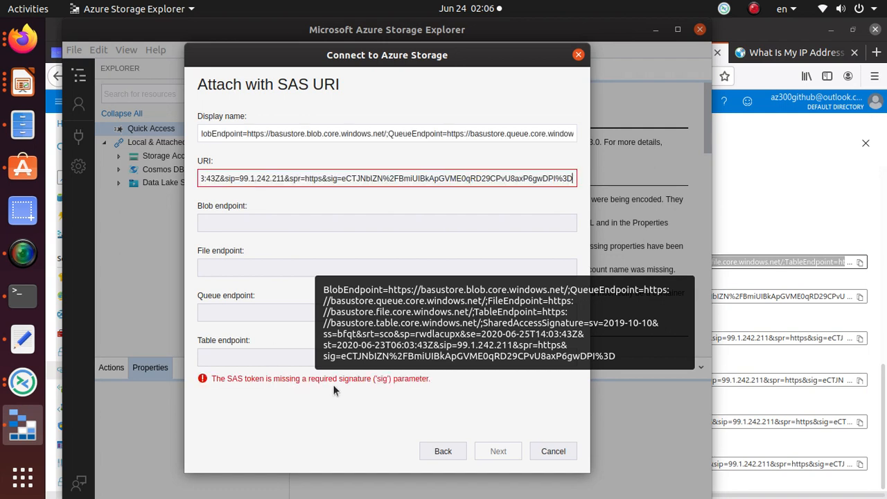
pyautogui.moveTo(409, 388)
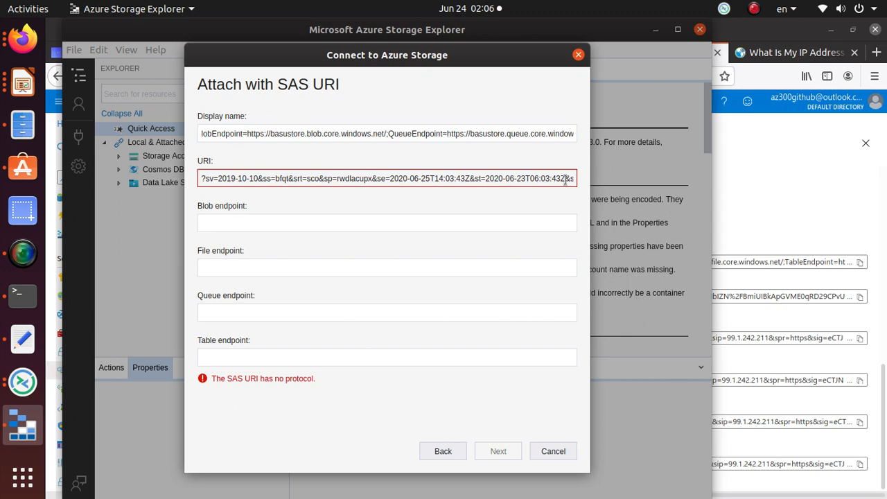
# Type a display name, then go back to the connection method choices.
pyautogui.click(387, 222)
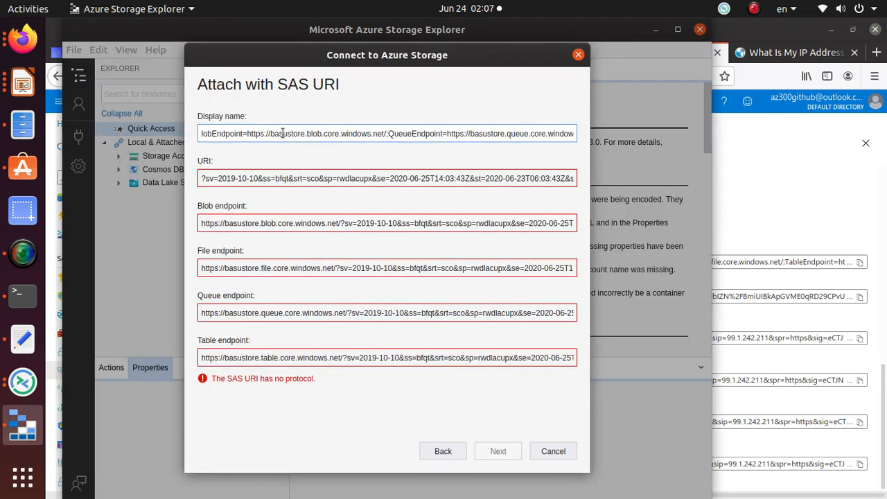
pyautogui.write('tet')
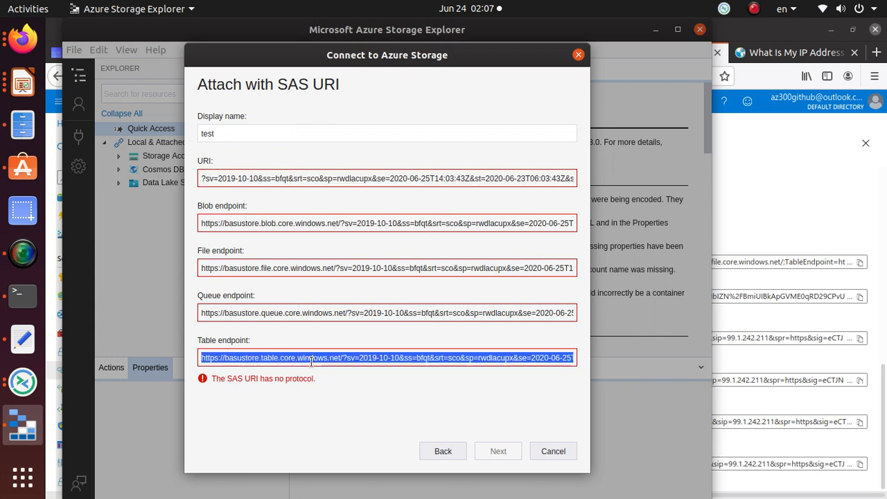
pyautogui.press('Delete')
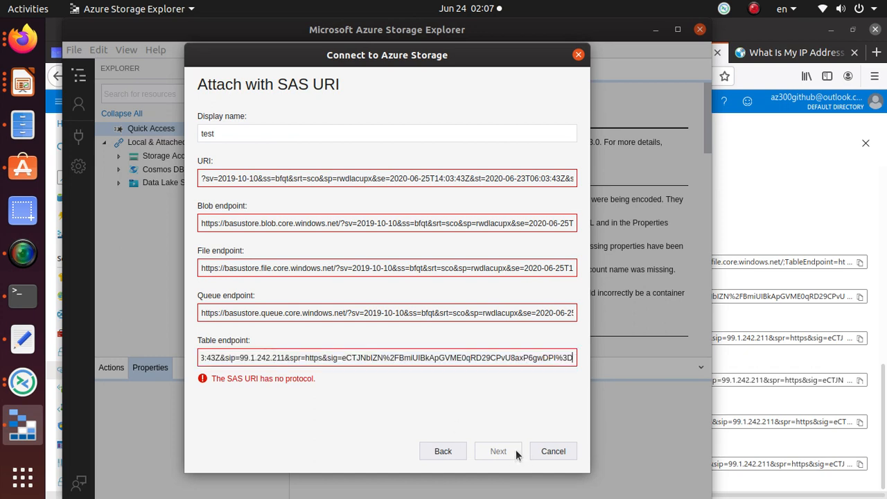
pyautogui.click(443, 451)
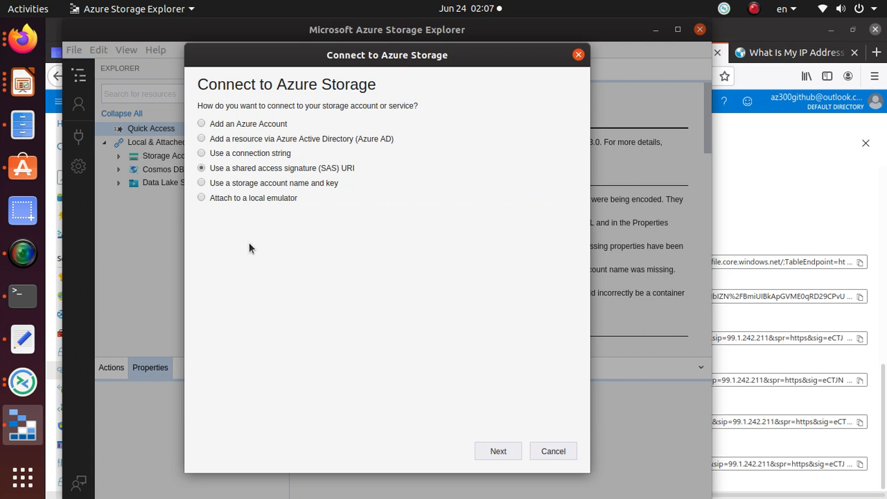
pyautogui.moveTo(254, 247)
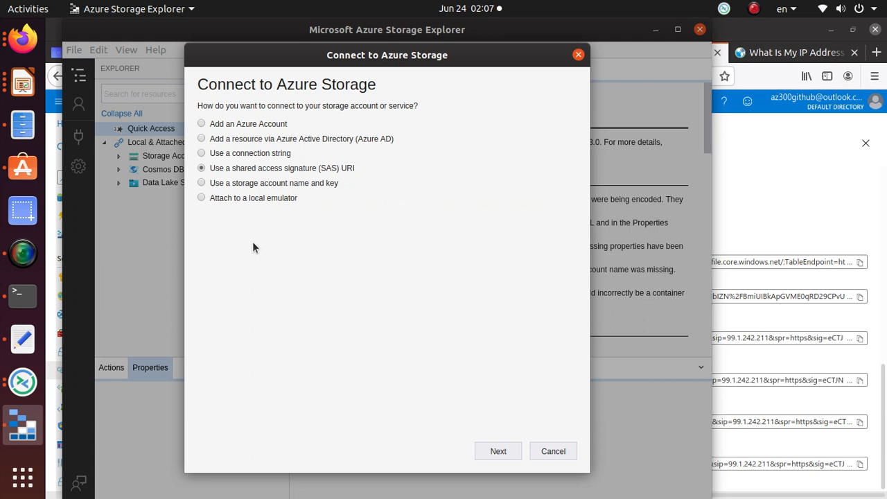
pyautogui.moveTo(310, 192)
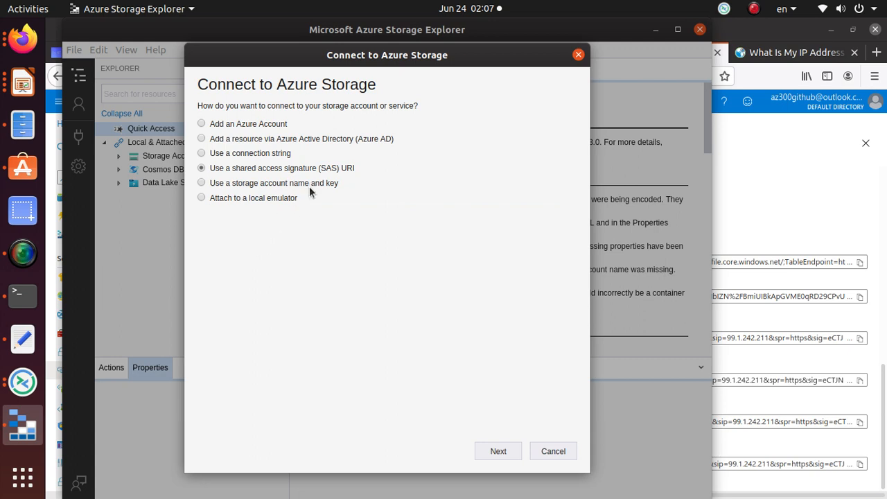
# Continue with account name and key, entering display name 'test'.
pyautogui.click(498, 452)
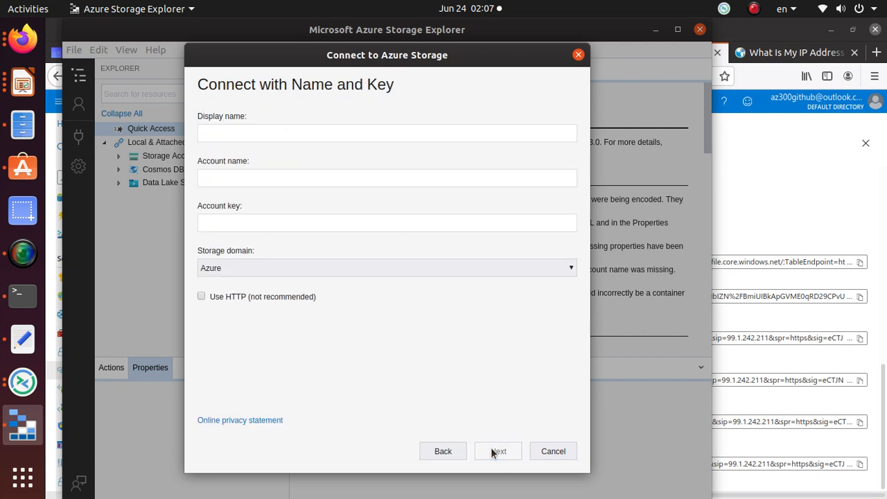
pyautogui.moveTo(294, 168)
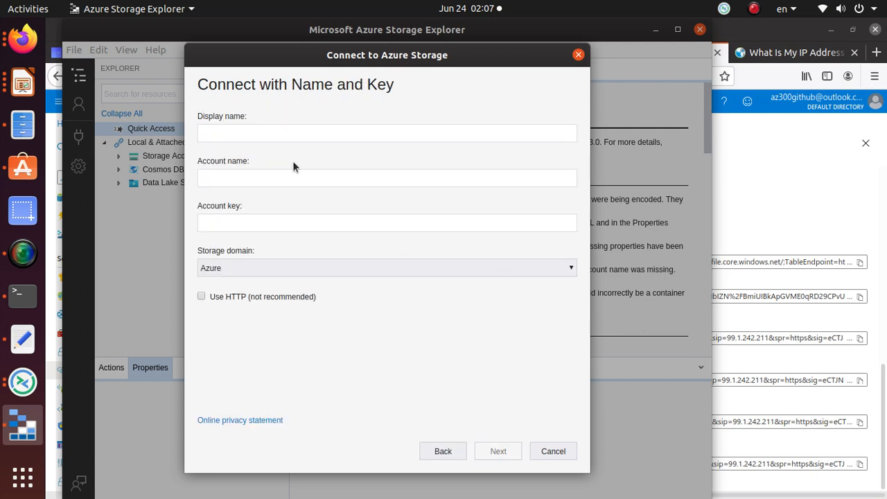
pyautogui.write('test')
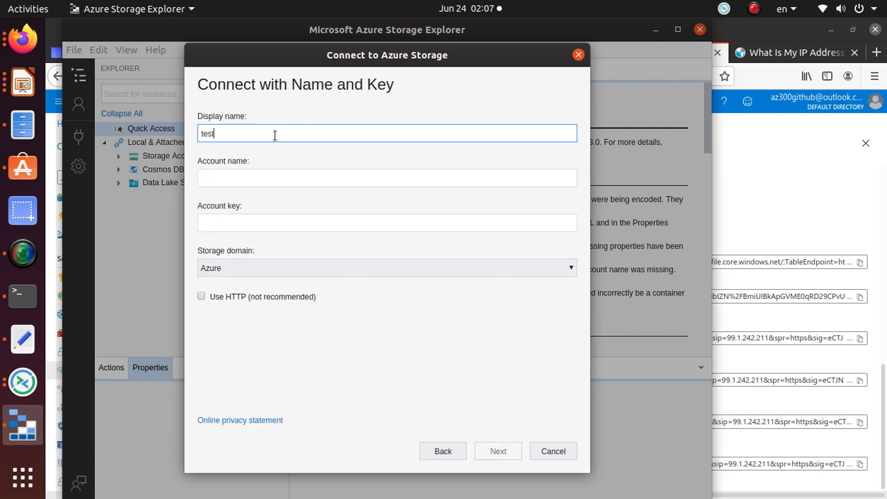
pyautogui.click(387, 179)
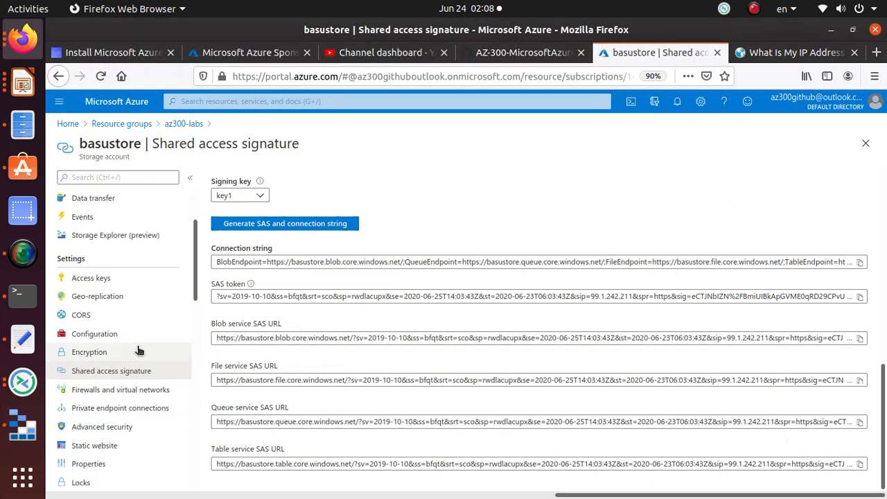
# Attach basustore as connection 'test' using the account name and key1 from Access keys.
pyautogui.click(90, 277)
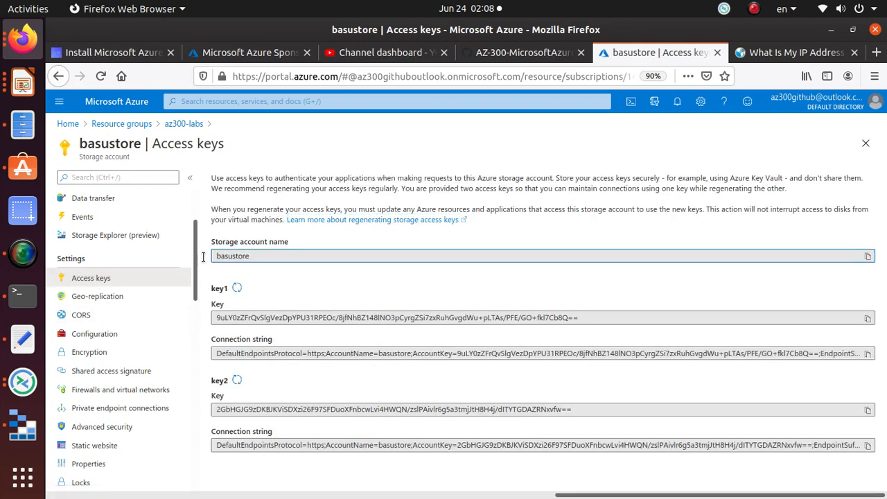
pyautogui.rightClick(232, 255)
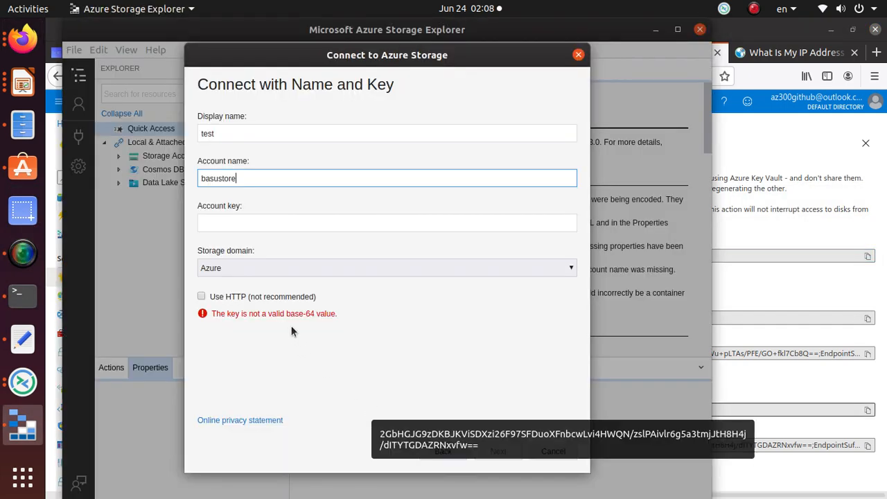
pyautogui.moveTo(300, 326)
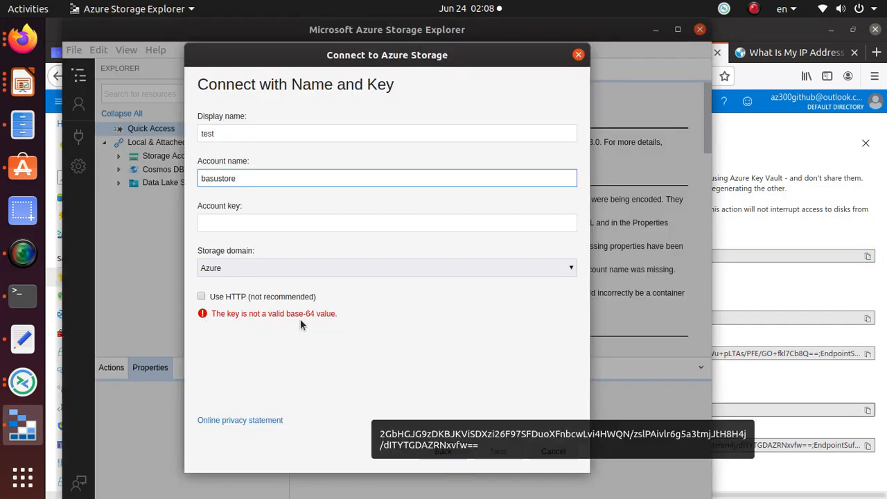
pyautogui.moveTo(334, 325)
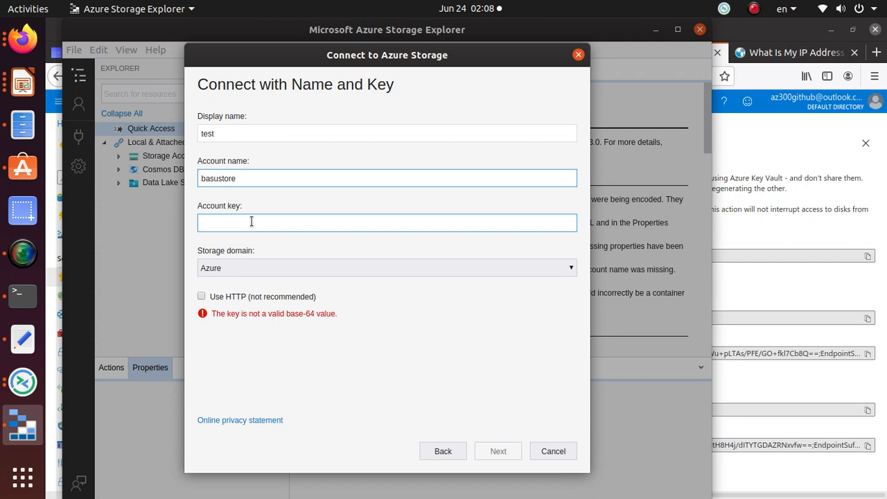
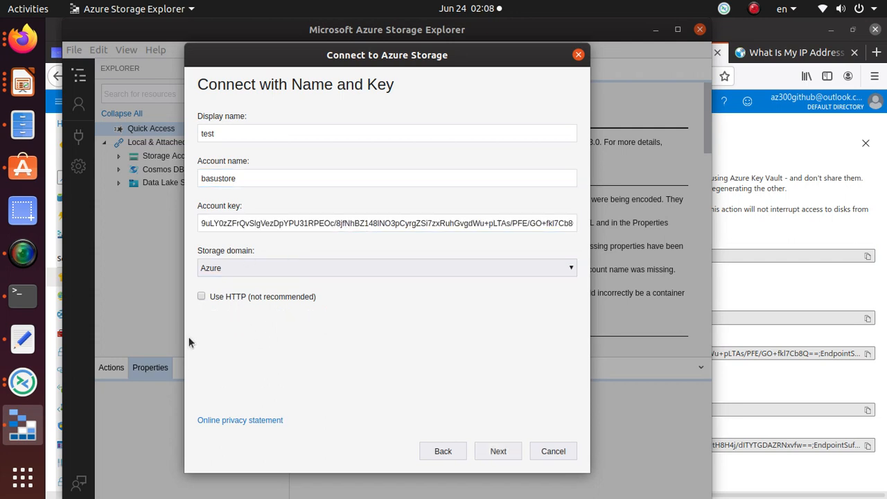
pyautogui.moveTo(283, 318)
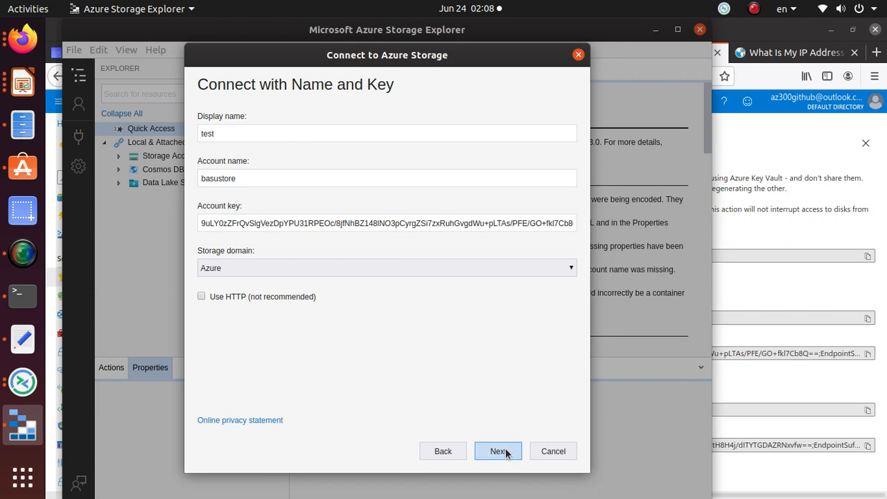
pyautogui.click(497, 451)
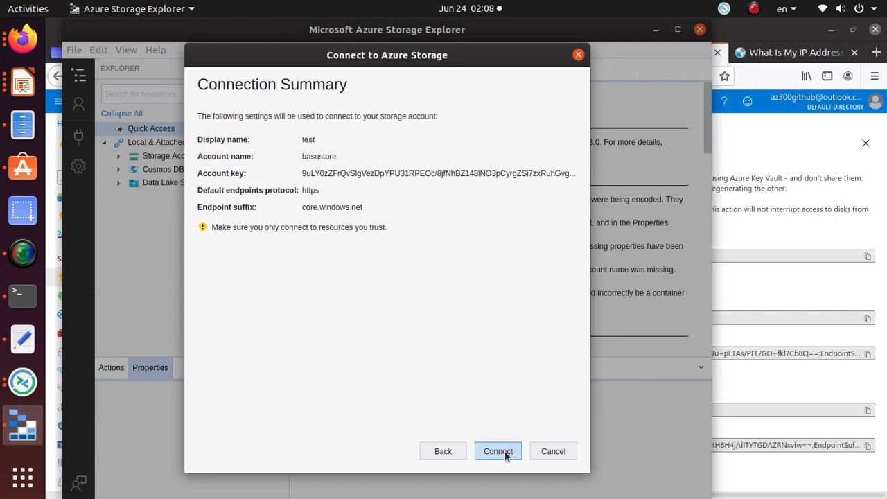
pyautogui.click(498, 451)
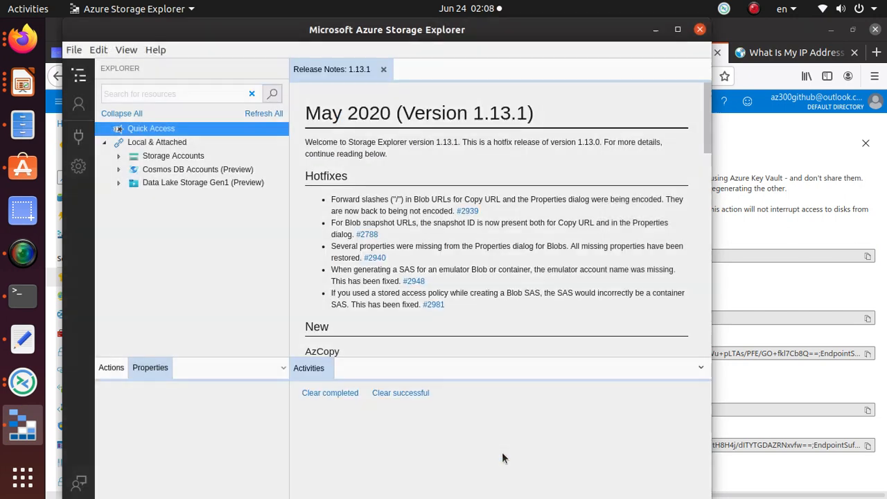
# Expand Attached Containers and the emulator account to show their storage services.
pyautogui.click(119, 155)
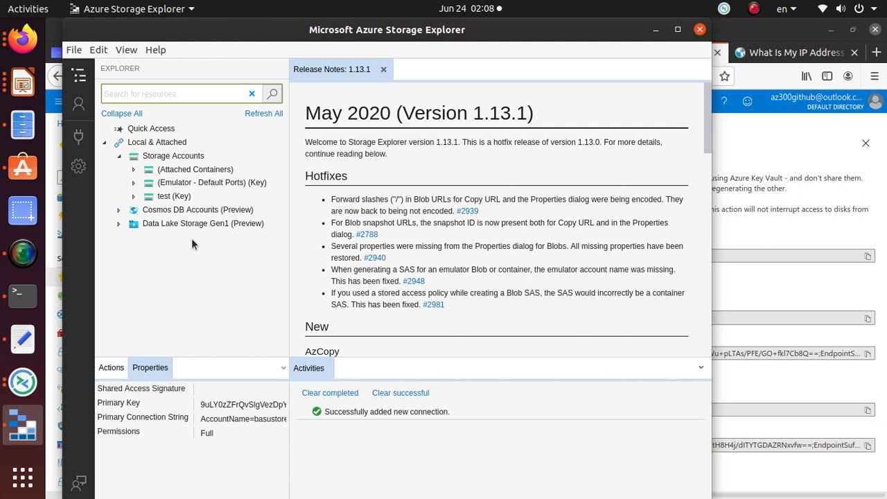
pyautogui.moveTo(171, 284)
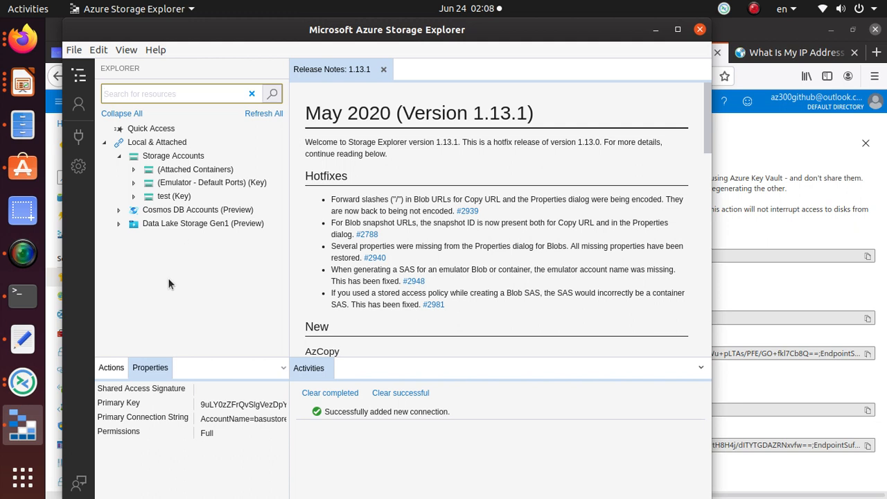
pyautogui.moveTo(409, 303)
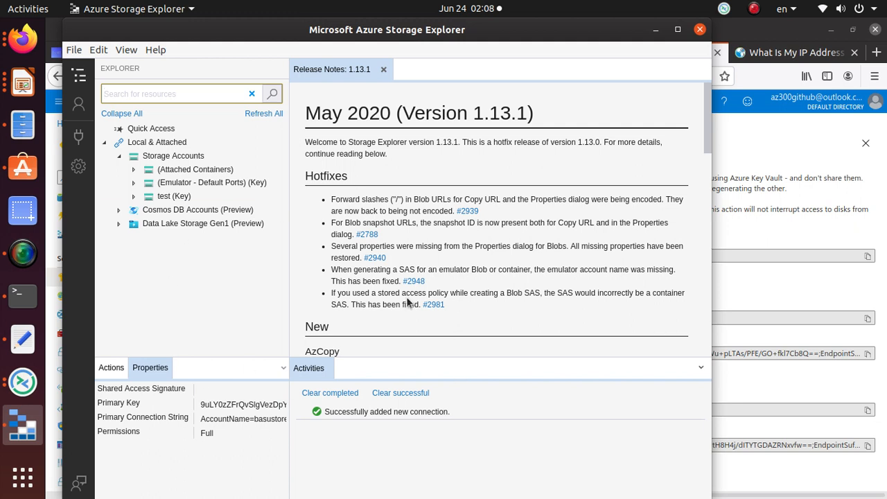
pyautogui.moveTo(47, 321)
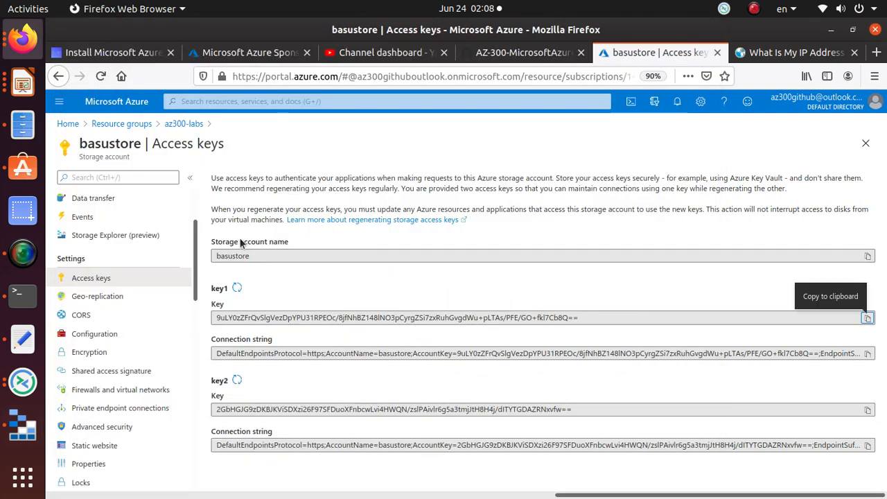
pyautogui.moveTo(348, 333)
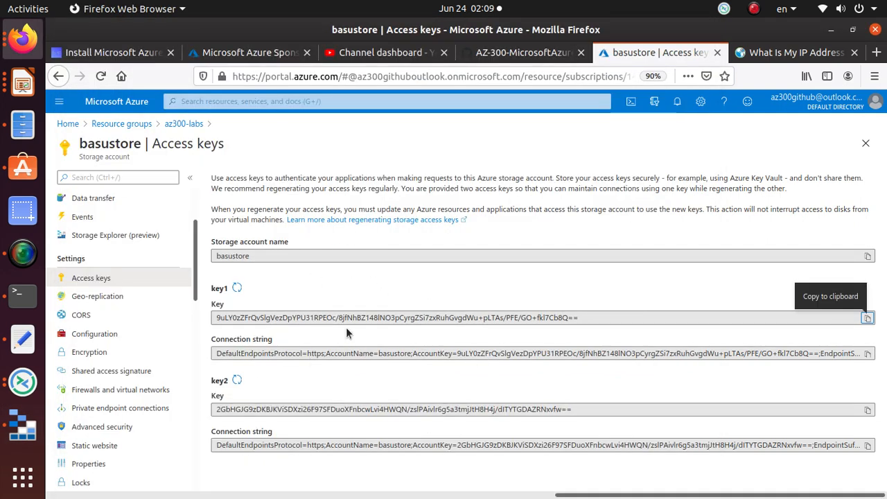
pyautogui.moveTo(415, 379)
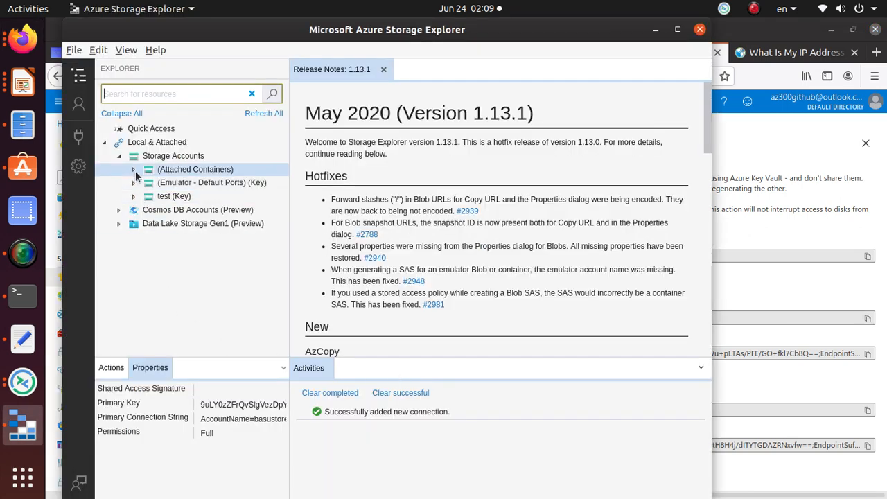
pyautogui.click(133, 169)
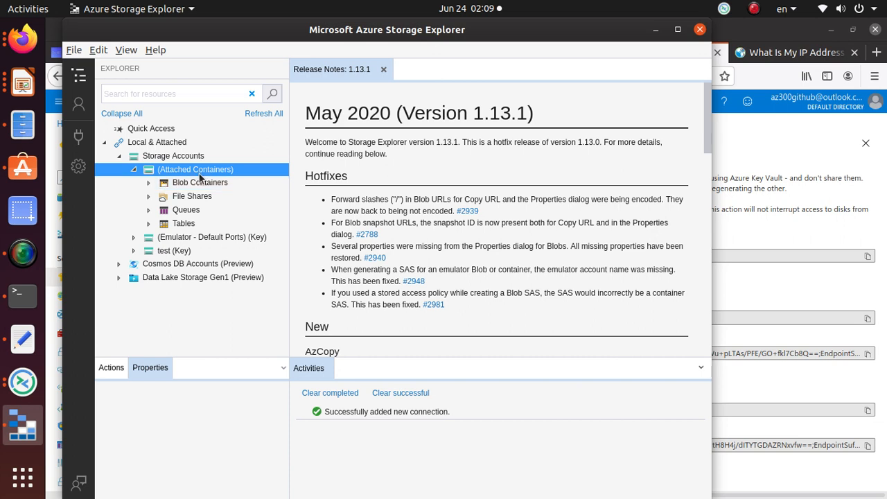
pyautogui.click(184, 224)
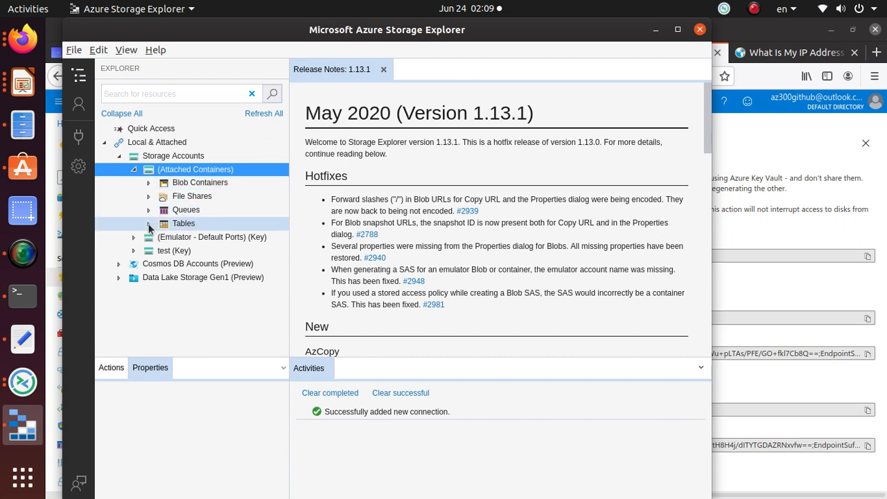
pyautogui.click(186, 210)
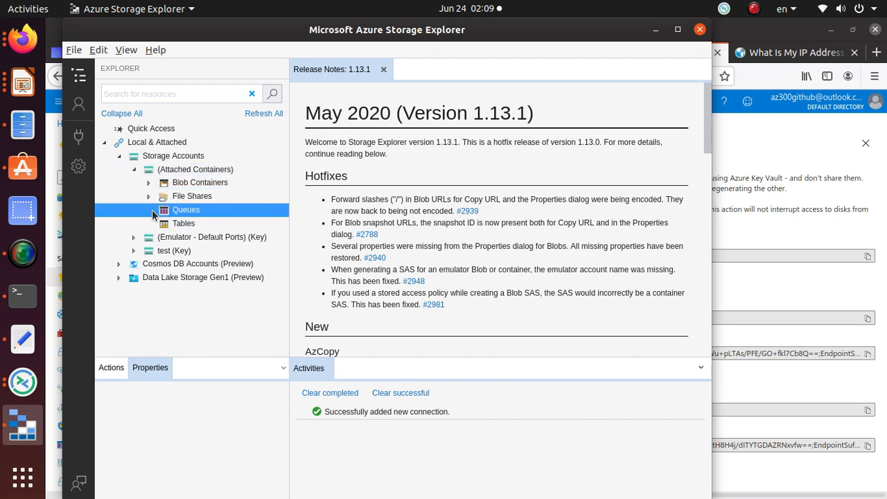
pyautogui.click(199, 183)
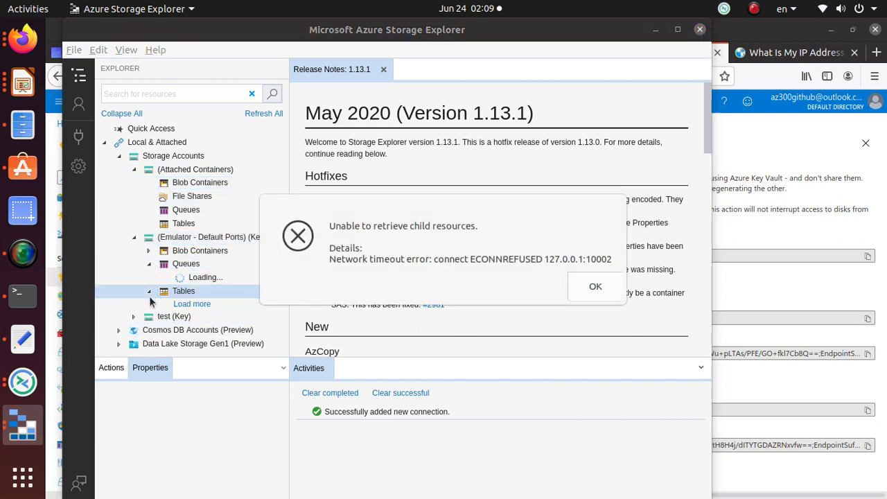
# Dismiss the 'unable to retrieve resources' and 'connection refused' error messages.
pyautogui.click(595, 286)
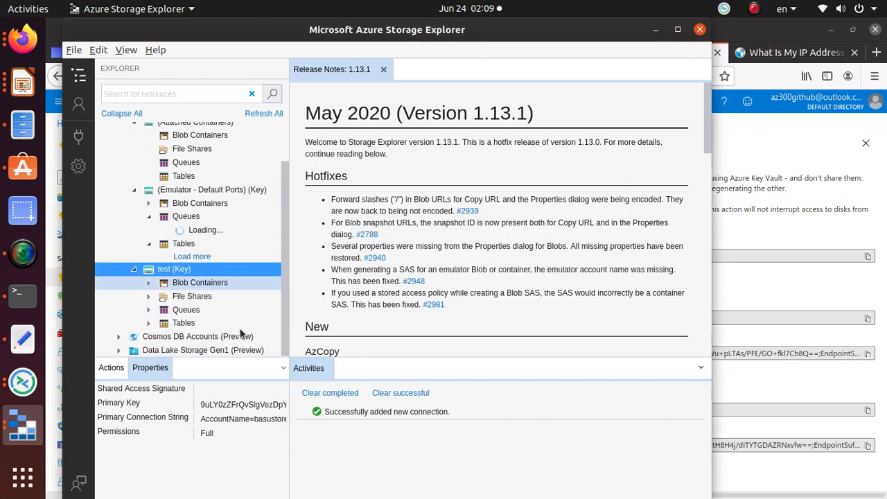
pyautogui.scroll(3)
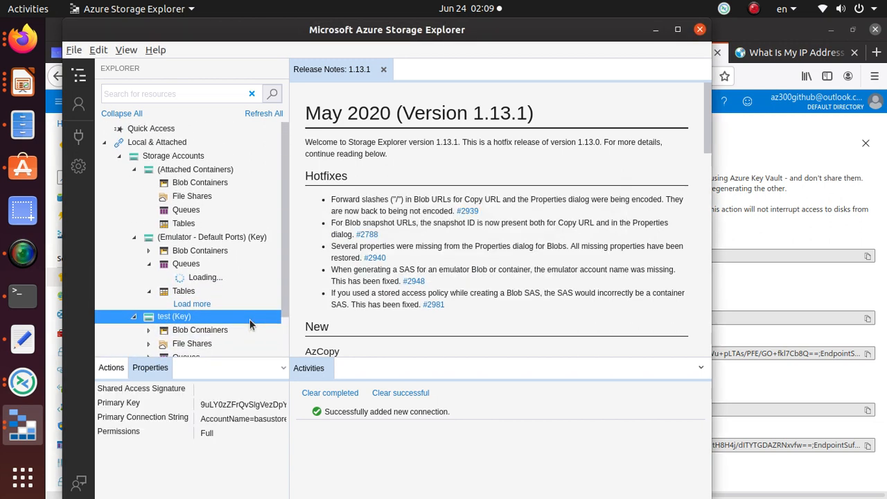
pyautogui.scroll(-3)
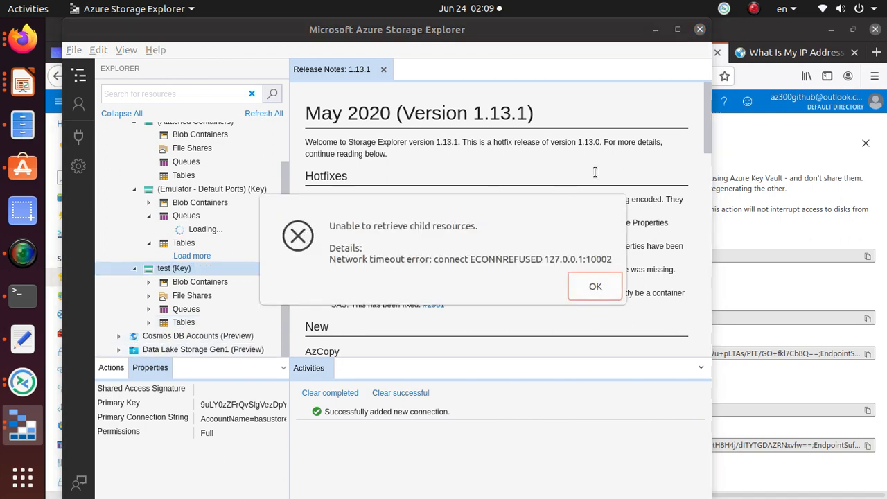
pyautogui.click(595, 287)
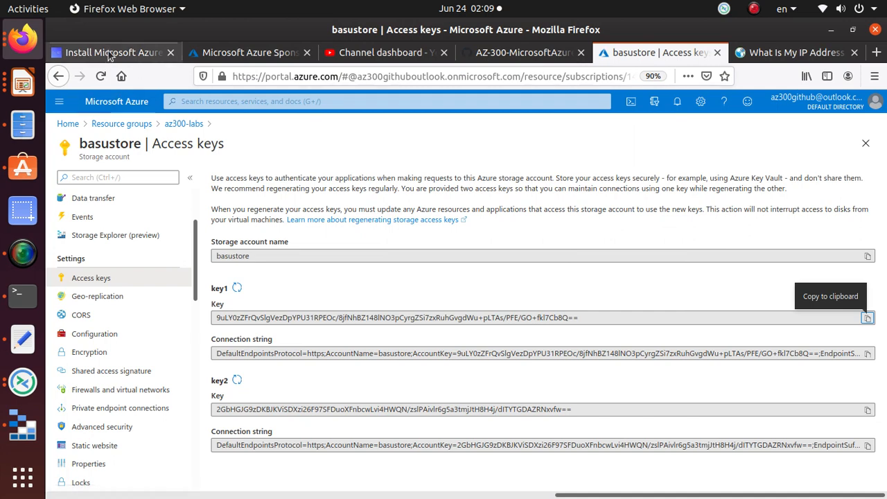
# Regenerate basustore's key1 and confirm the prompt, dismissing a Storage Explorer error.
pyautogui.click(249, 52)
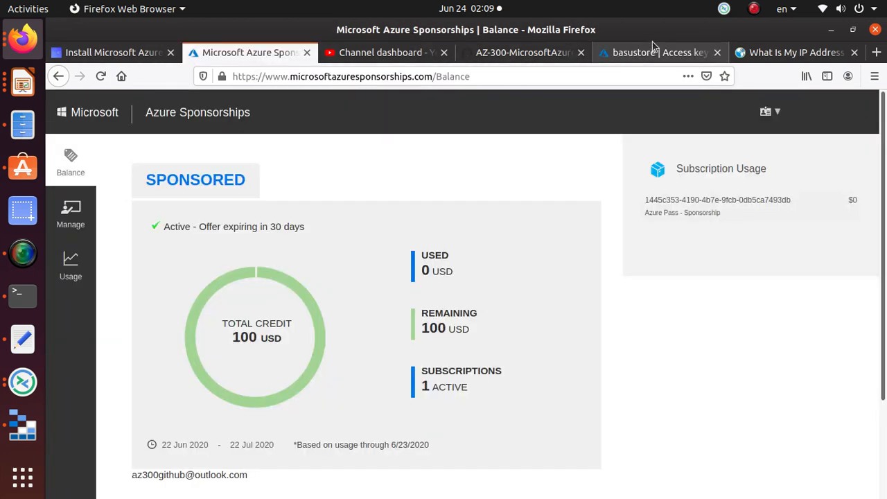
pyautogui.click(658, 52)
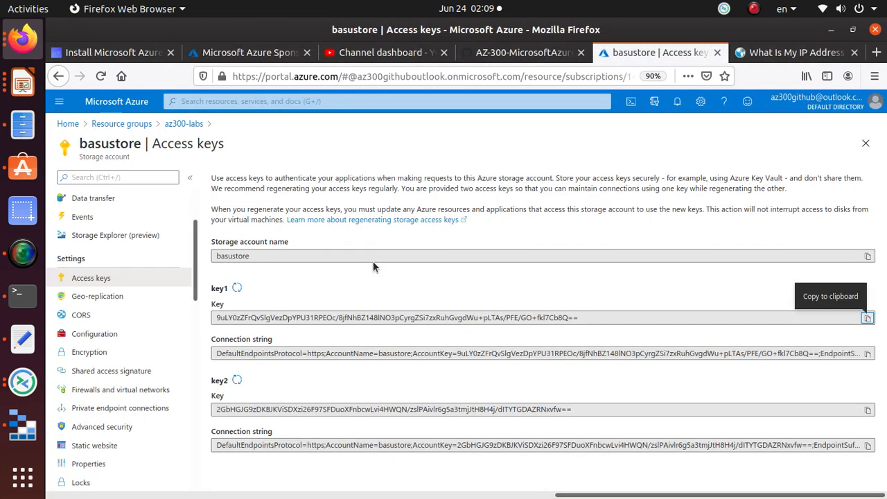
pyautogui.moveTo(378, 269)
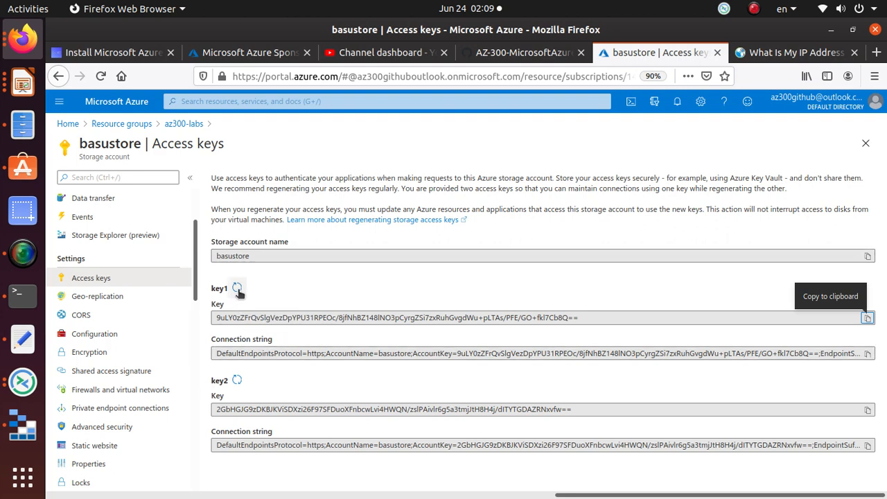
pyautogui.click(237, 289)
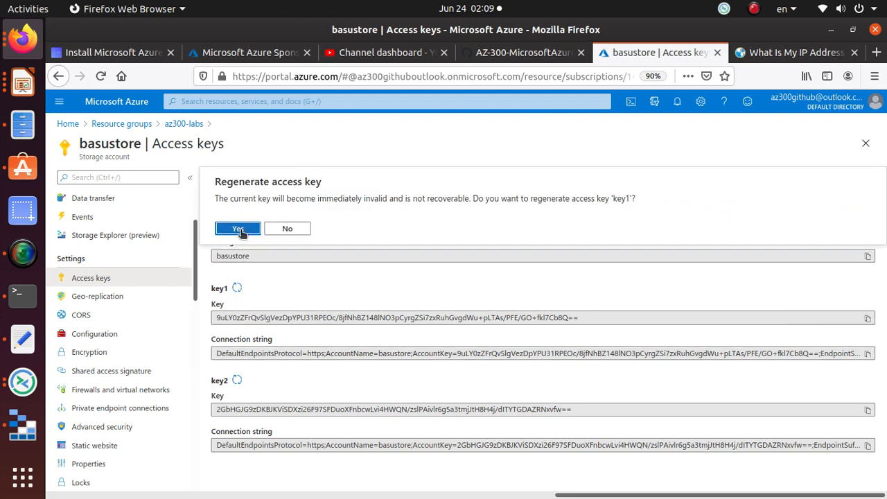
pyautogui.moveTo(367, 201)
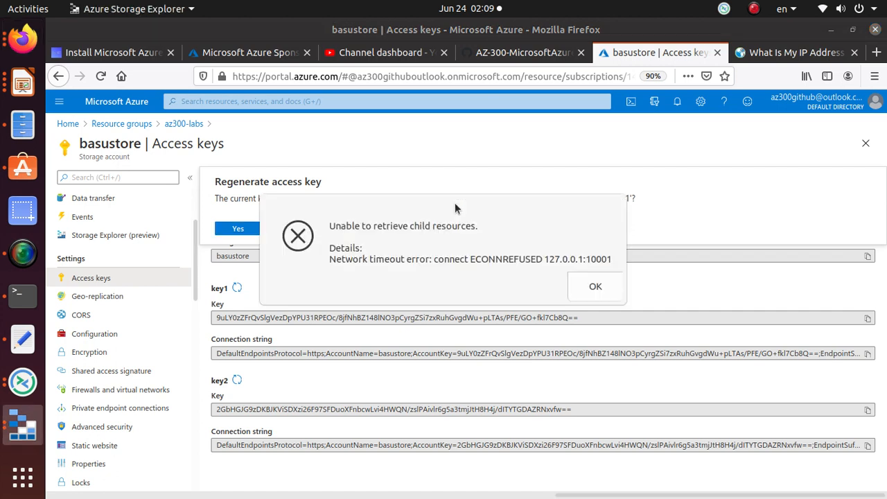
pyautogui.click(595, 286)
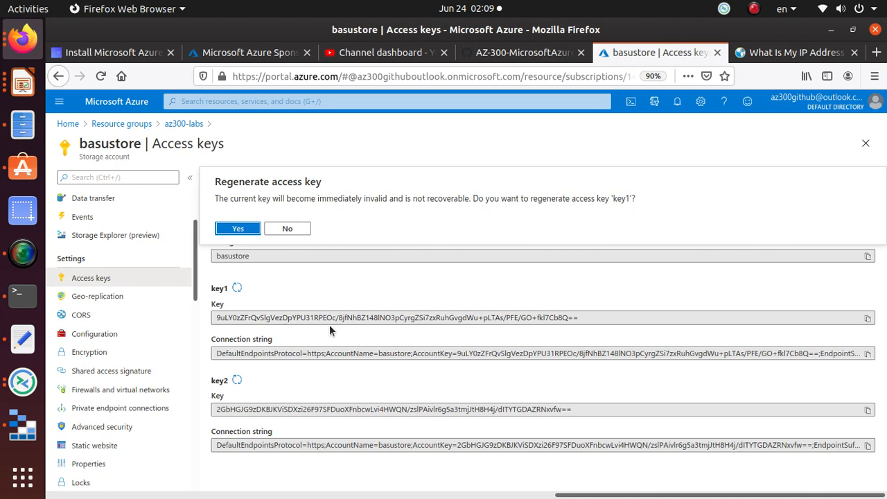
pyautogui.moveTo(352, 318)
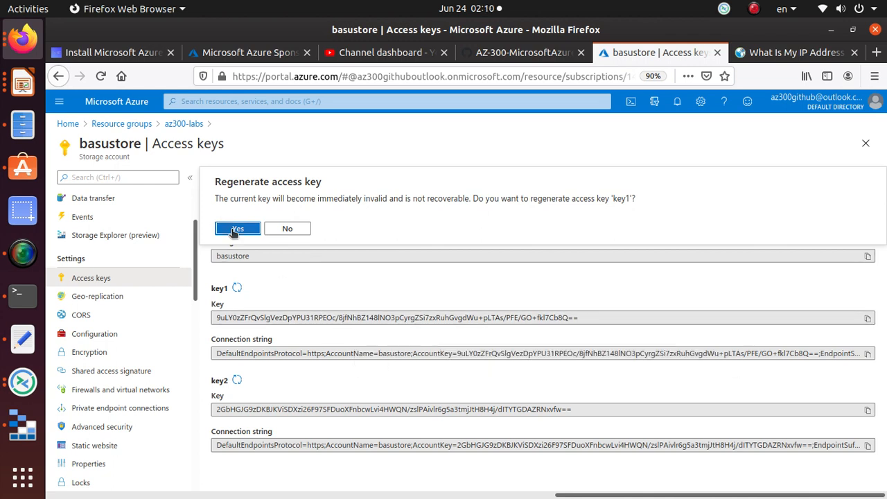
pyautogui.click(237, 228)
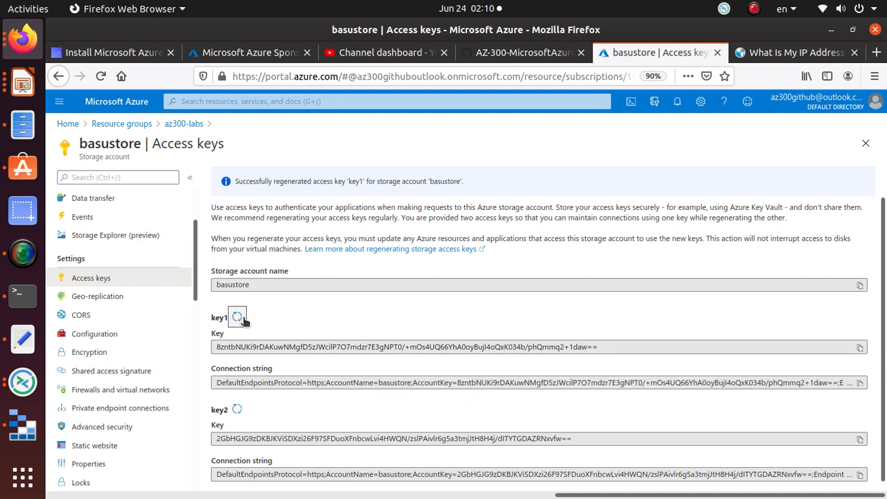
pyautogui.moveTo(237, 317)
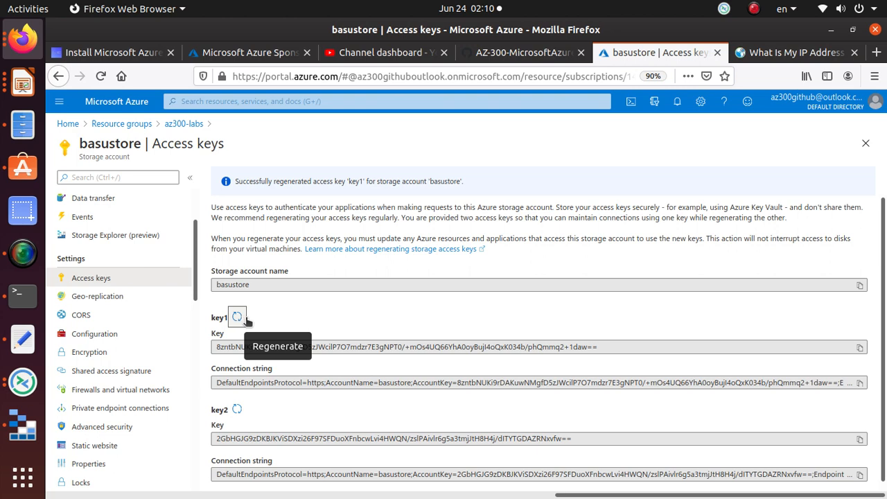
pyautogui.moveTo(246, 321)
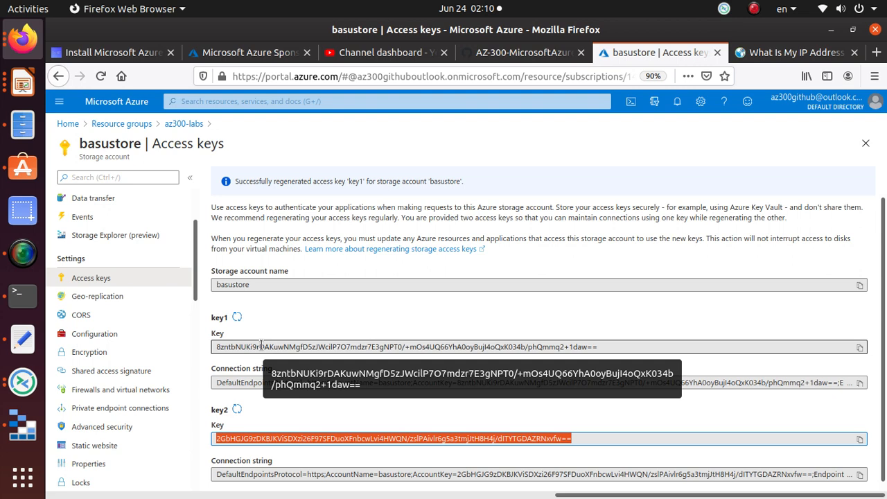
pyautogui.moveTo(22, 210)
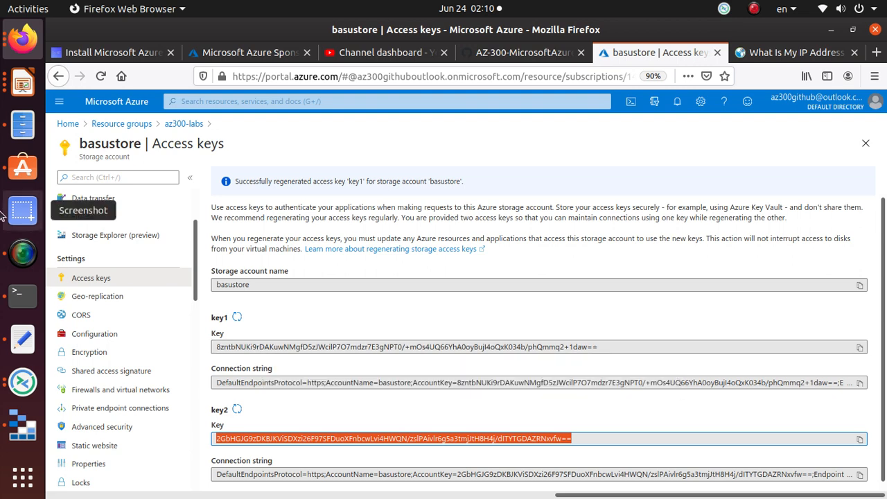
pyautogui.moveTo(23, 381)
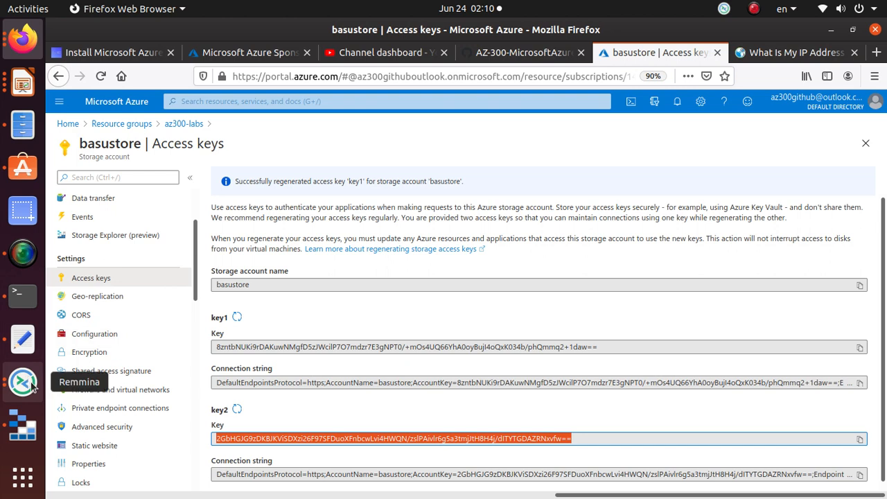
pyautogui.moveTo(23, 253)
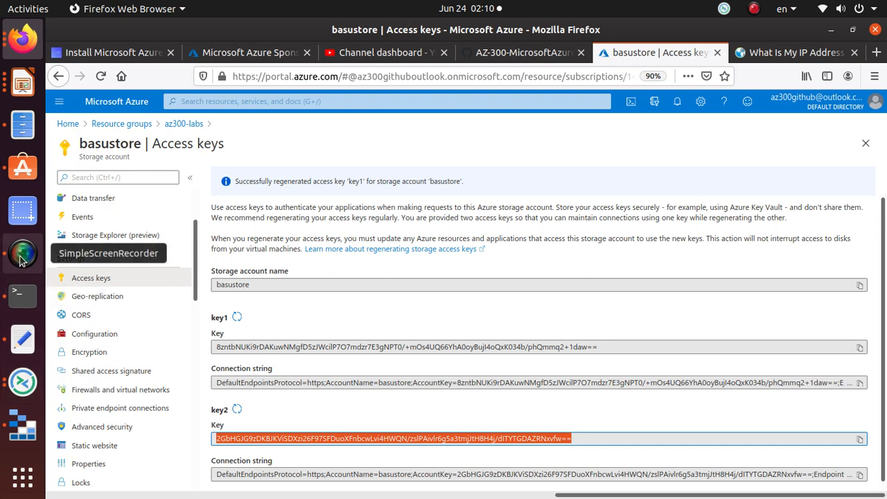